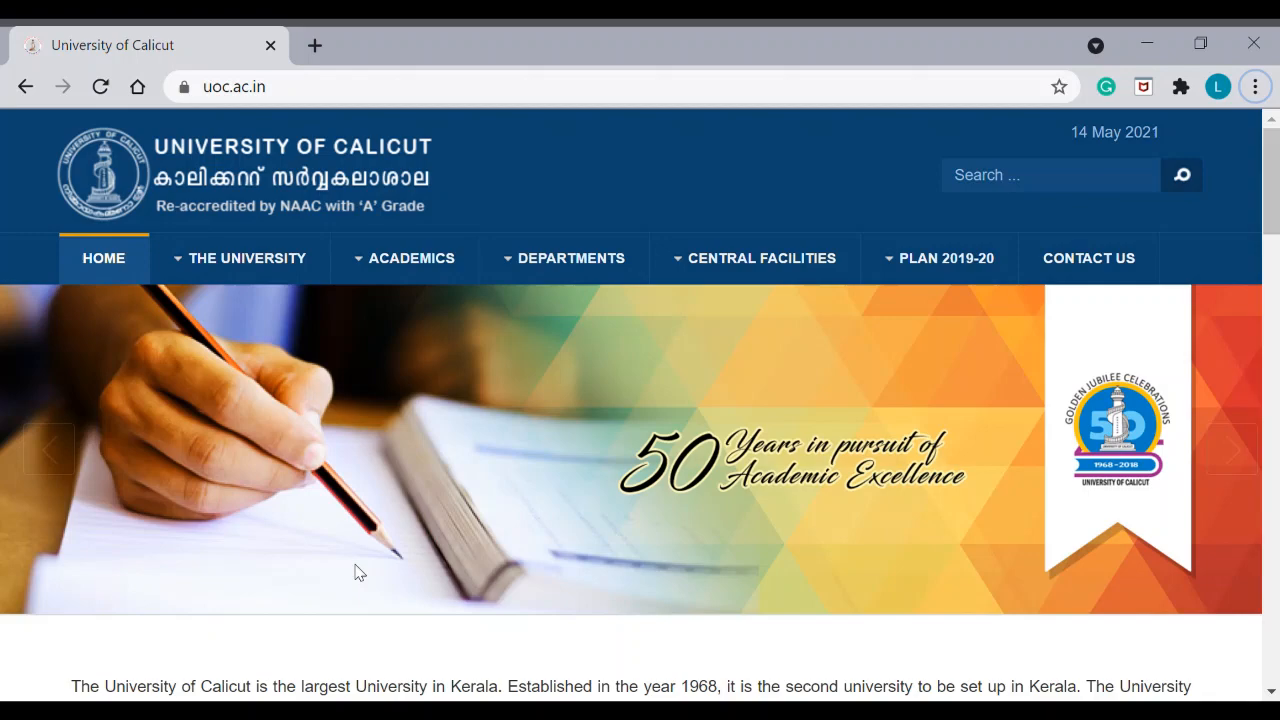
pyautogui.moveTo(1184, 503)
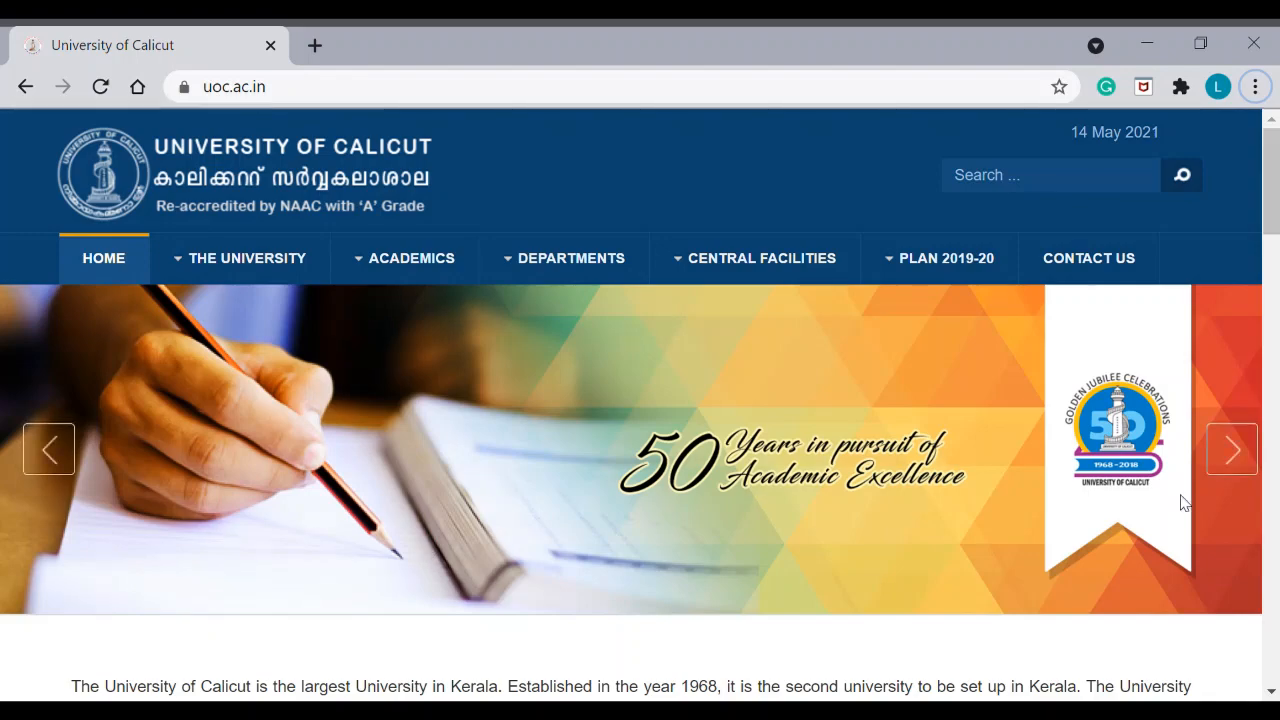
# - Reach the CU eHelp Students Support Portal banner in the sidebar and open the portal
pyautogui.scroll(-3)
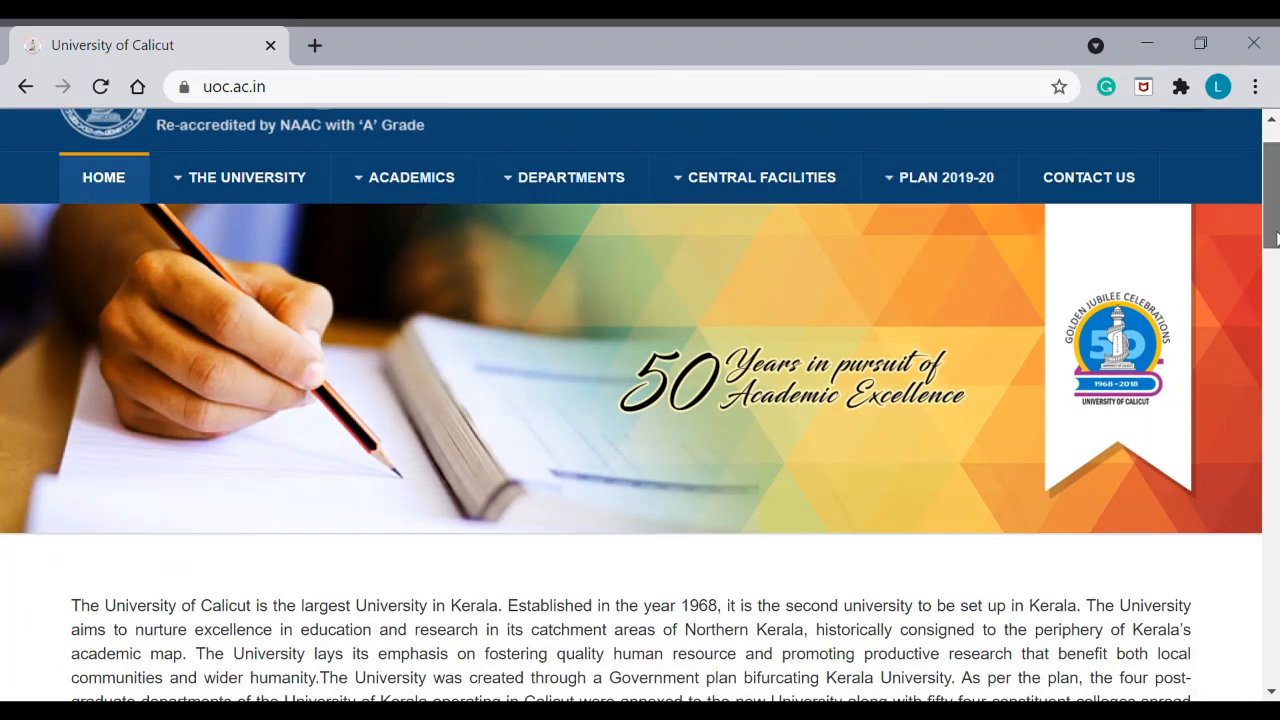
pyautogui.scroll(-3)
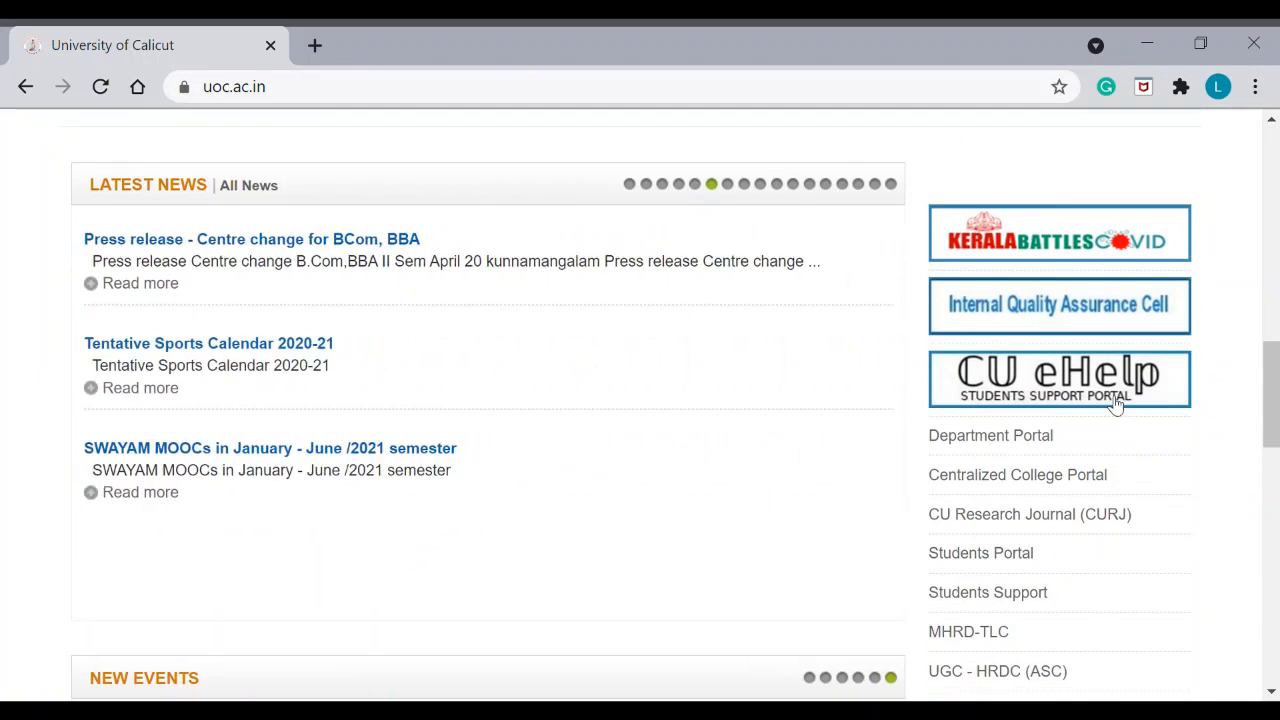
pyautogui.click(1059, 378)
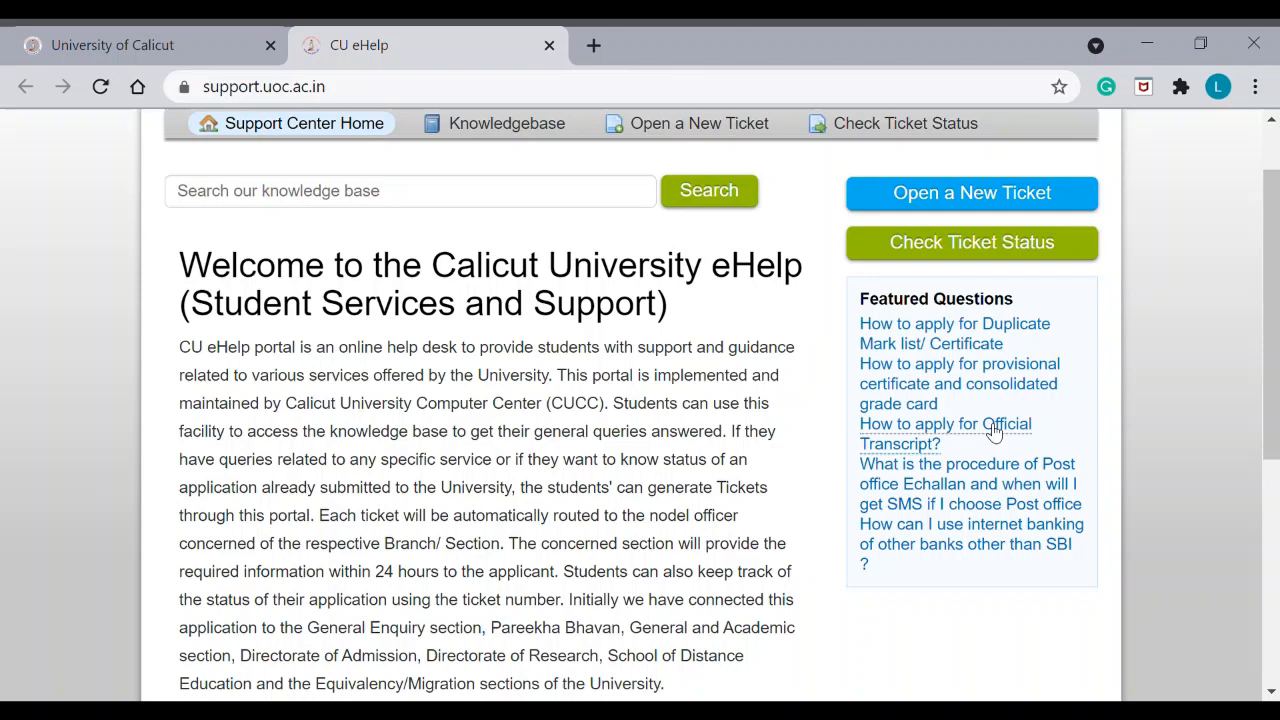
pyautogui.moveTo(1020, 435)
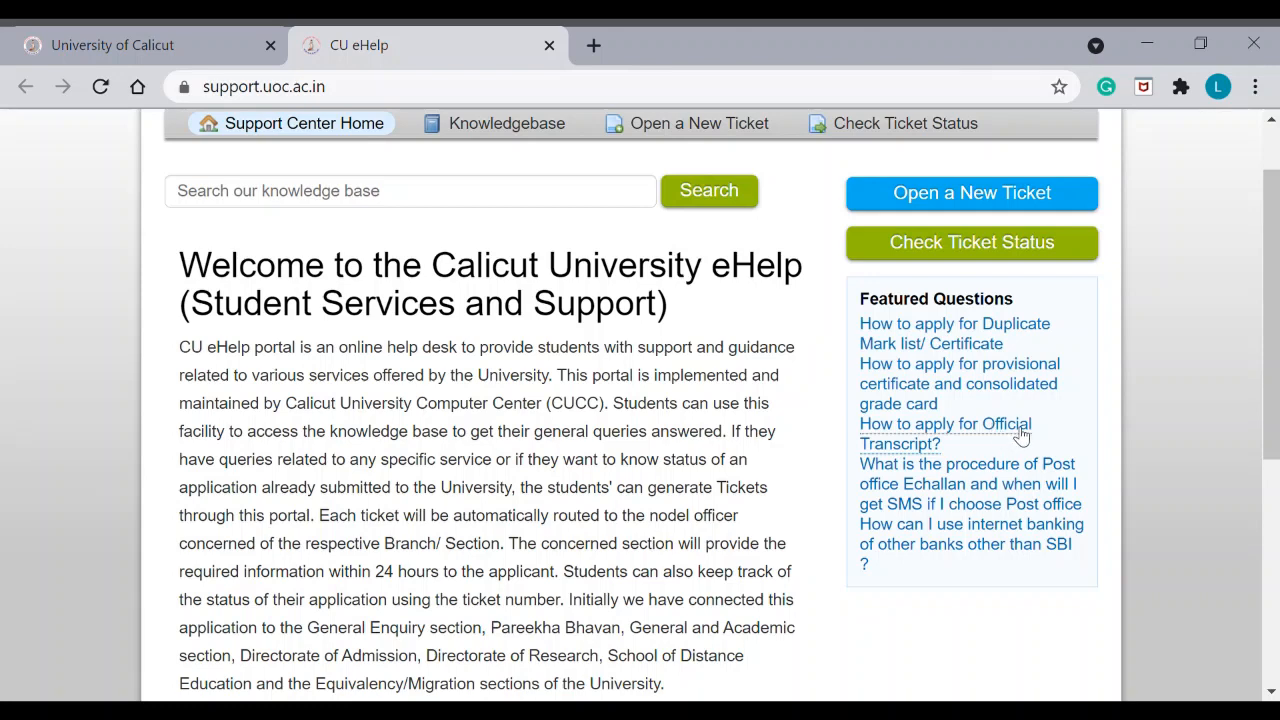
pyautogui.moveTo(938, 437)
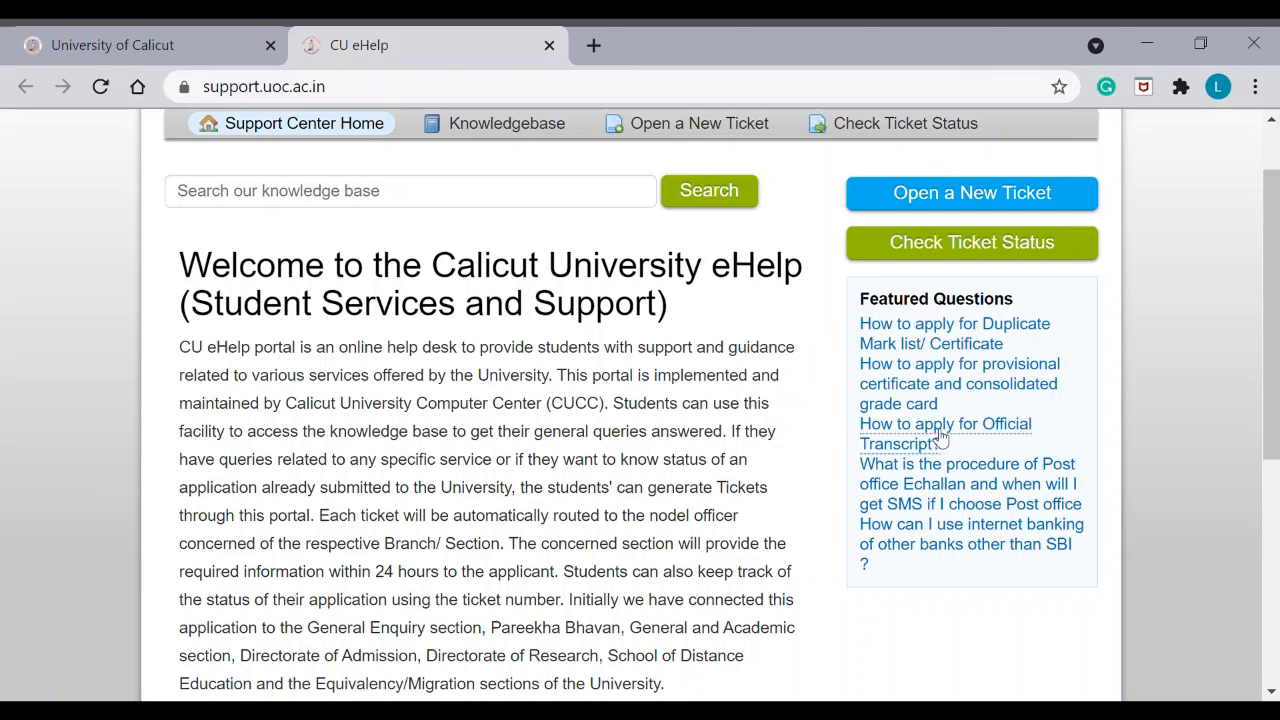
# - View the Featured Question 'How to apply for Official Transcript?' and skim its procedure
pyautogui.click(944, 424)
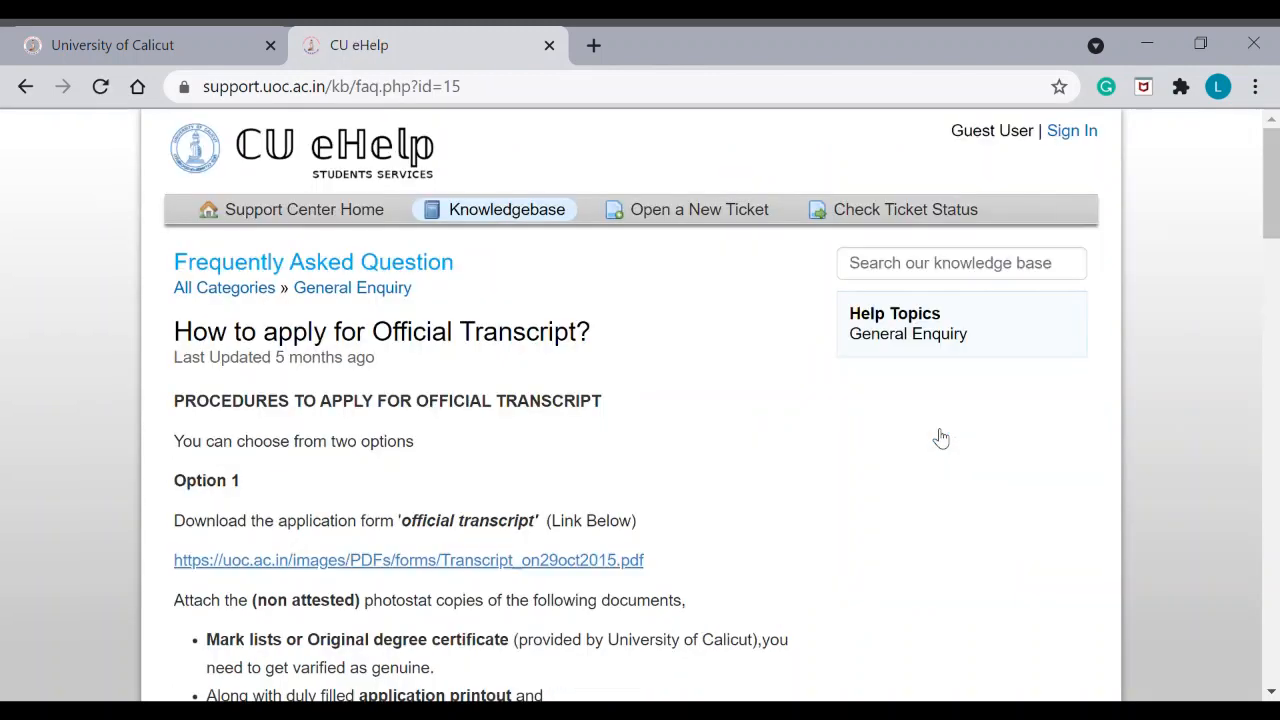
pyautogui.moveTo(675, 416)
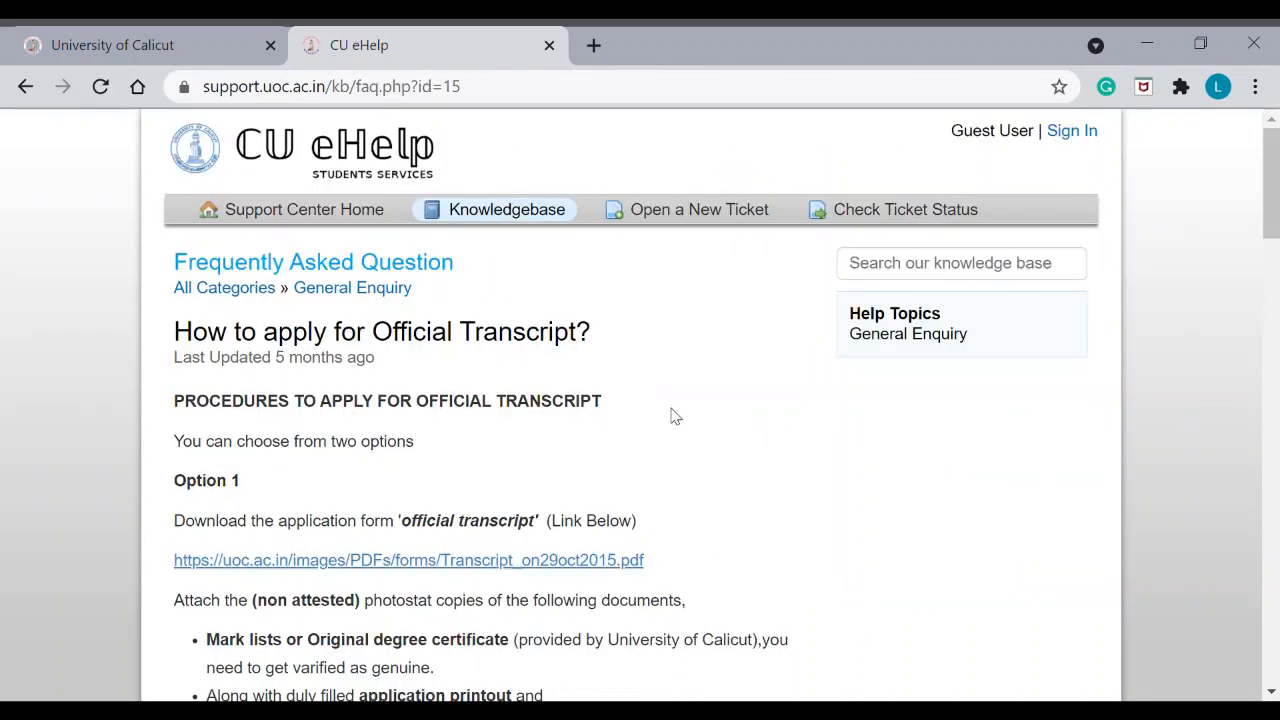
pyautogui.moveTo(730, 466)
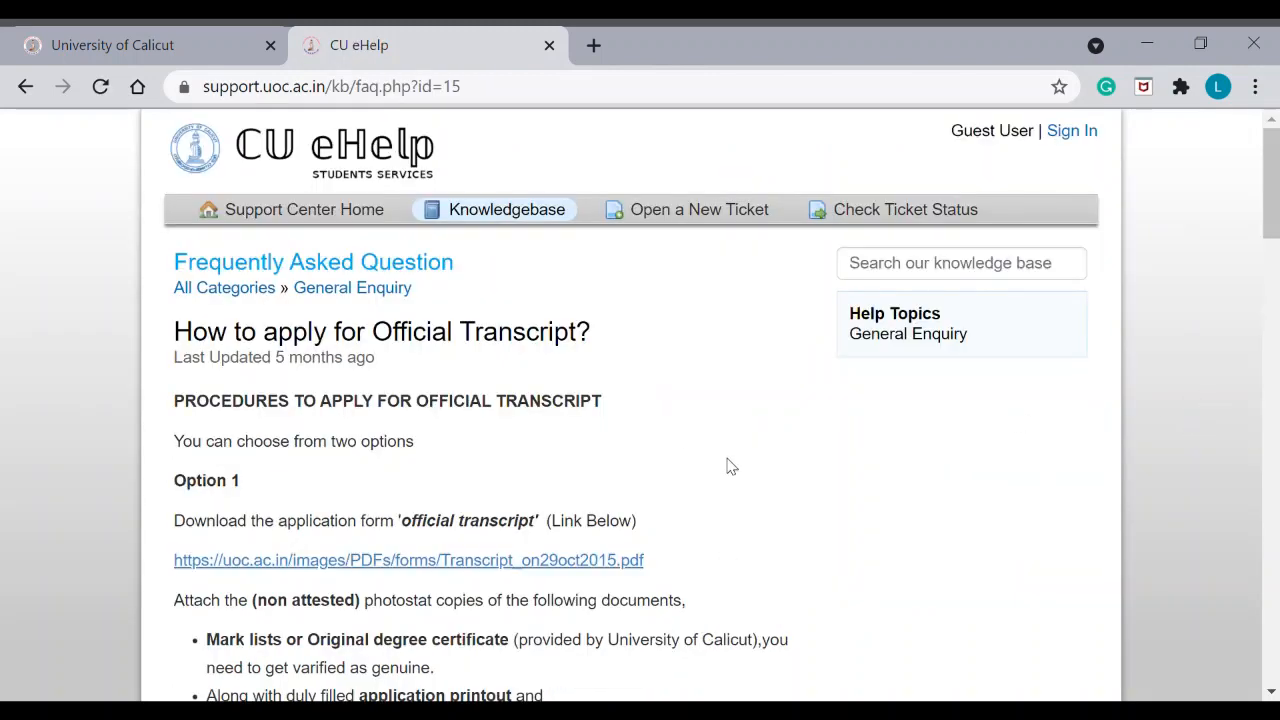
pyautogui.scroll(-3)
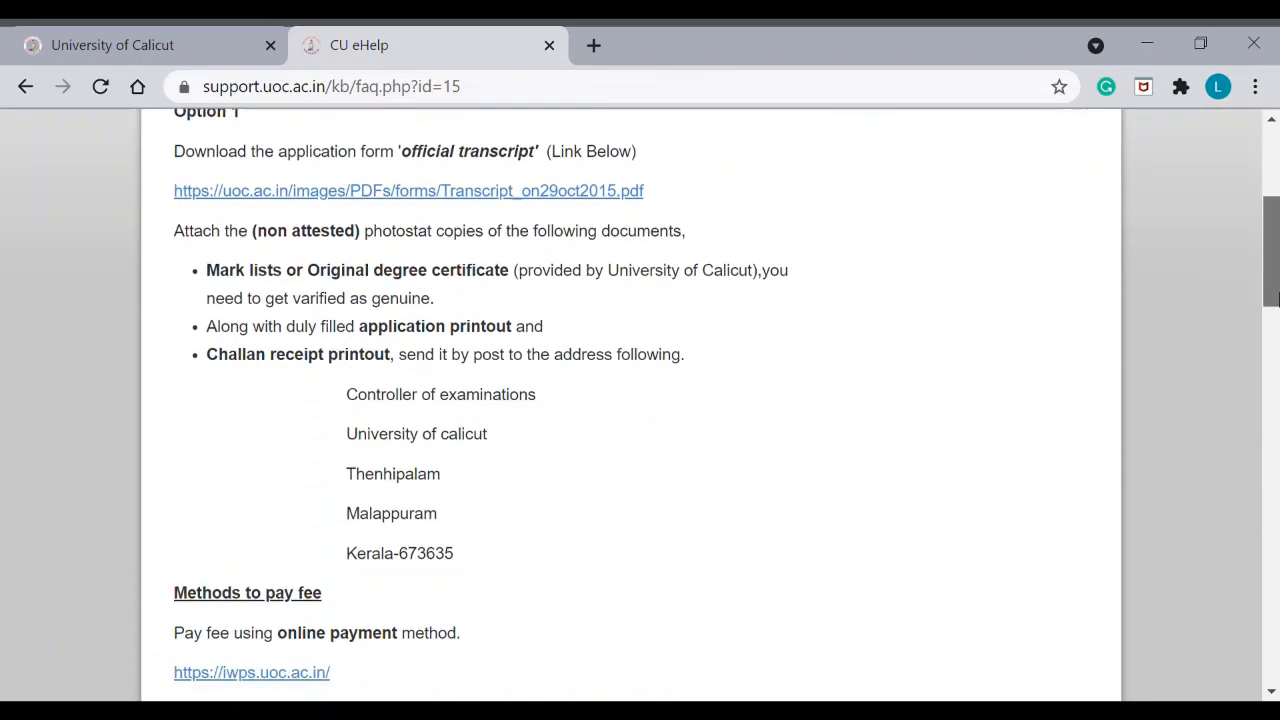
pyautogui.scroll(3)
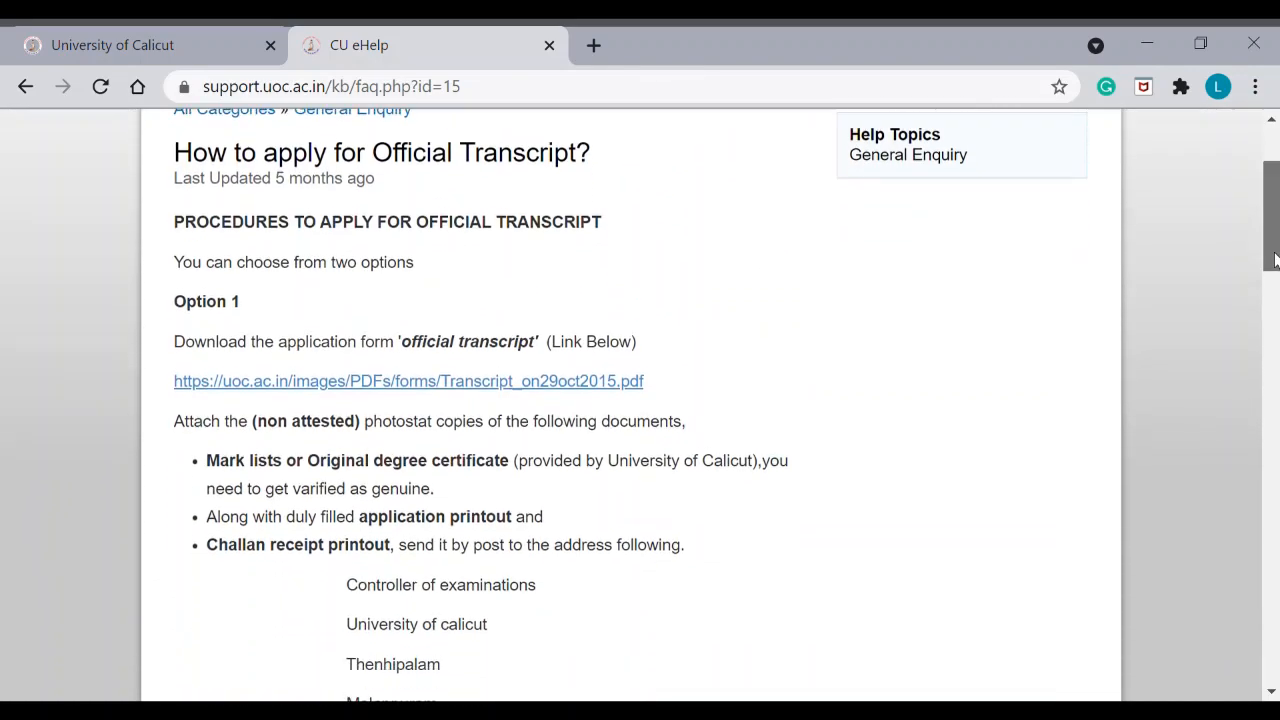
pyautogui.scroll(3)
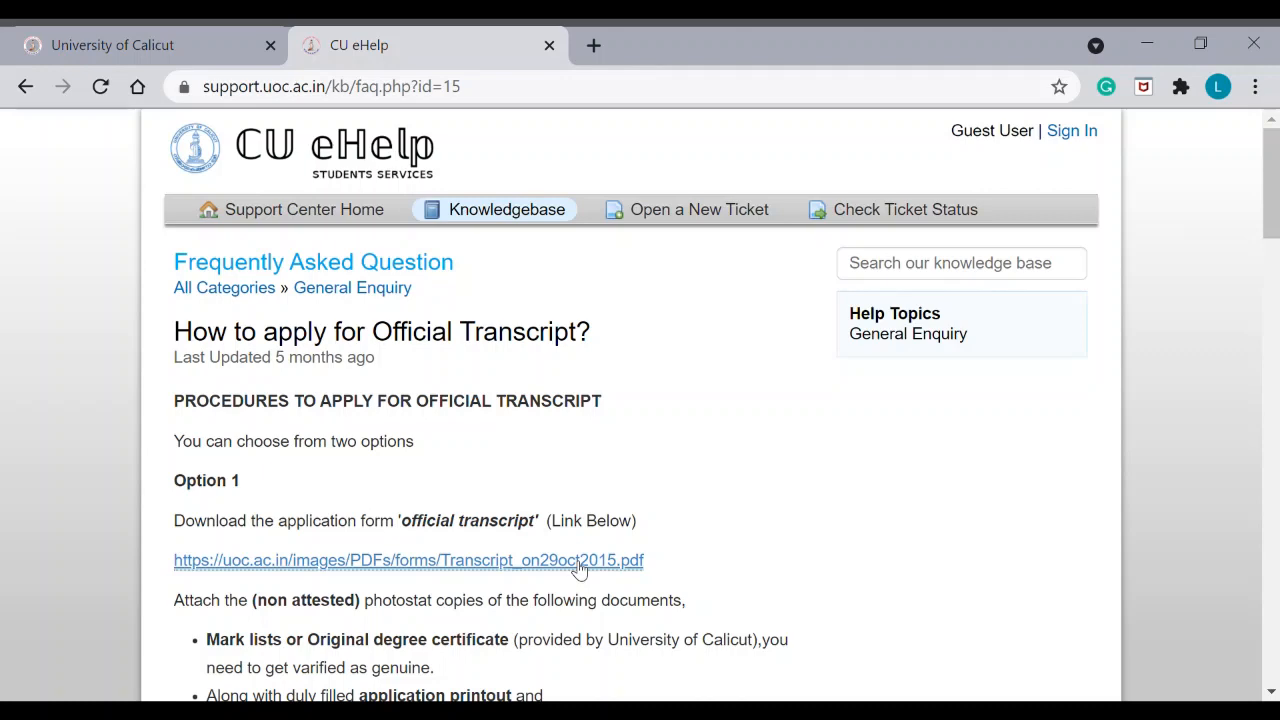
# - Load Transcript_on29oct2015.pdf from the FAQ and glance over the form's first page
pyautogui.click(408, 560)
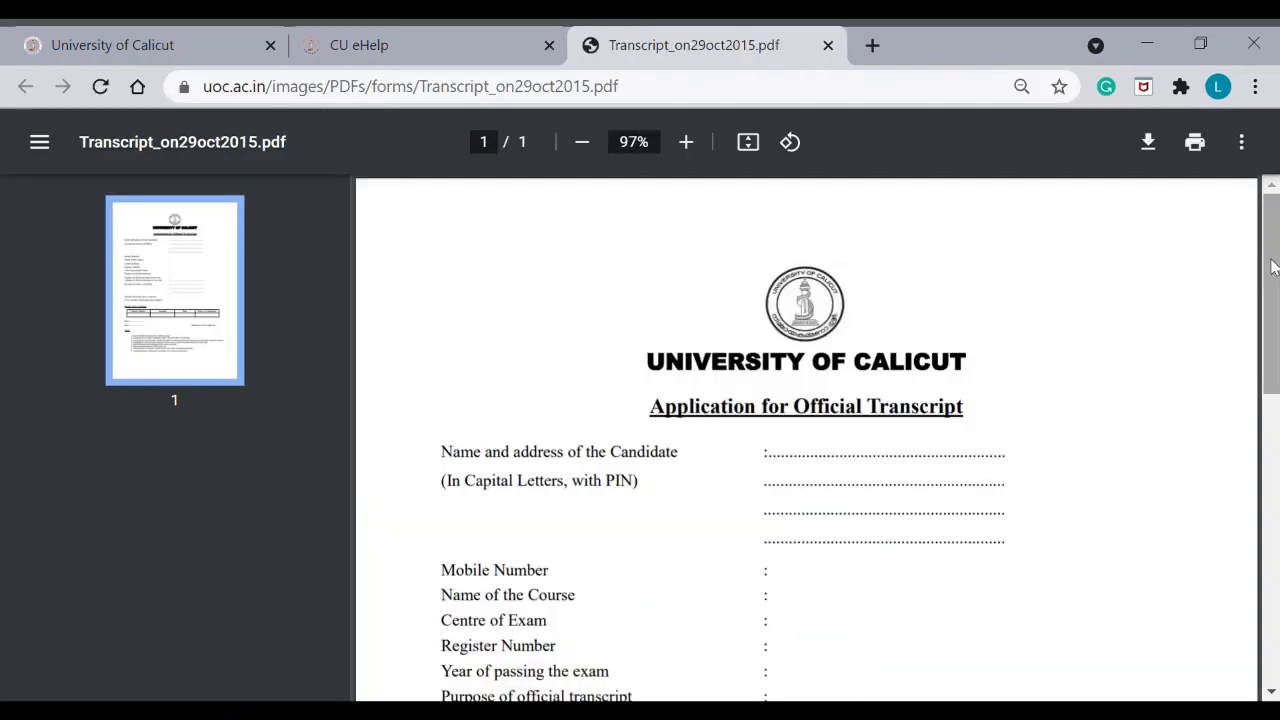
pyautogui.scroll(-3)
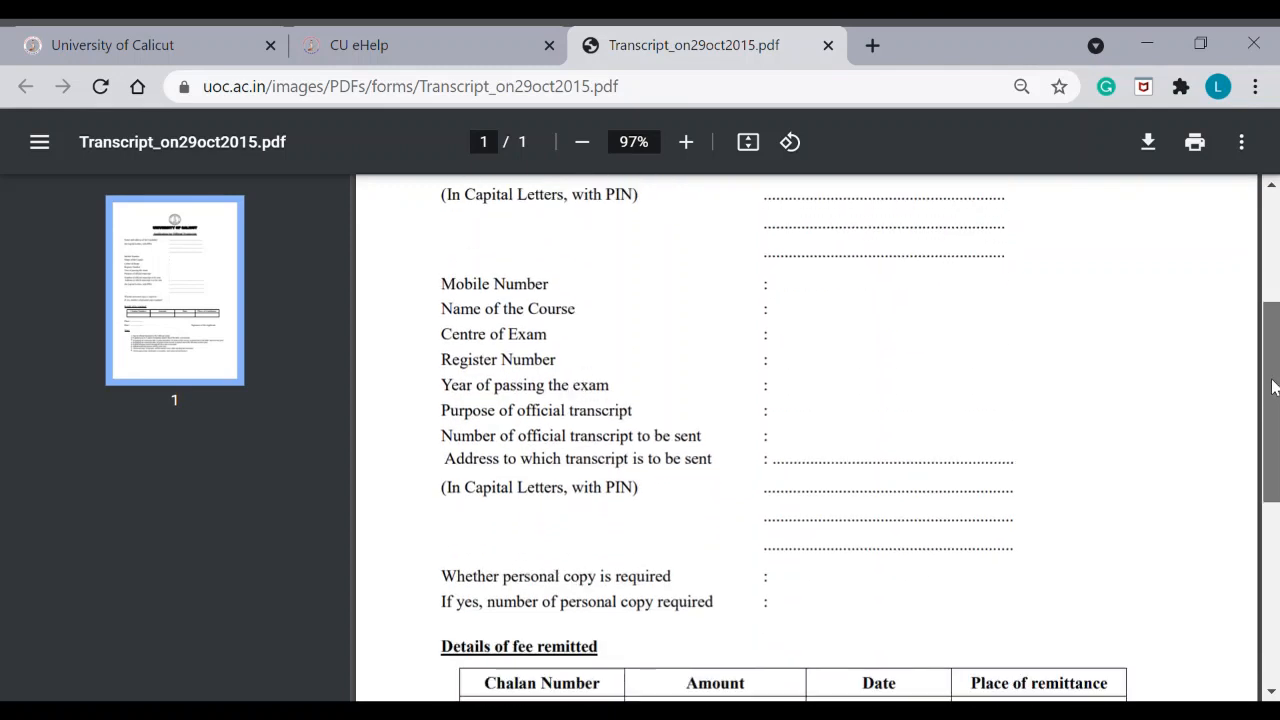
pyautogui.scroll(3)
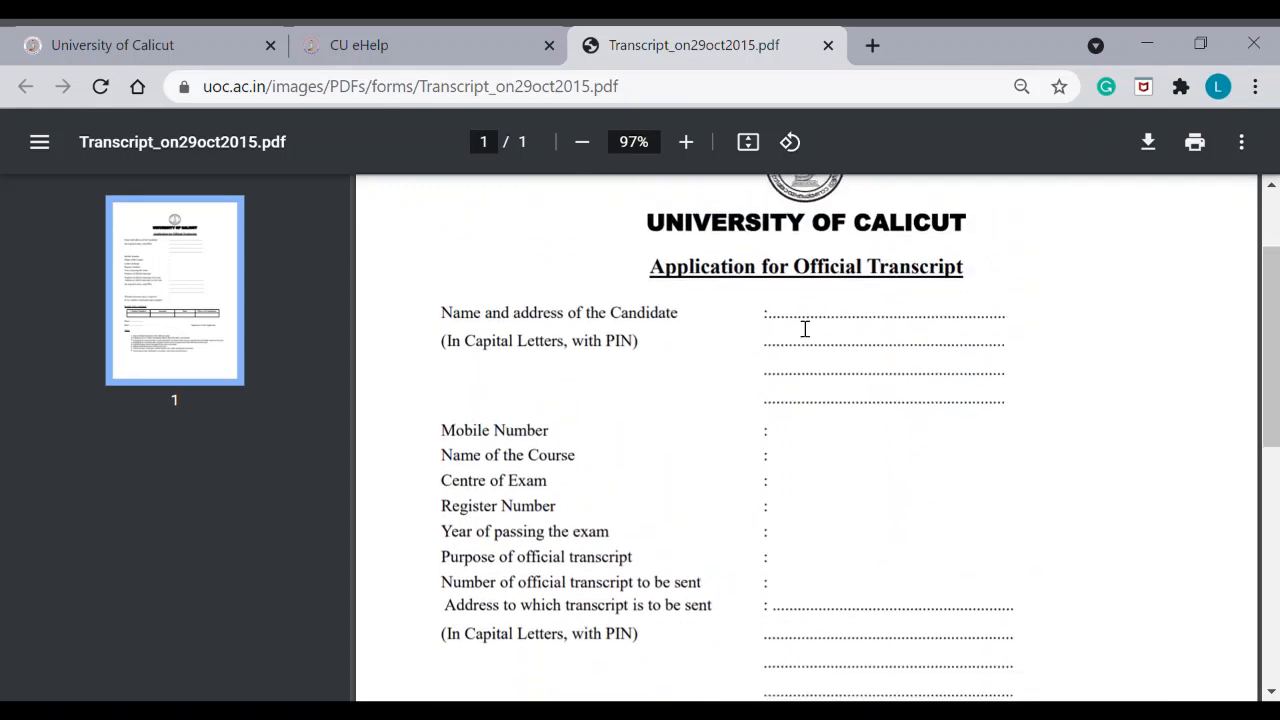
pyautogui.moveTo(861, 339)
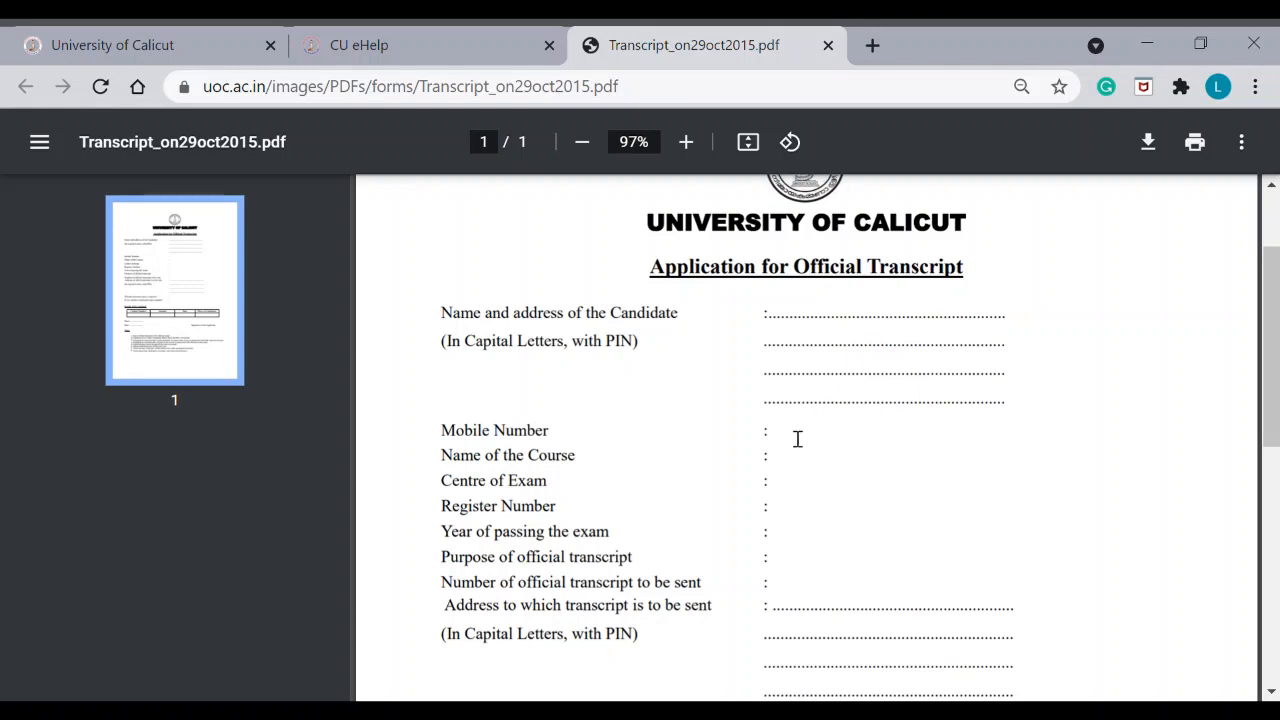
pyautogui.moveTo(818, 438)
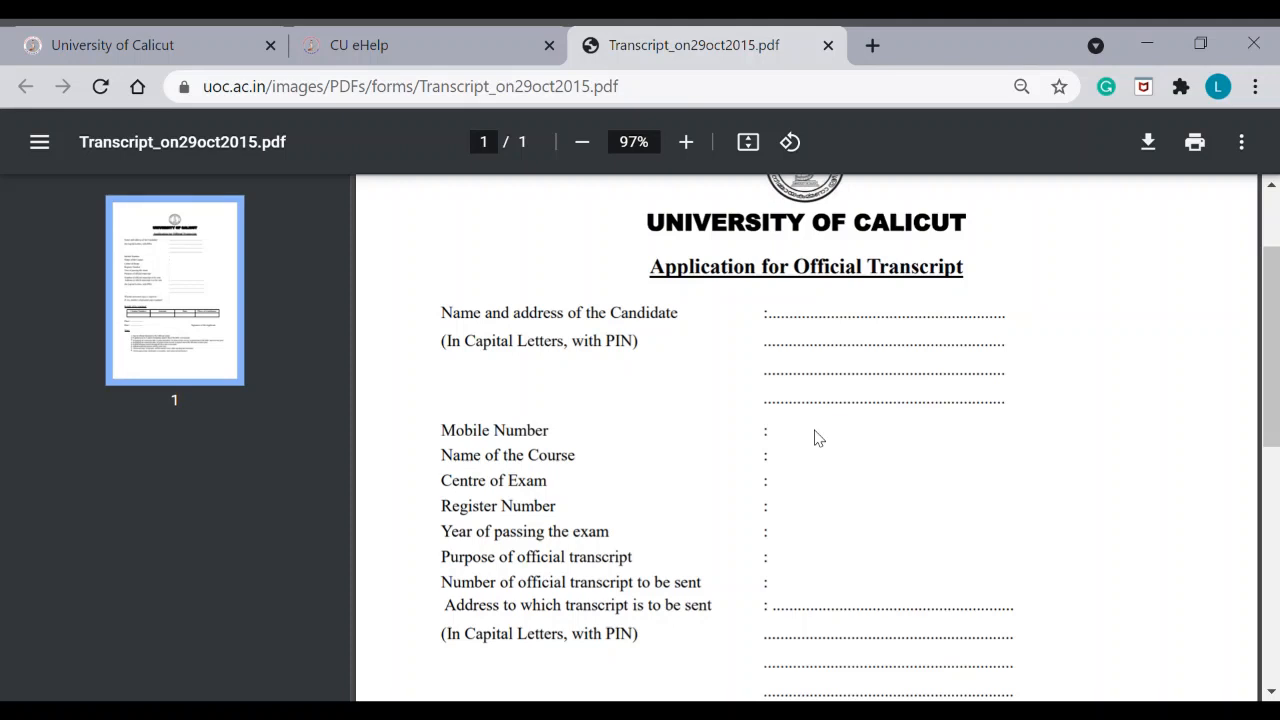
pyautogui.moveTo(800, 467)
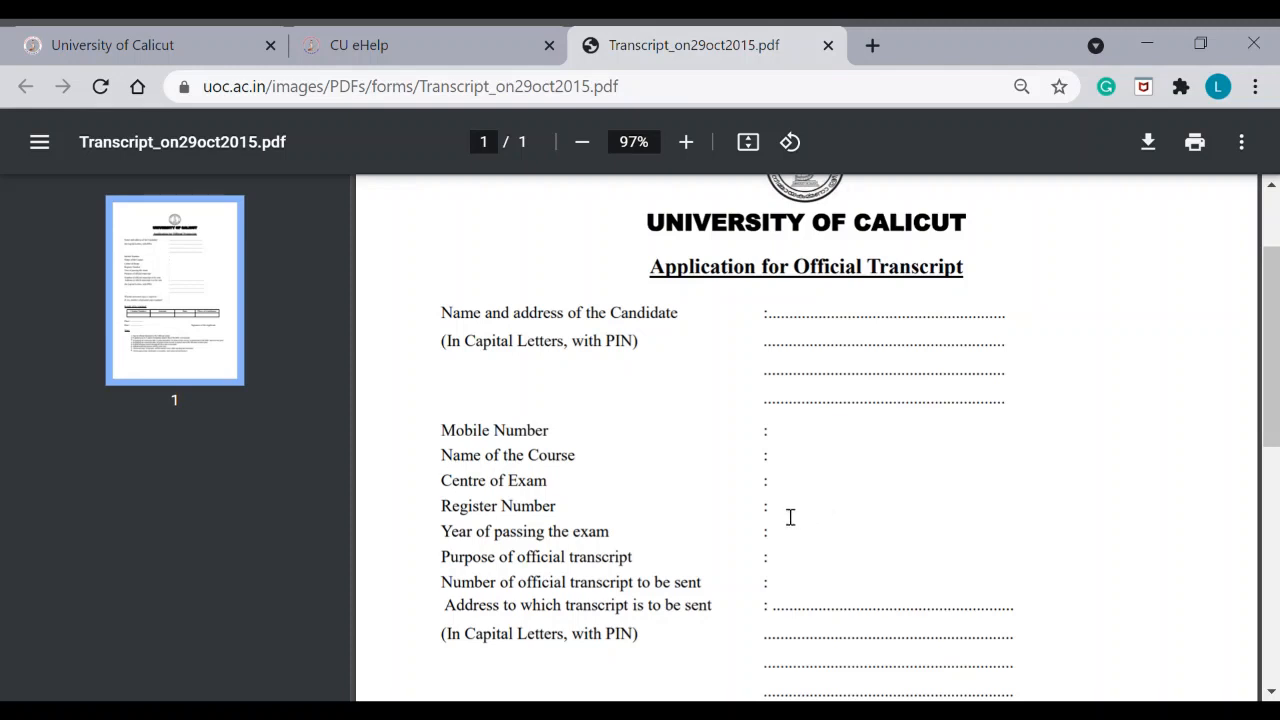
pyautogui.moveTo(808, 516)
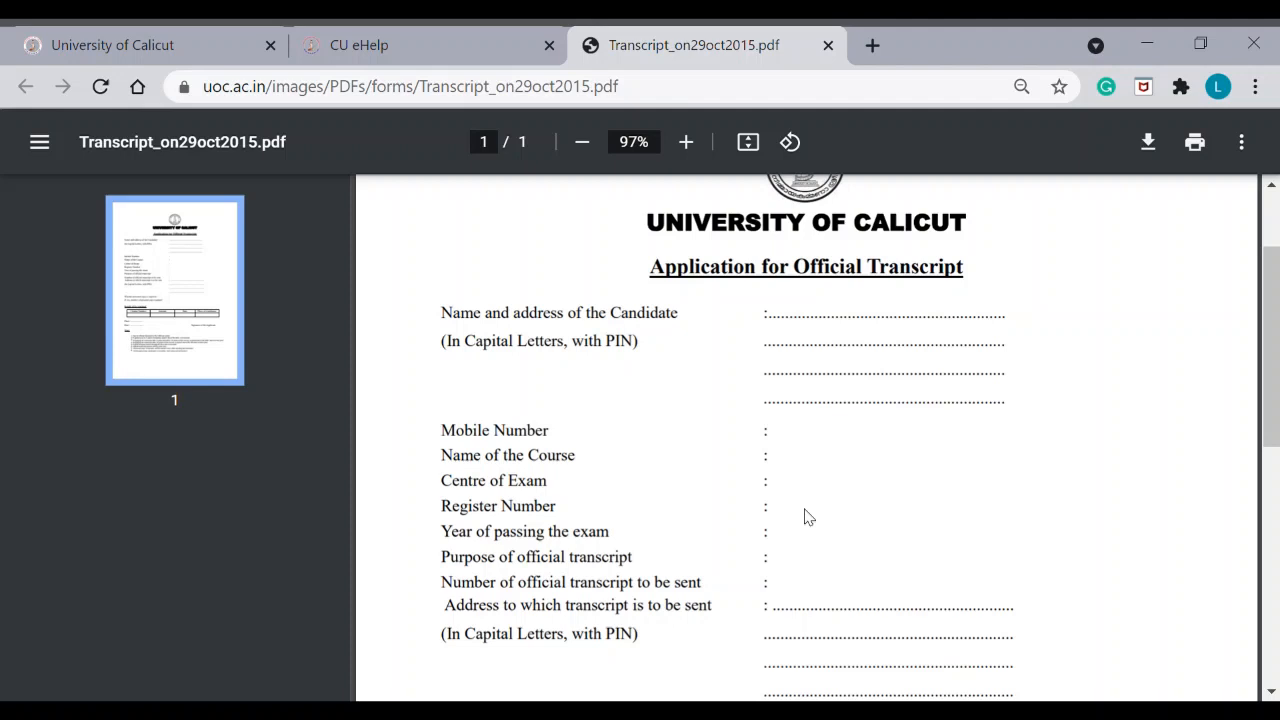
pyautogui.moveTo(772, 524)
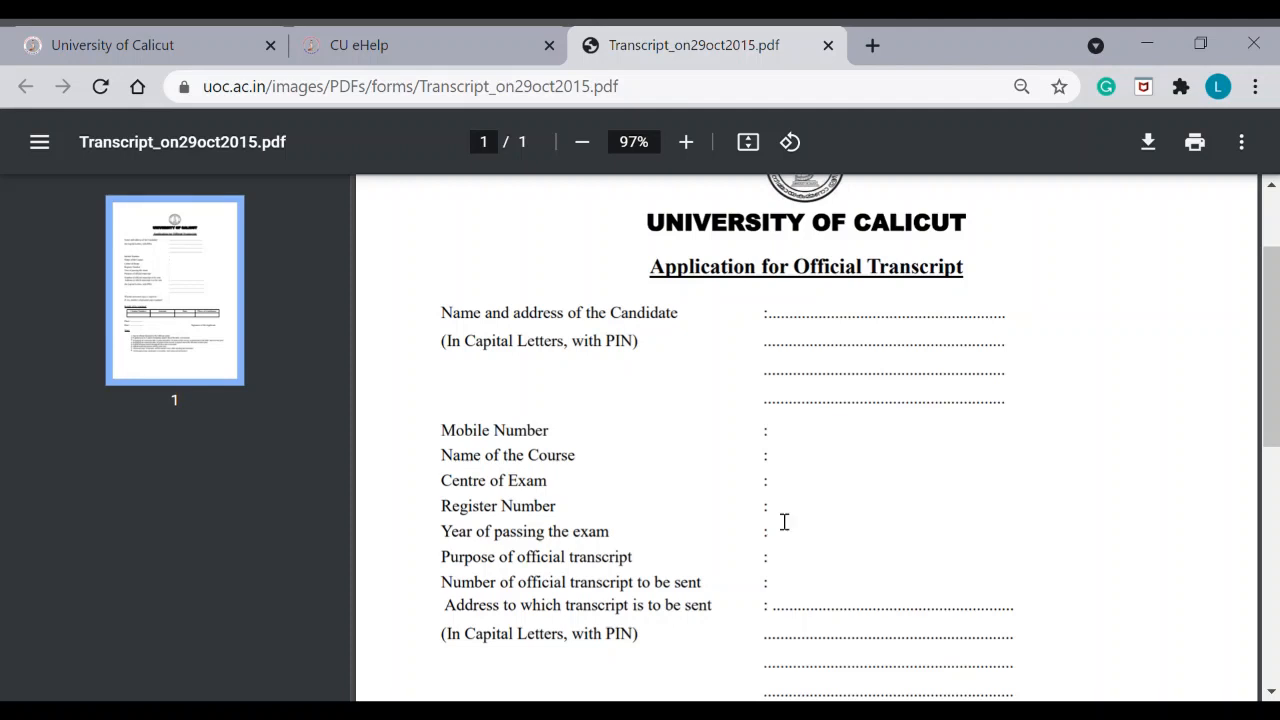
pyautogui.moveTo(808, 518)
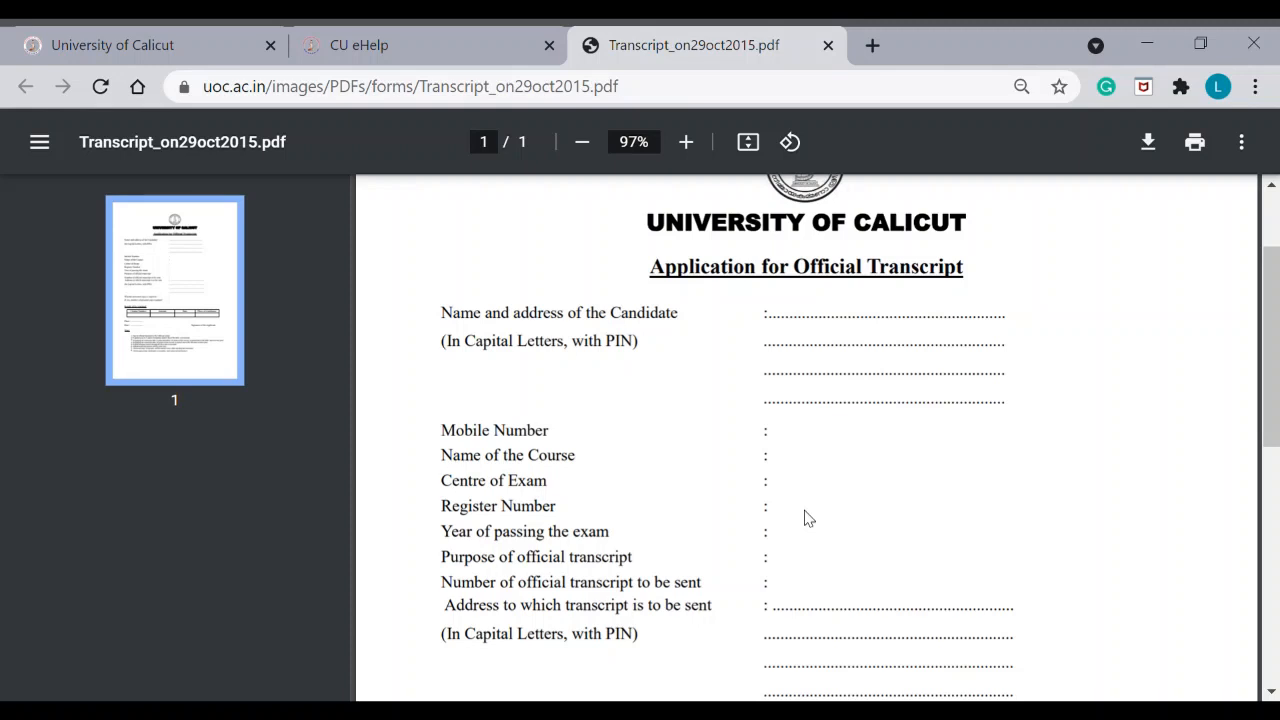
pyautogui.moveTo(867, 513)
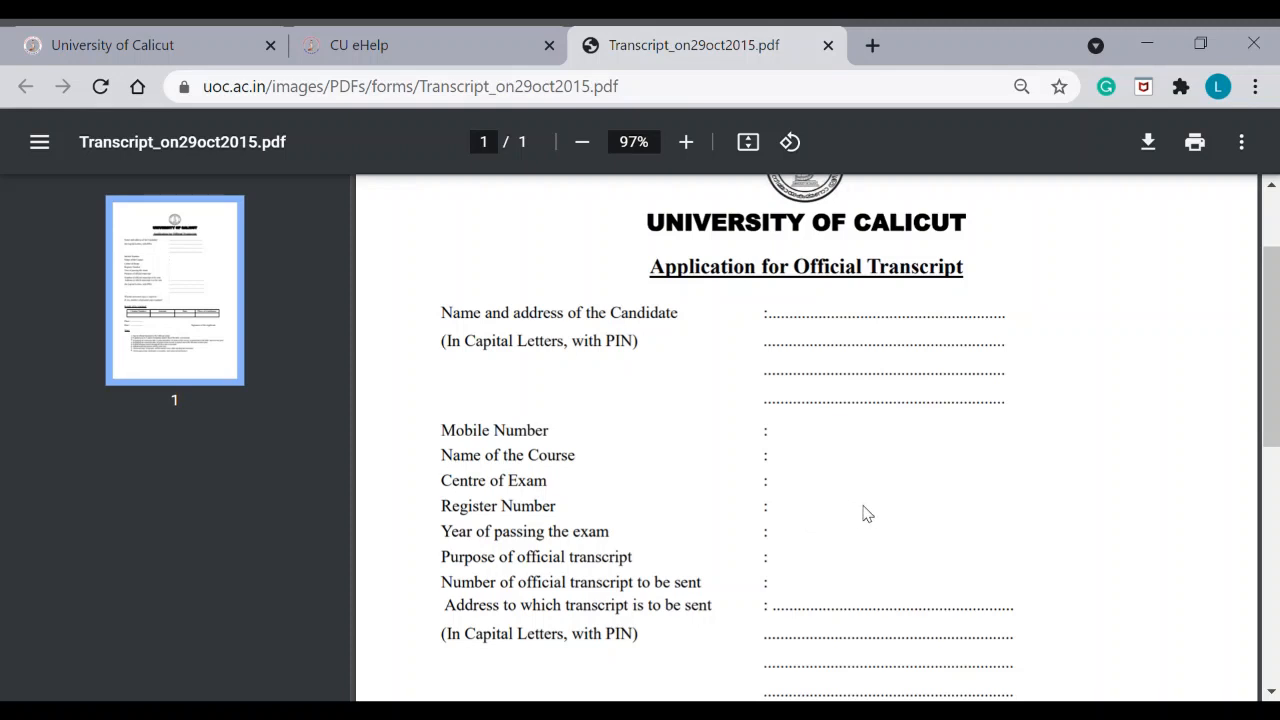
pyautogui.moveTo(788, 516)
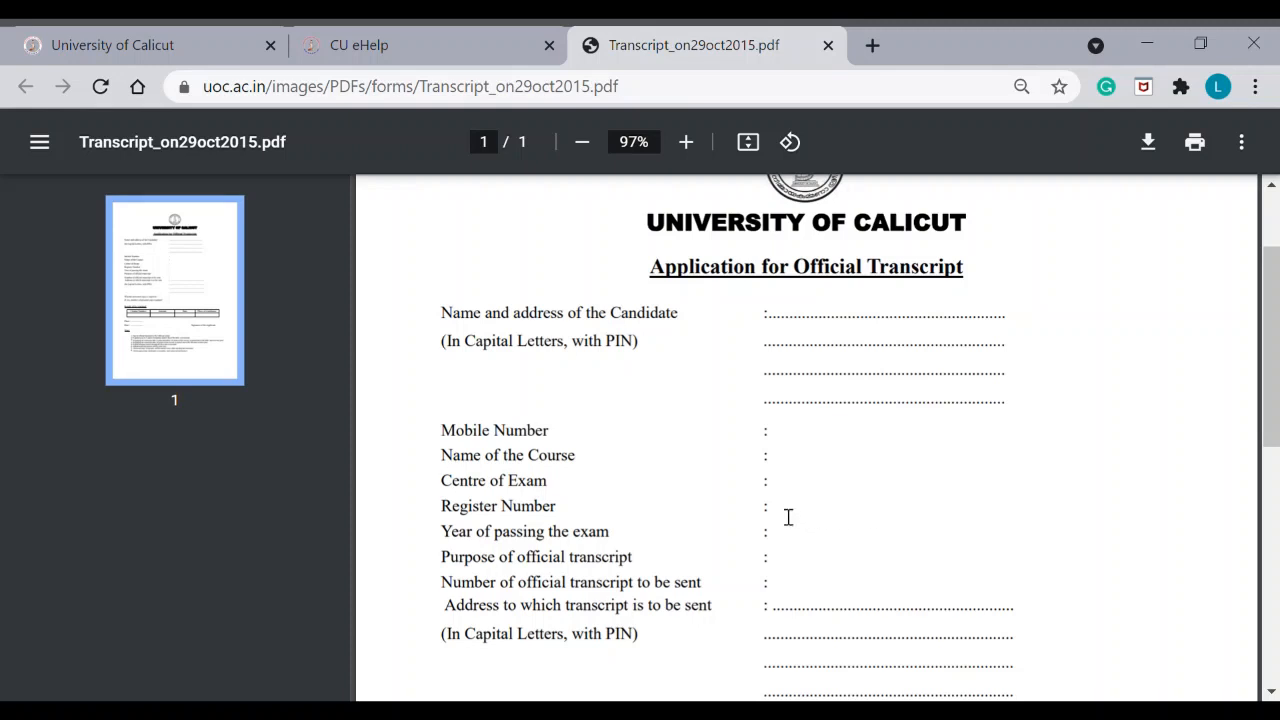
pyautogui.moveTo(950, 525)
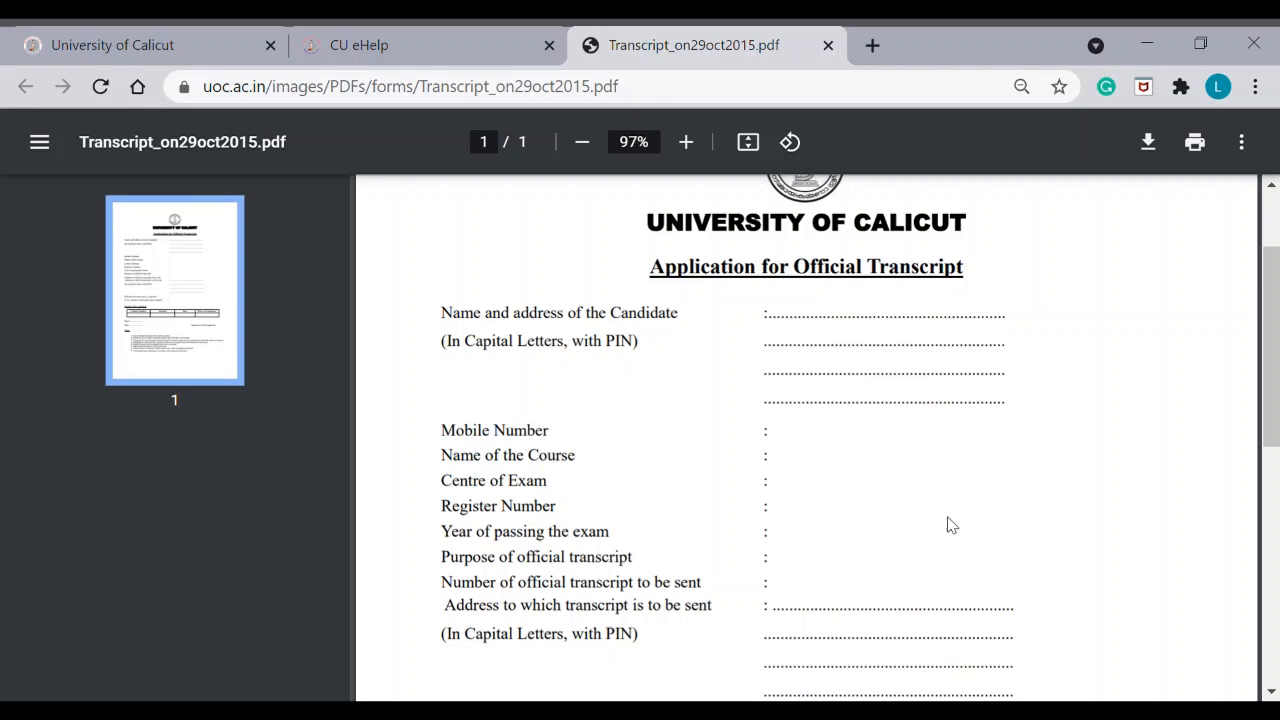
pyautogui.moveTo(860, 520)
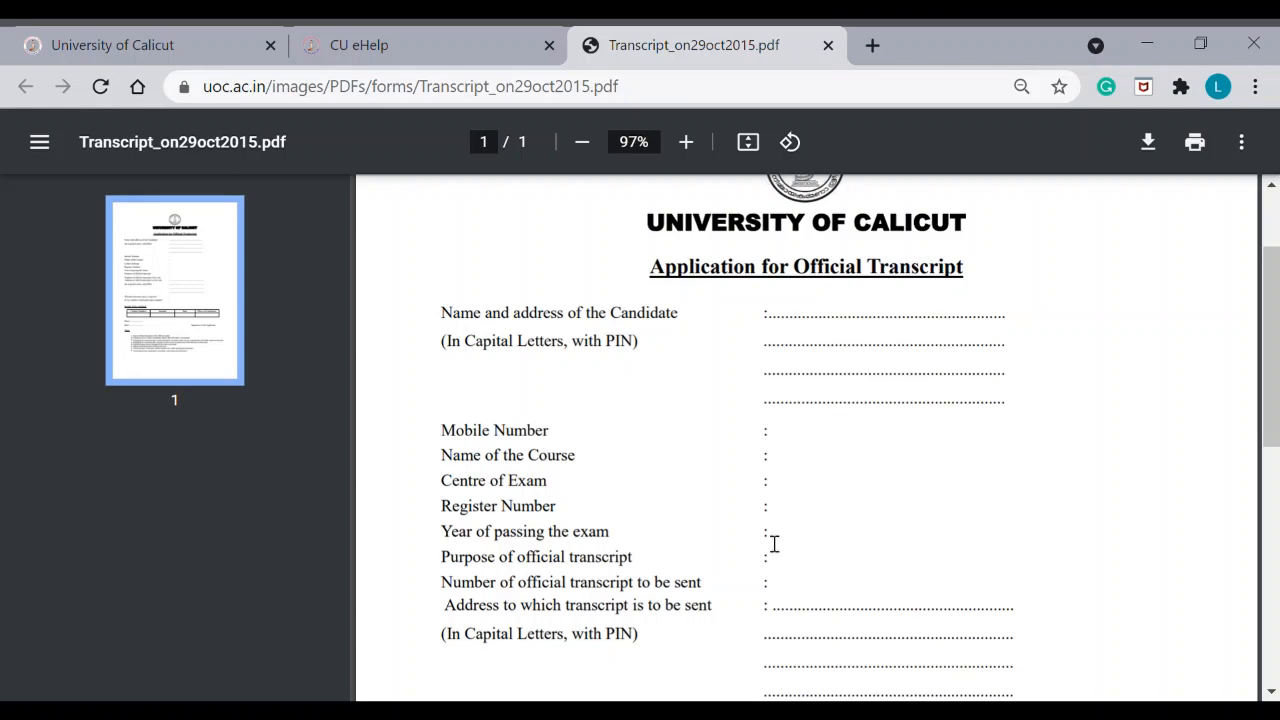
pyautogui.moveTo(788, 570)
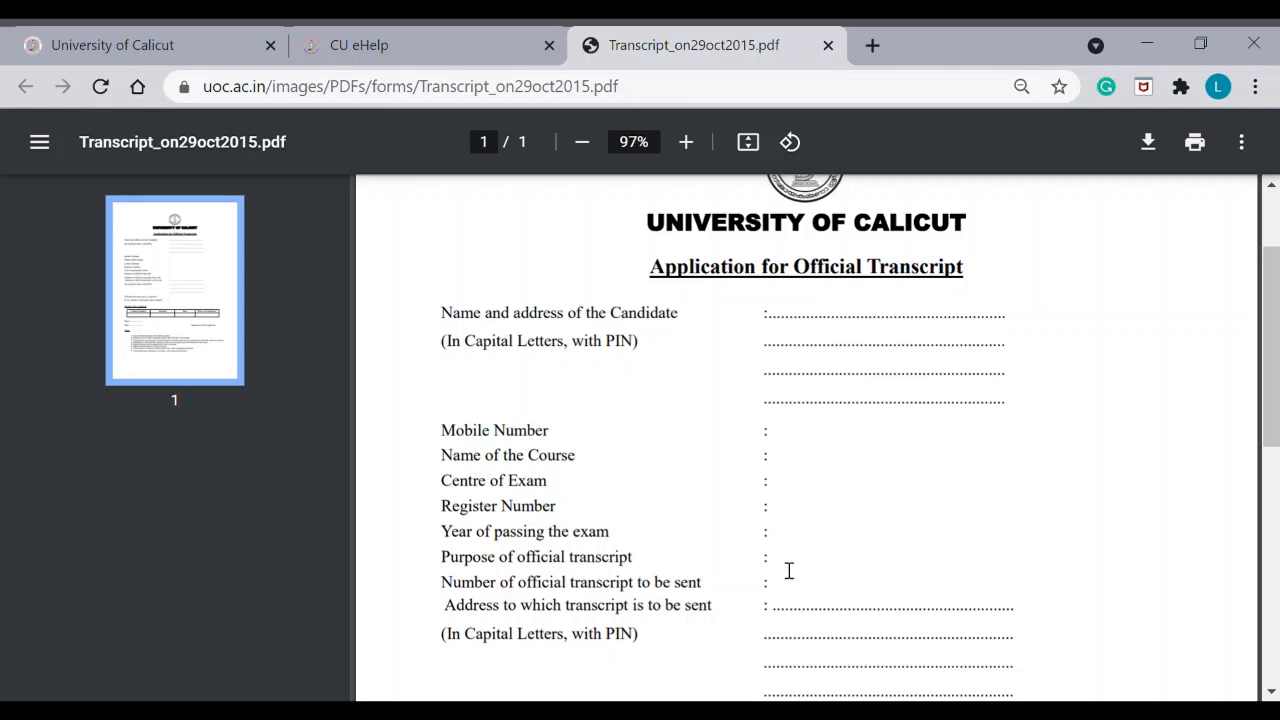
pyautogui.moveTo(810, 569)
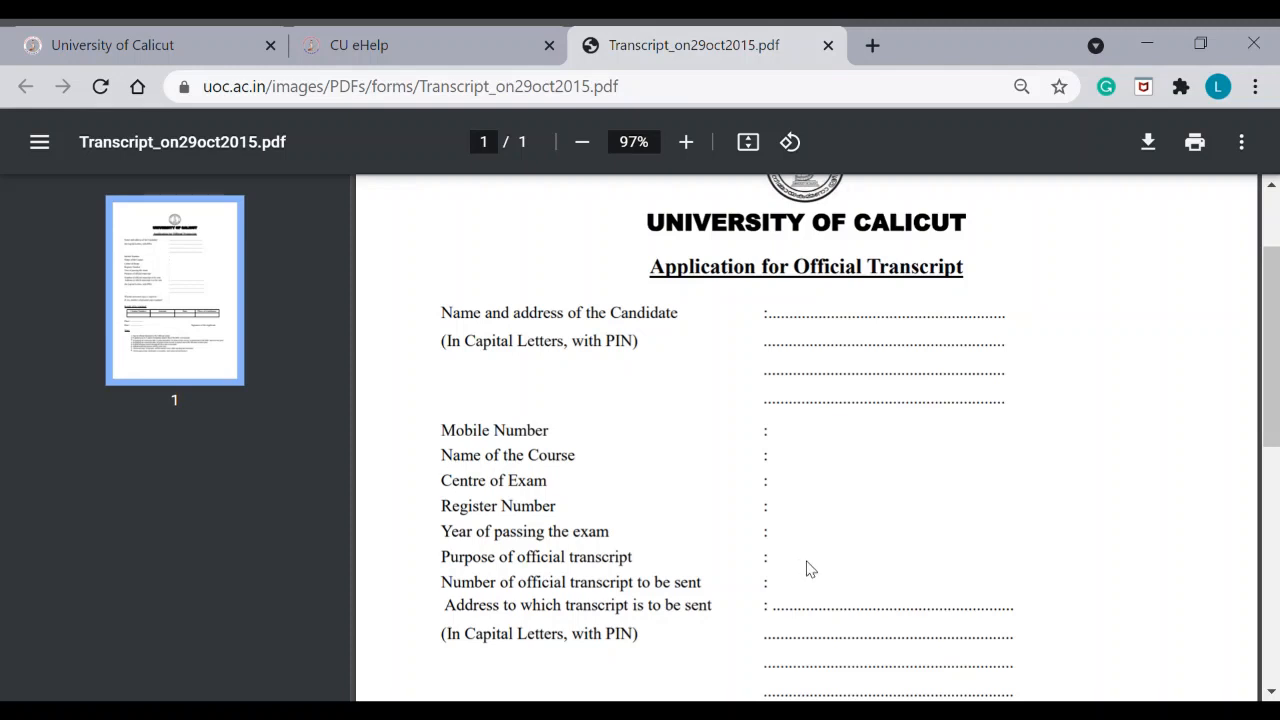
pyautogui.moveTo(797, 568)
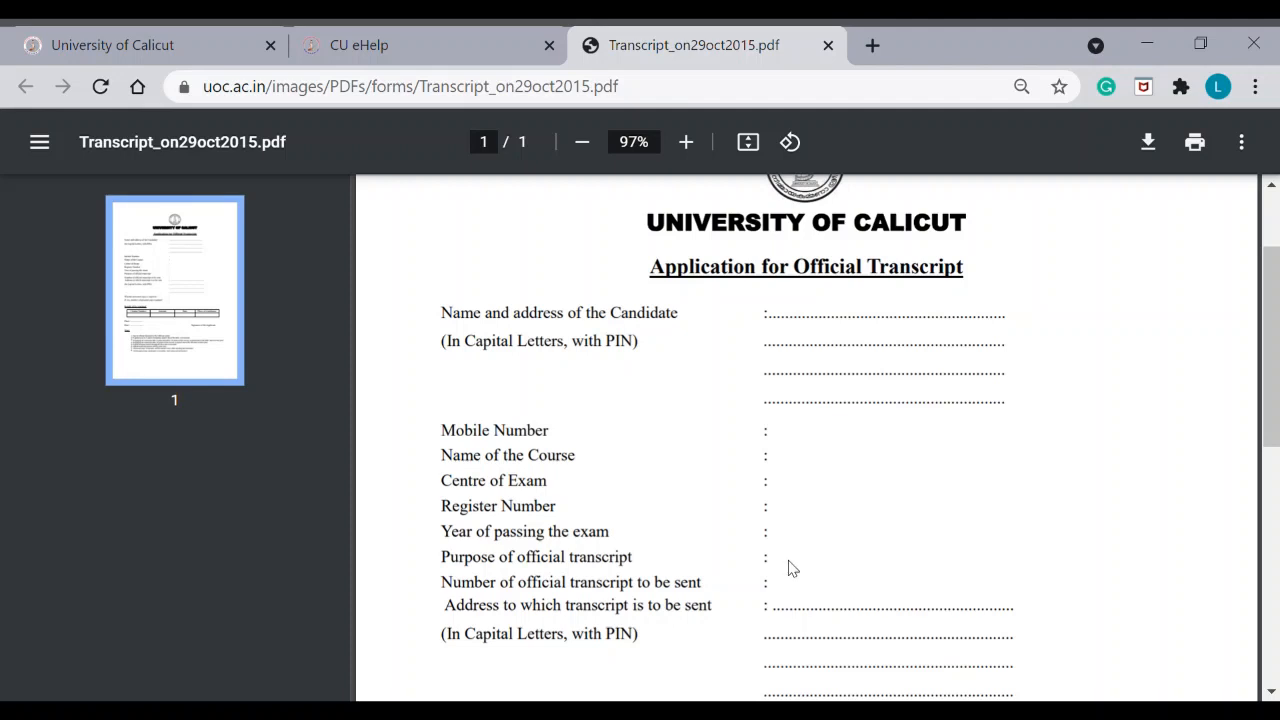
pyautogui.moveTo(799, 597)
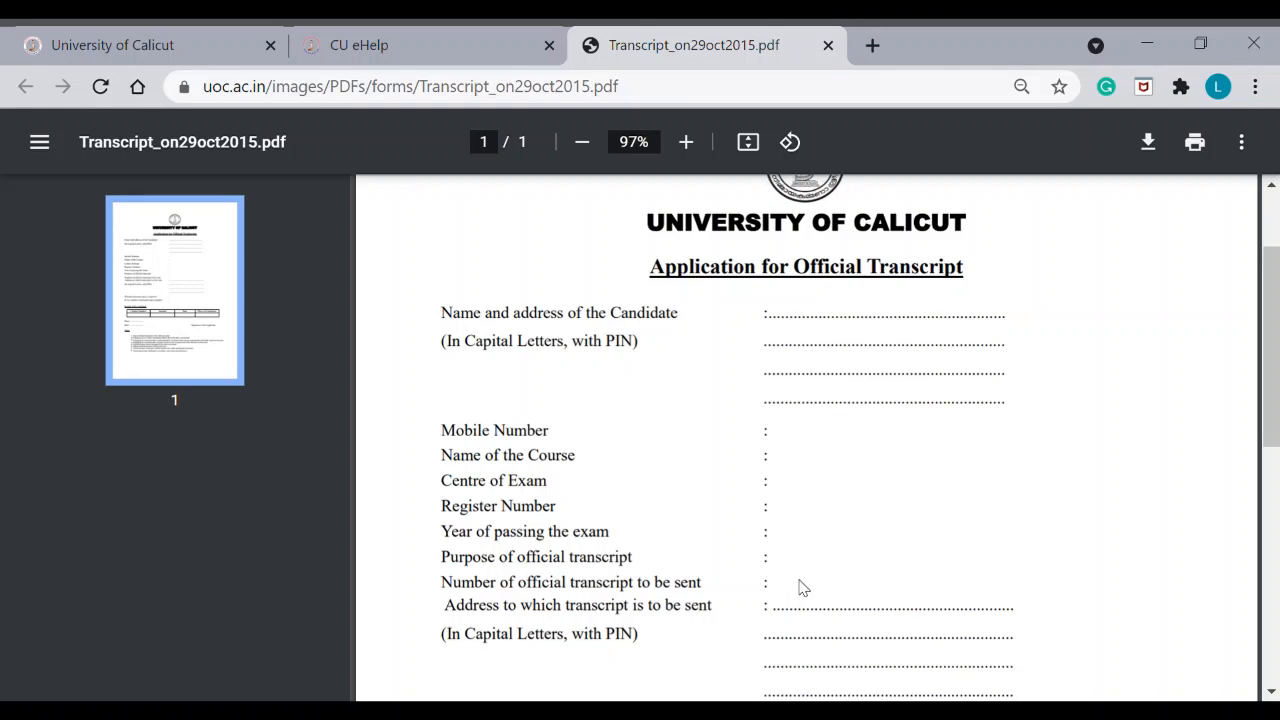
# - Move down the form past the address and personal copy fields to the 'Details of fee remitted' table
pyautogui.scroll(-3)
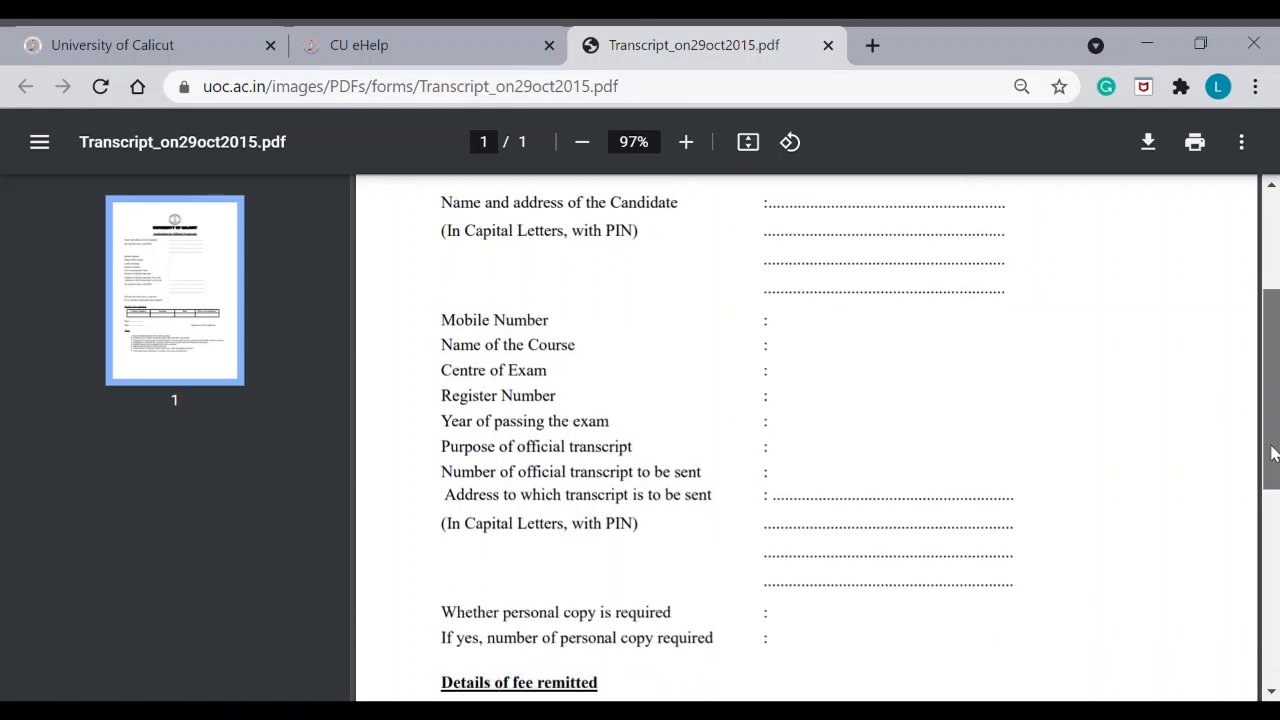
pyautogui.scroll(-3)
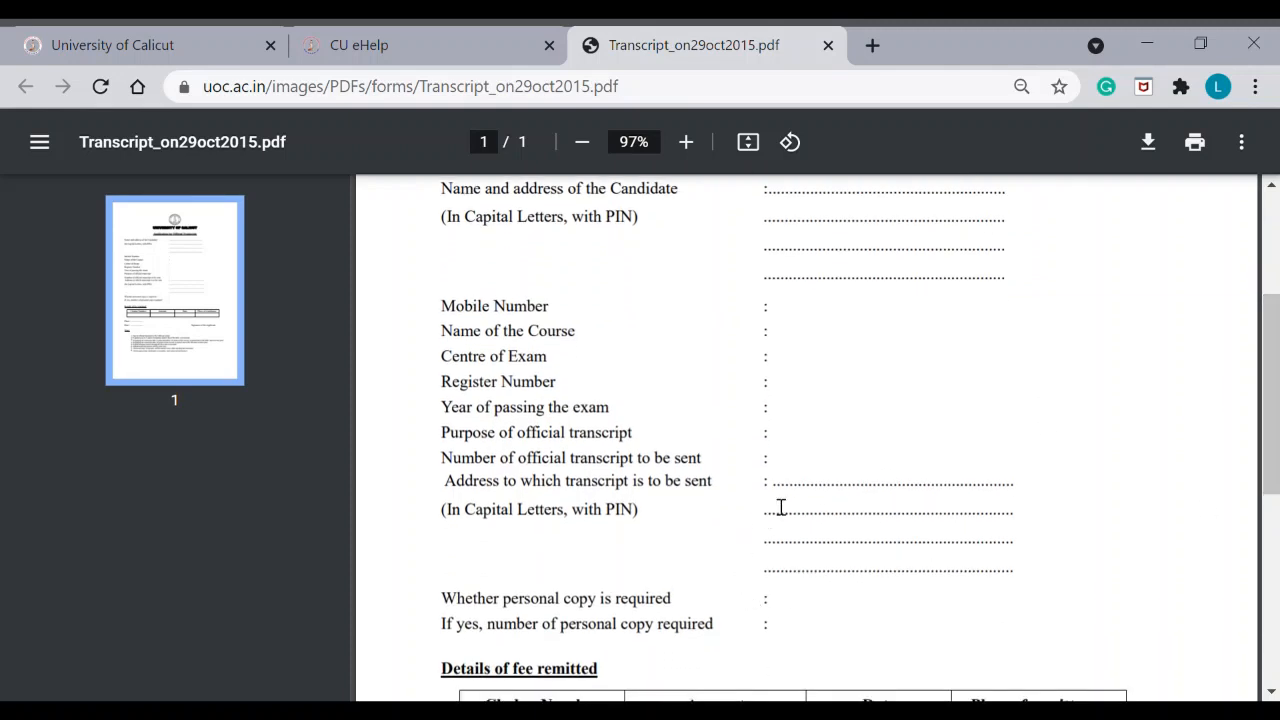
pyautogui.moveTo(790, 492)
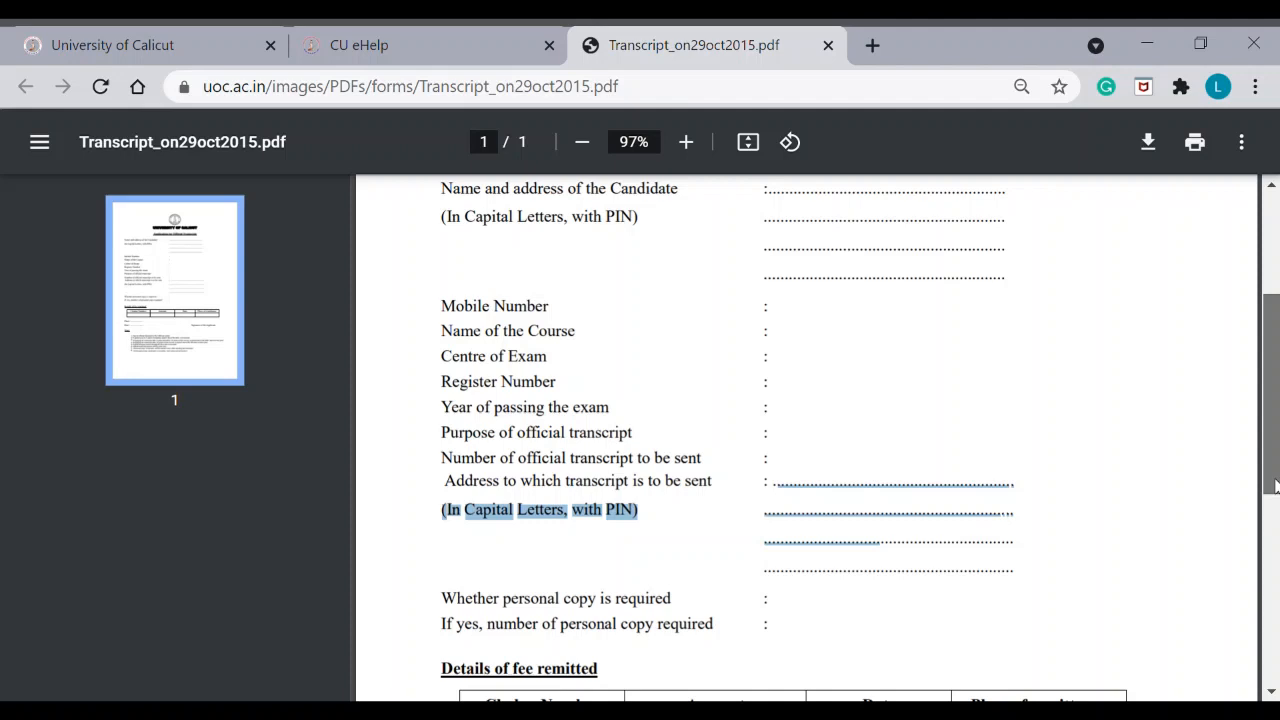
pyautogui.scroll(-3)
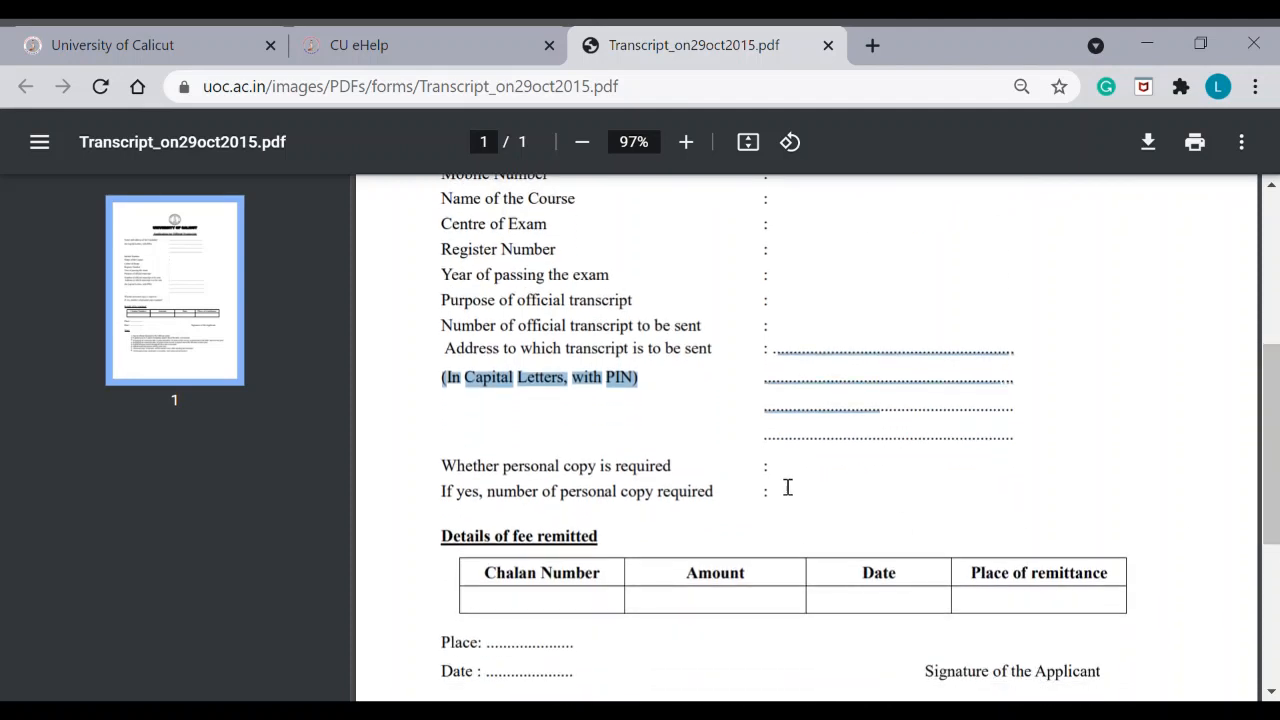
pyautogui.moveTo(798, 508)
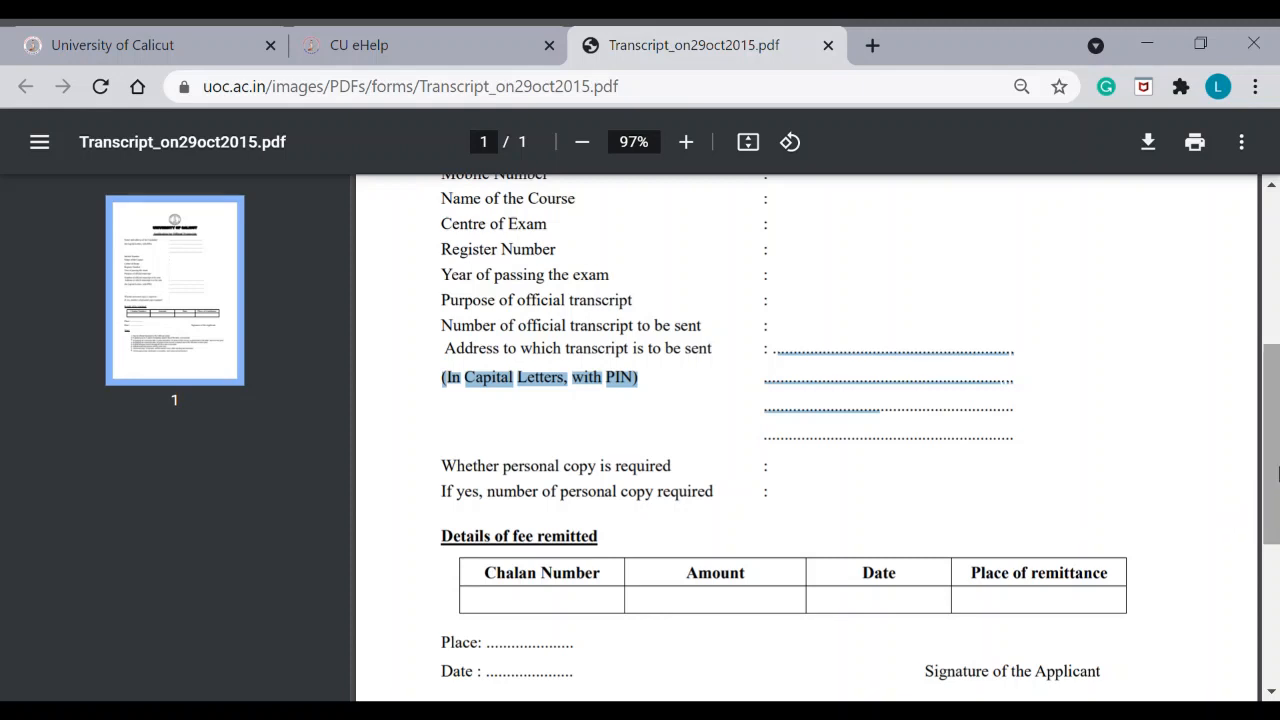
pyautogui.scroll(-3)
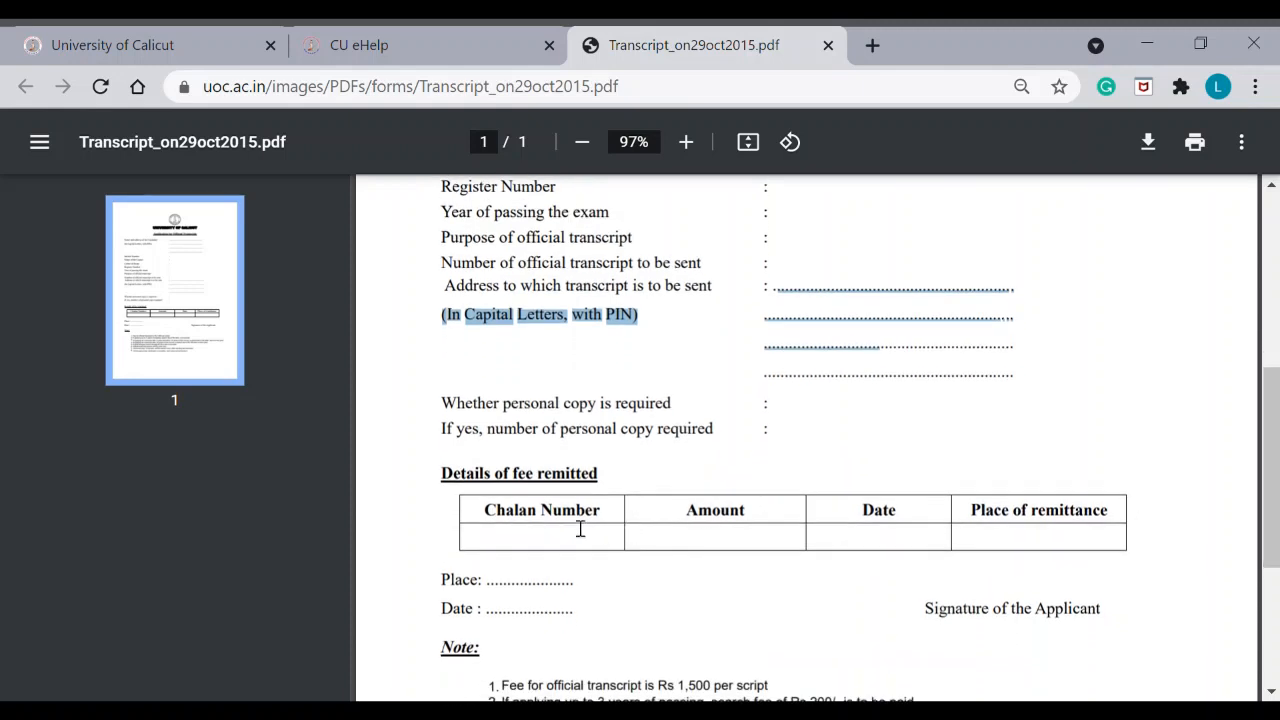
pyautogui.moveTo(521, 540)
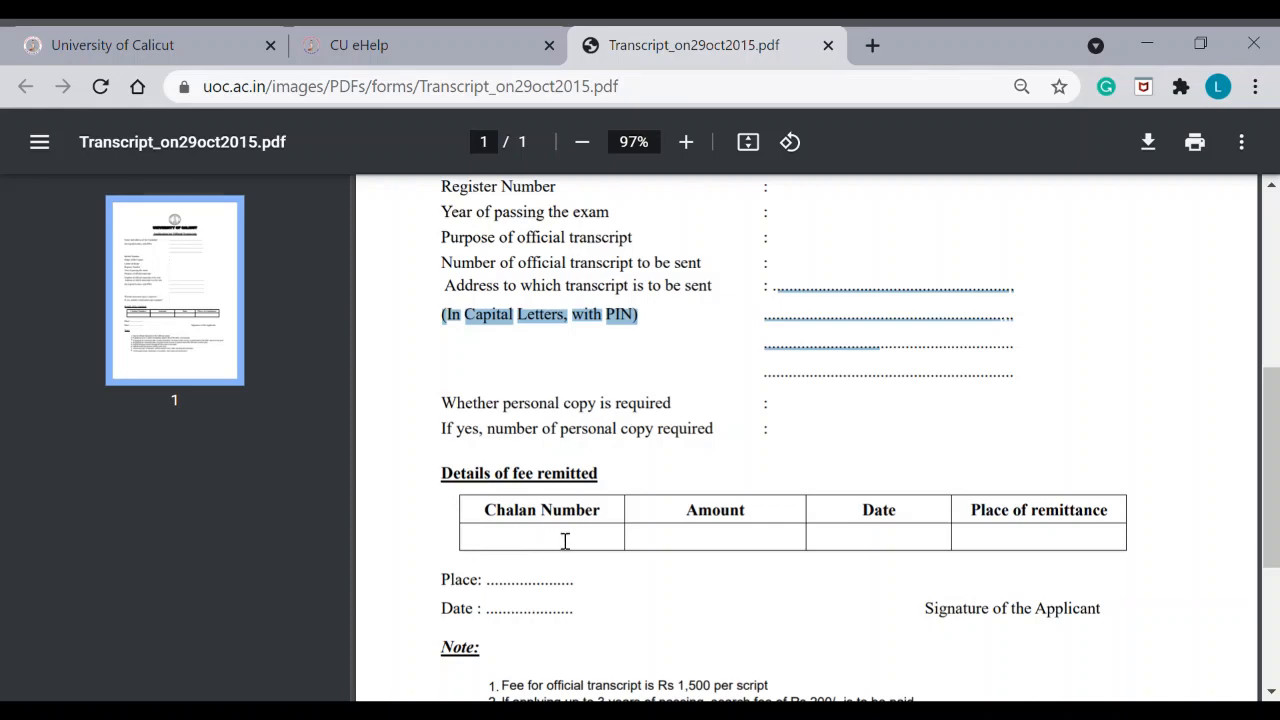
pyautogui.moveTo(601, 557)
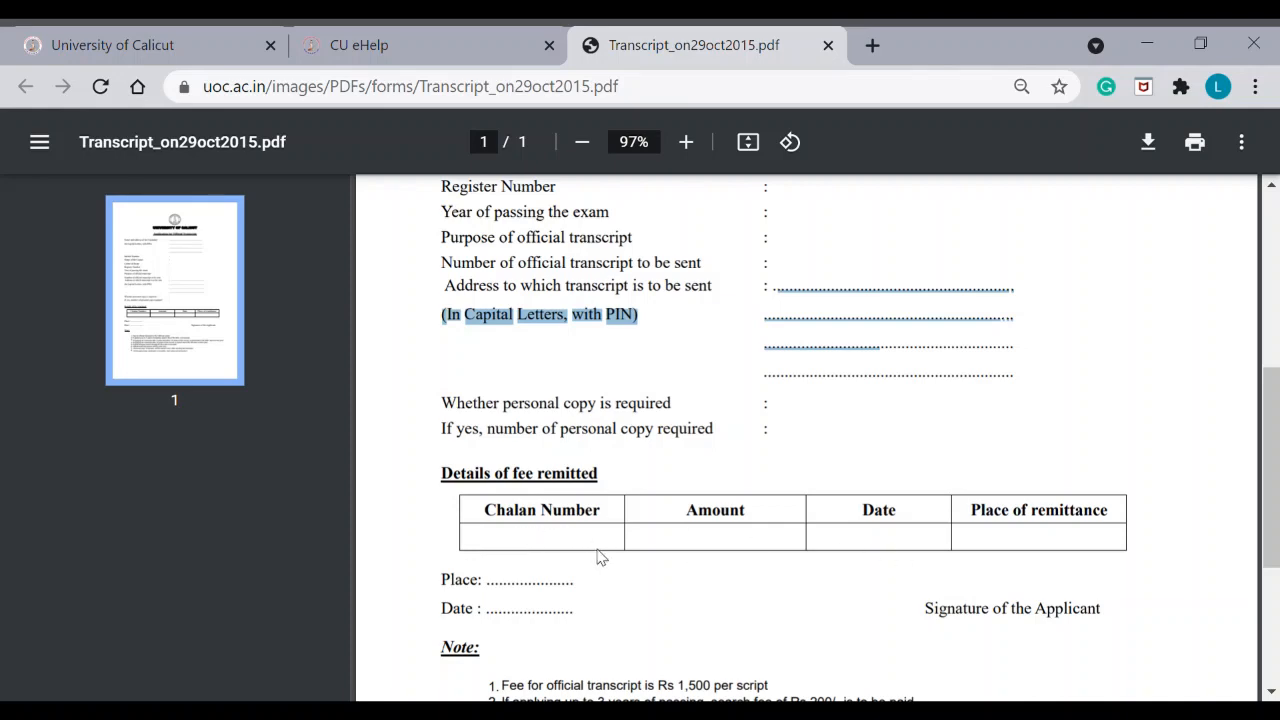
# - Back in the eHelp FAQ, reach the postal address, online payment link and 'Methods to pay fee' section
pyautogui.click(358, 45)
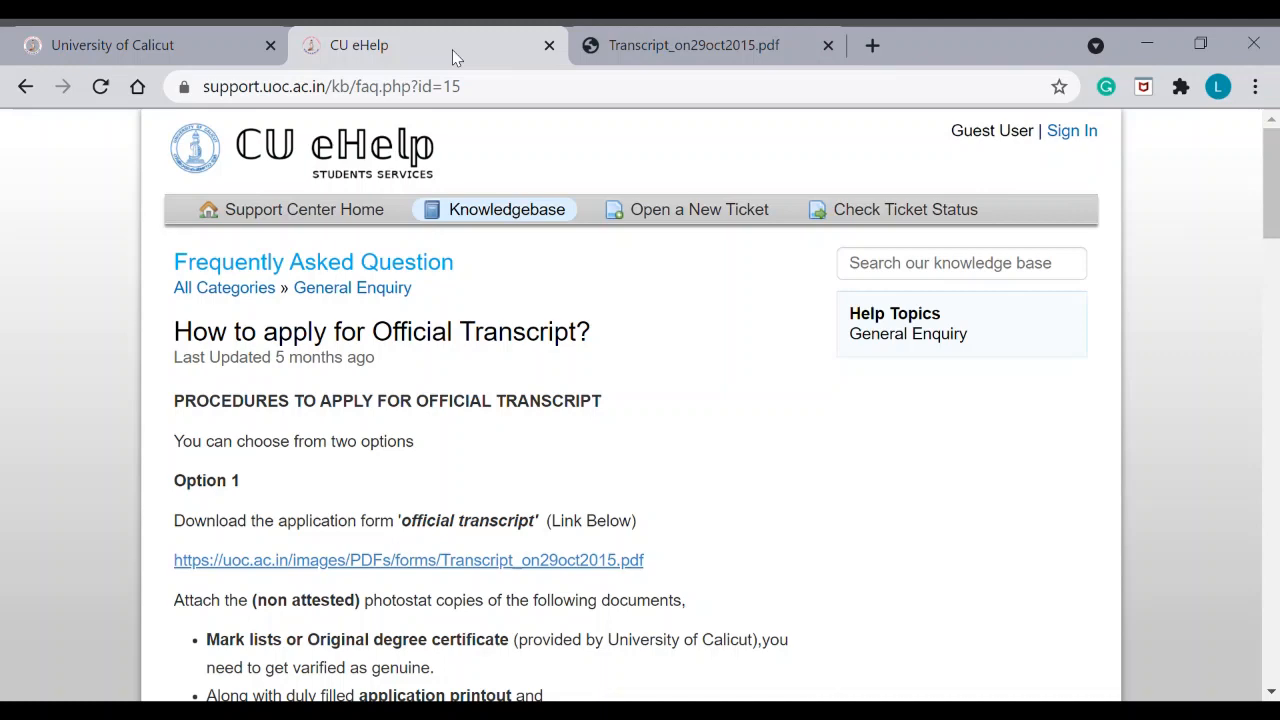
pyautogui.scroll(-3)
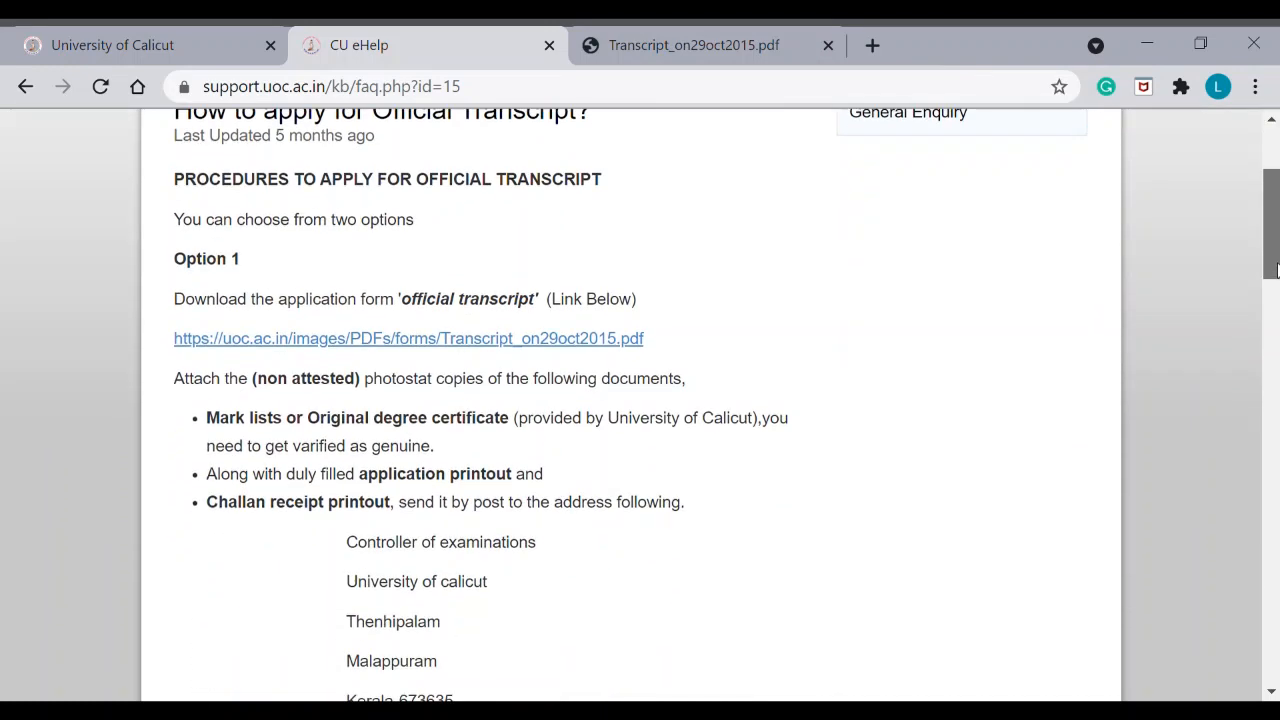
pyautogui.scroll(-3)
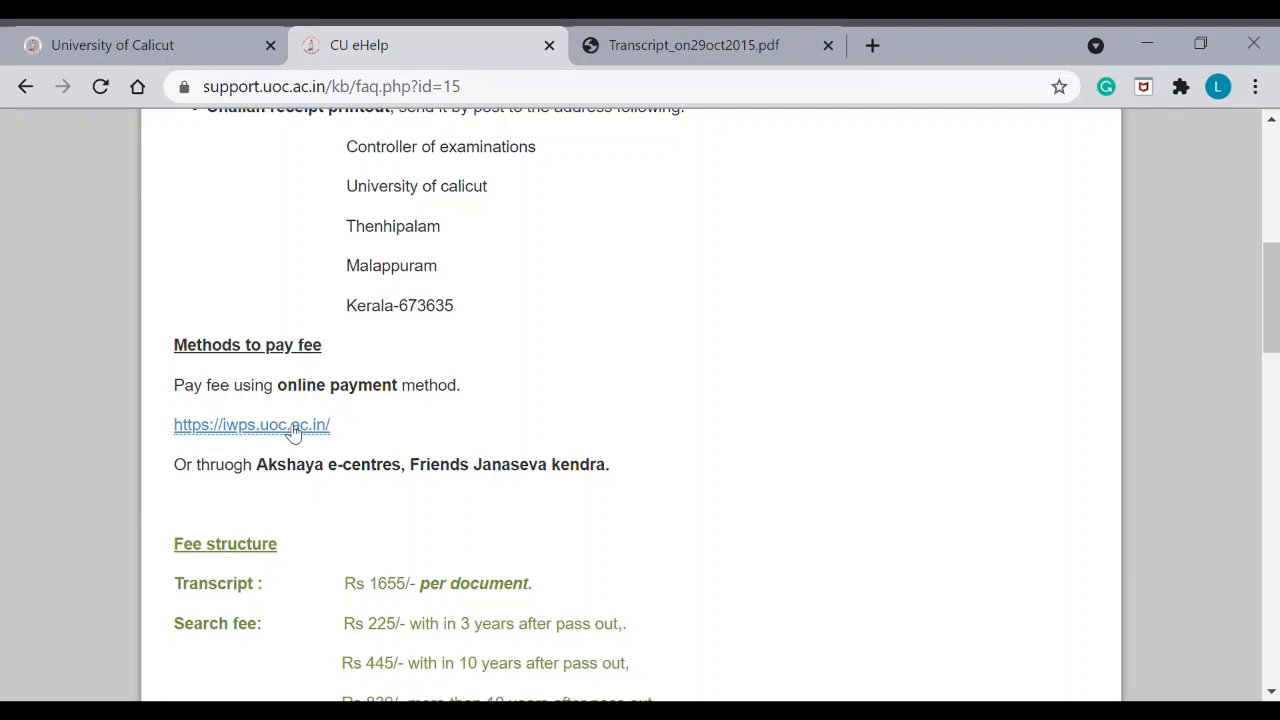
# - Start an Instant pay on iwps.uoc.ac.in and search 'tran' to pick AG08 -- TRANSCRIPT VERIFICATION as purpose
pyautogui.click(251, 424)
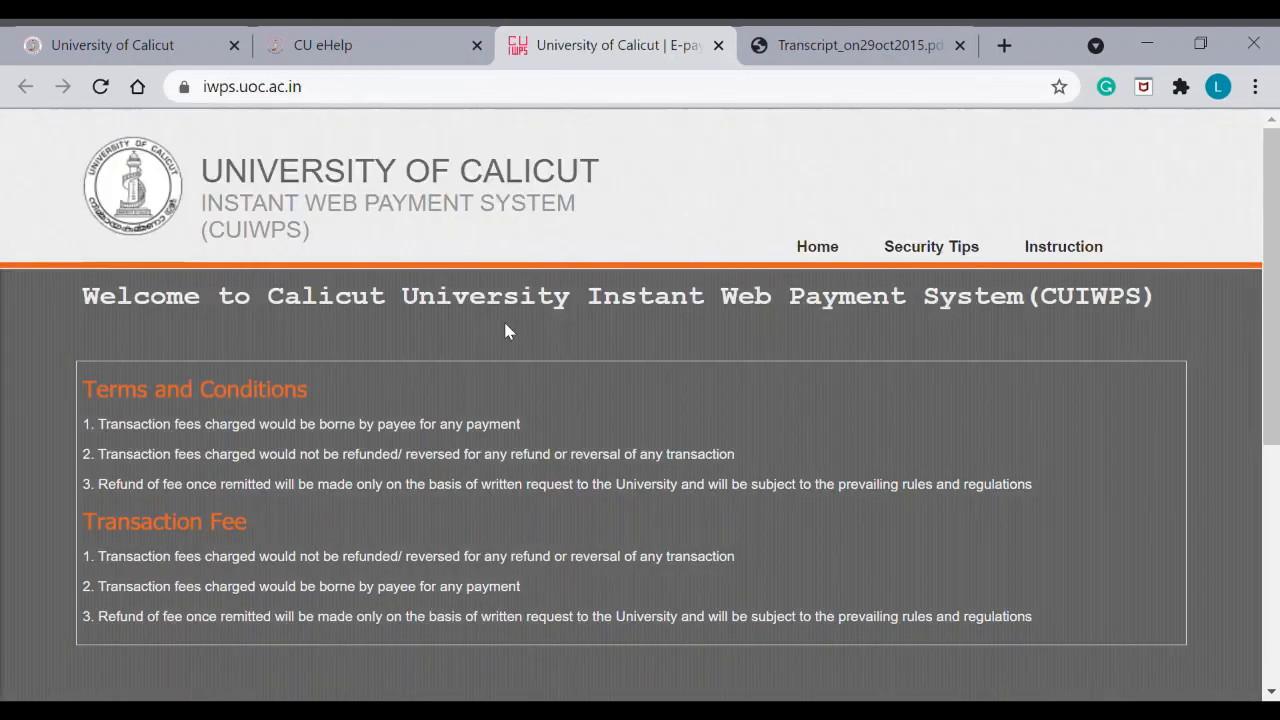
pyautogui.scroll(-3)
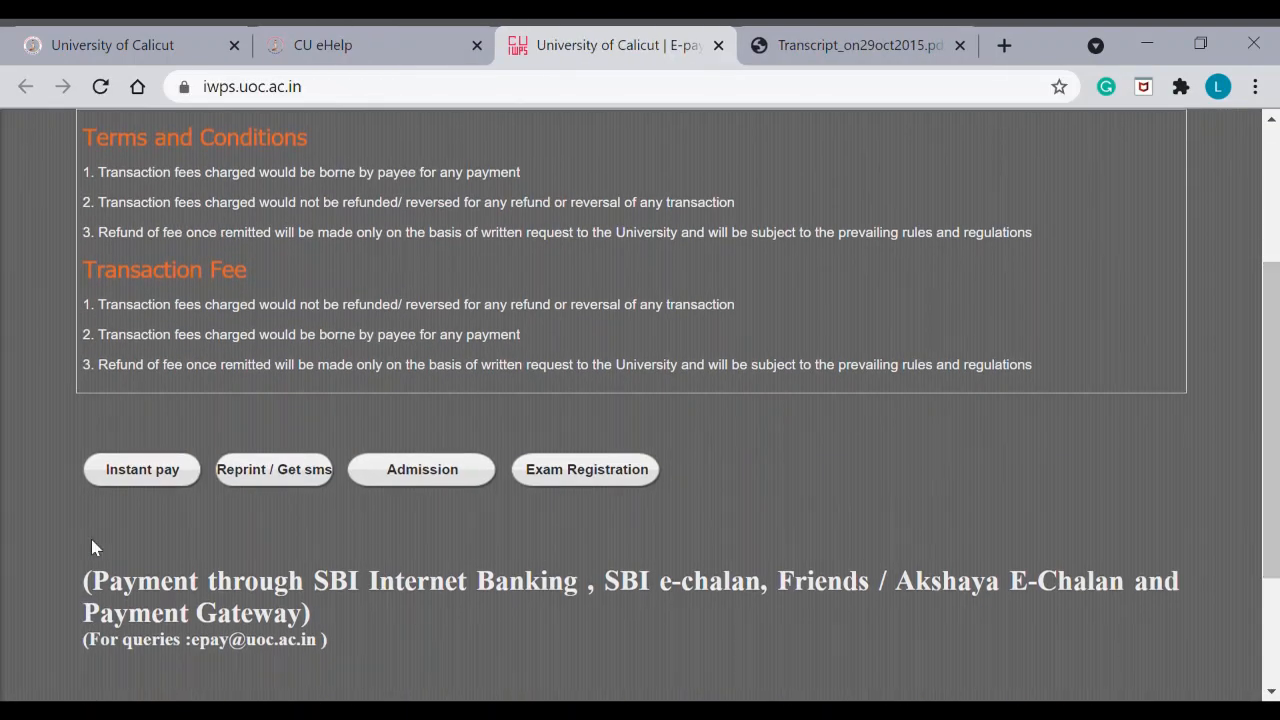
pyautogui.click(142, 469)
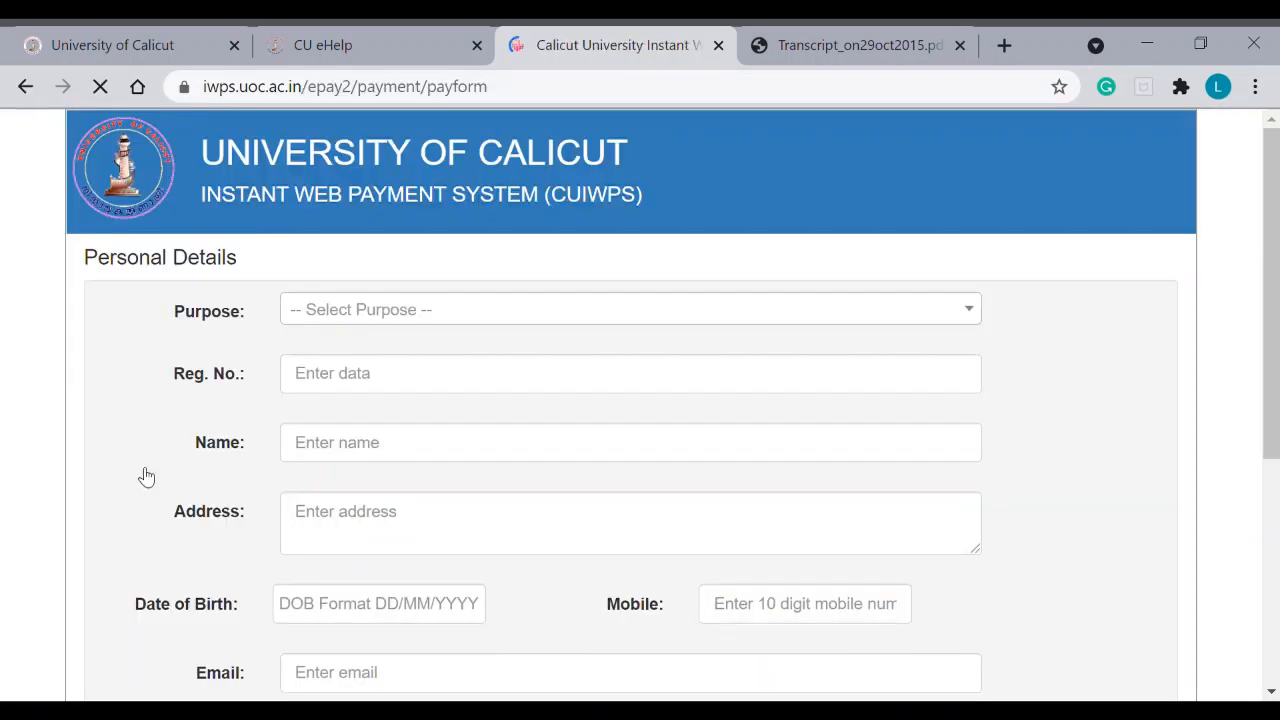
pyautogui.click(630, 309)
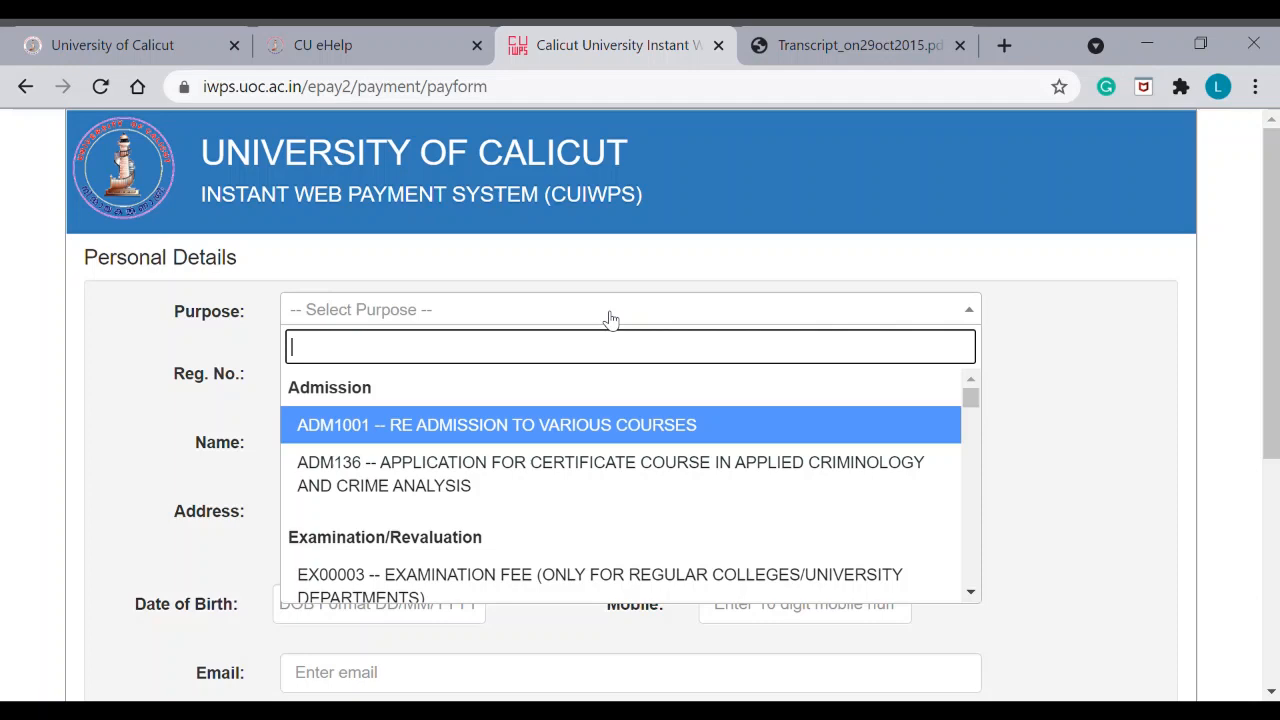
pyautogui.write('tran')
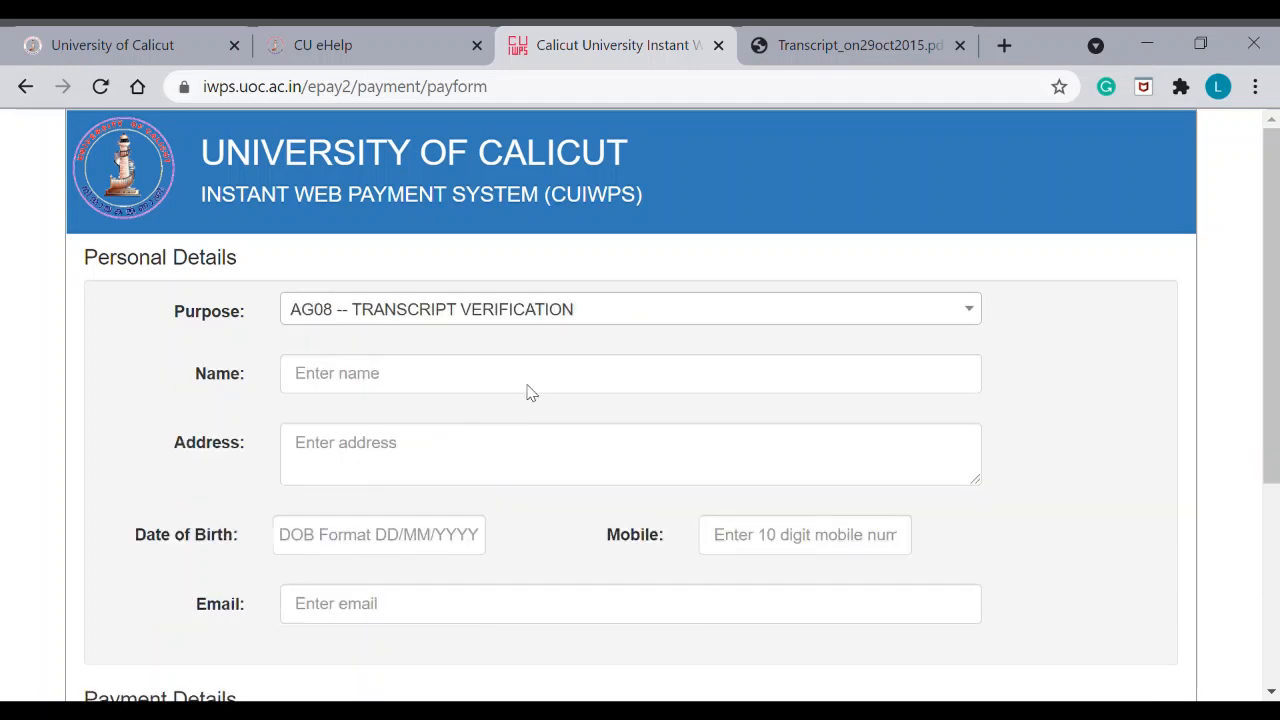
pyautogui.moveTo(1233, 345)
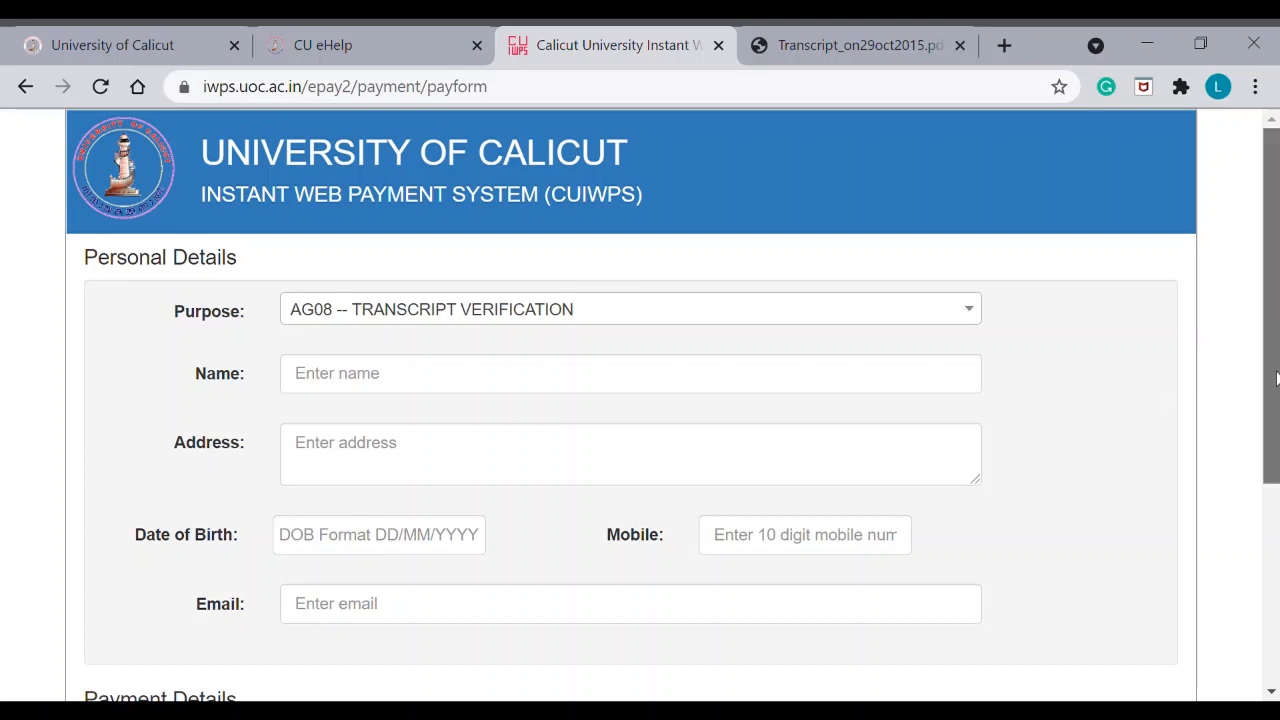
pyautogui.scroll(-3)
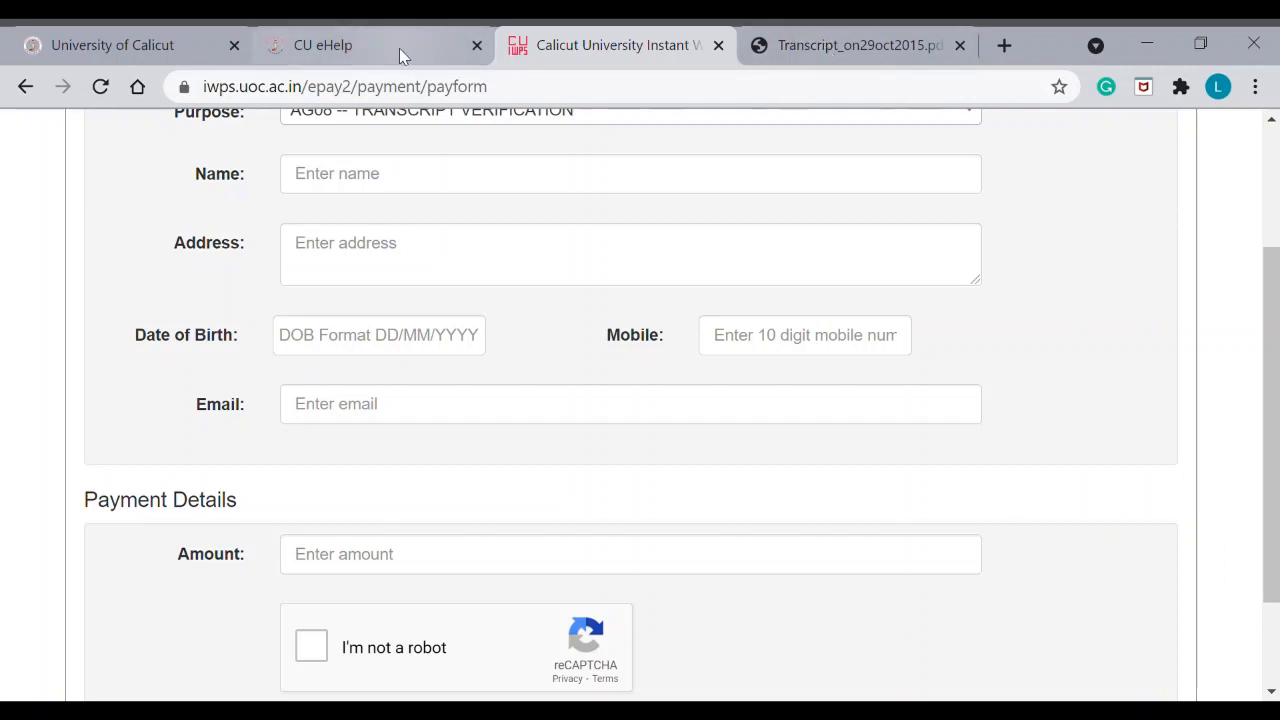
pyautogui.click(322, 45)
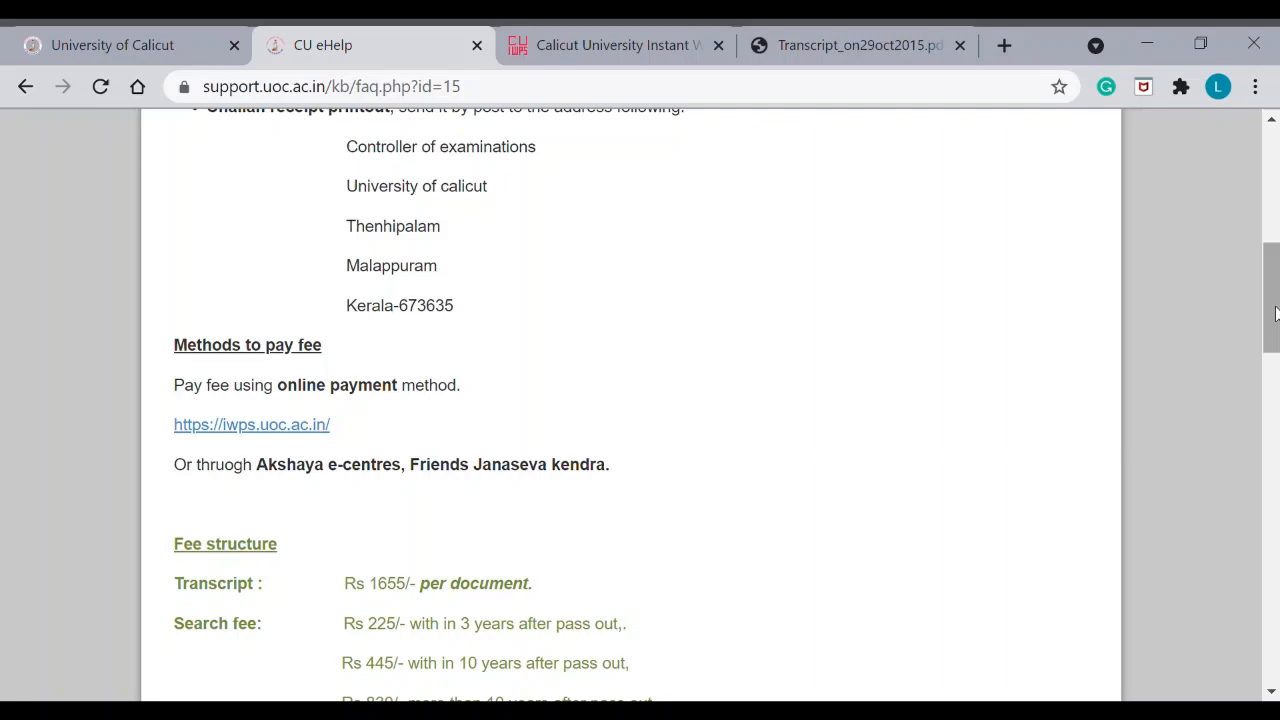
pyautogui.scroll(-3)
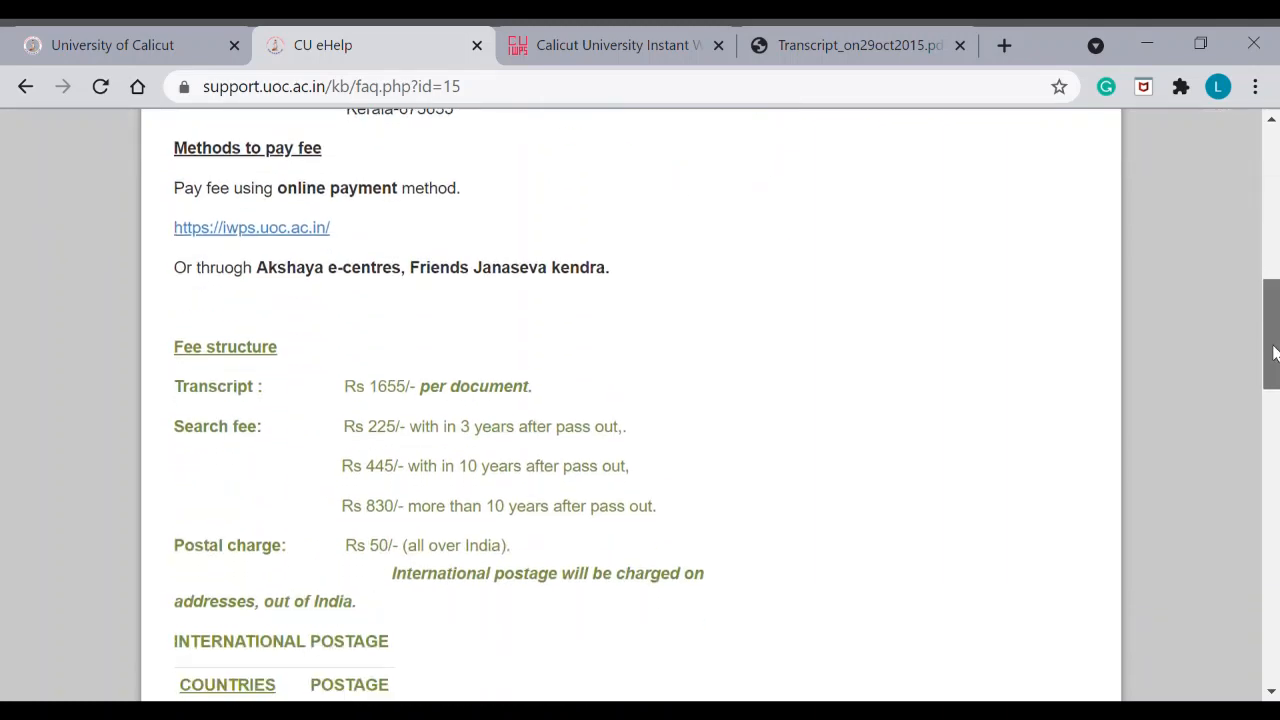
pyautogui.scroll(-3)
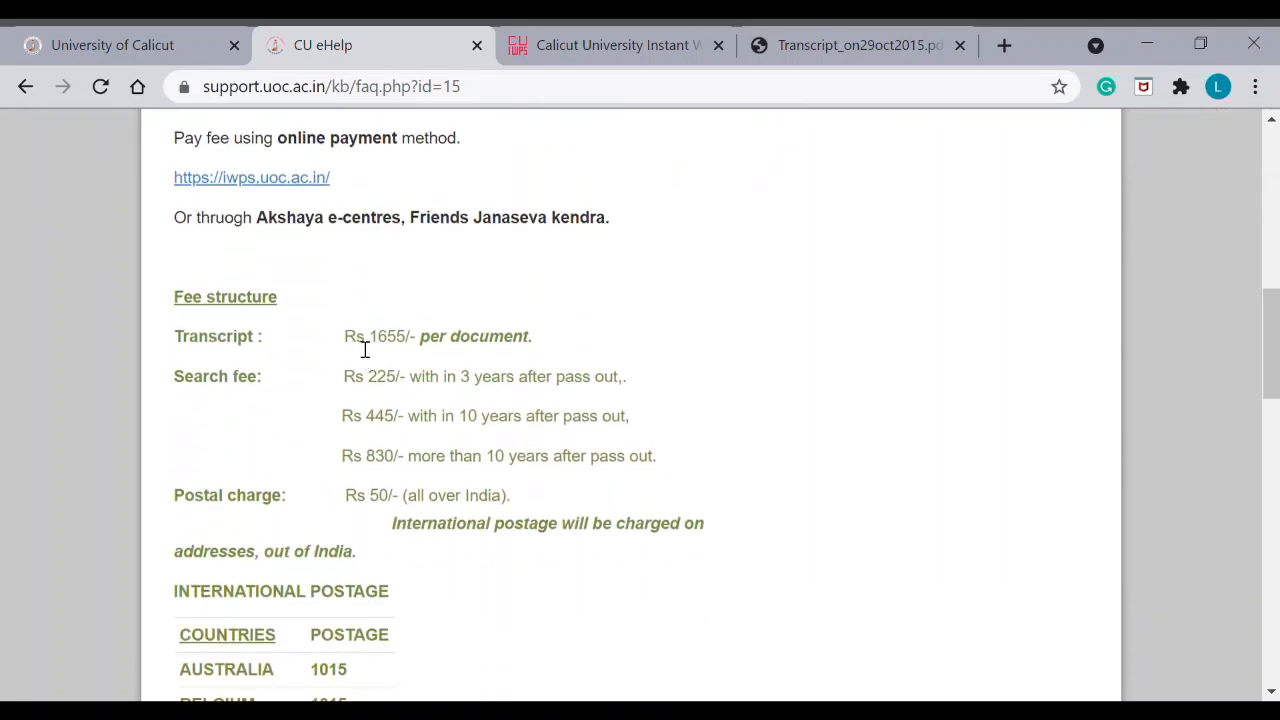
pyautogui.moveTo(371, 349)
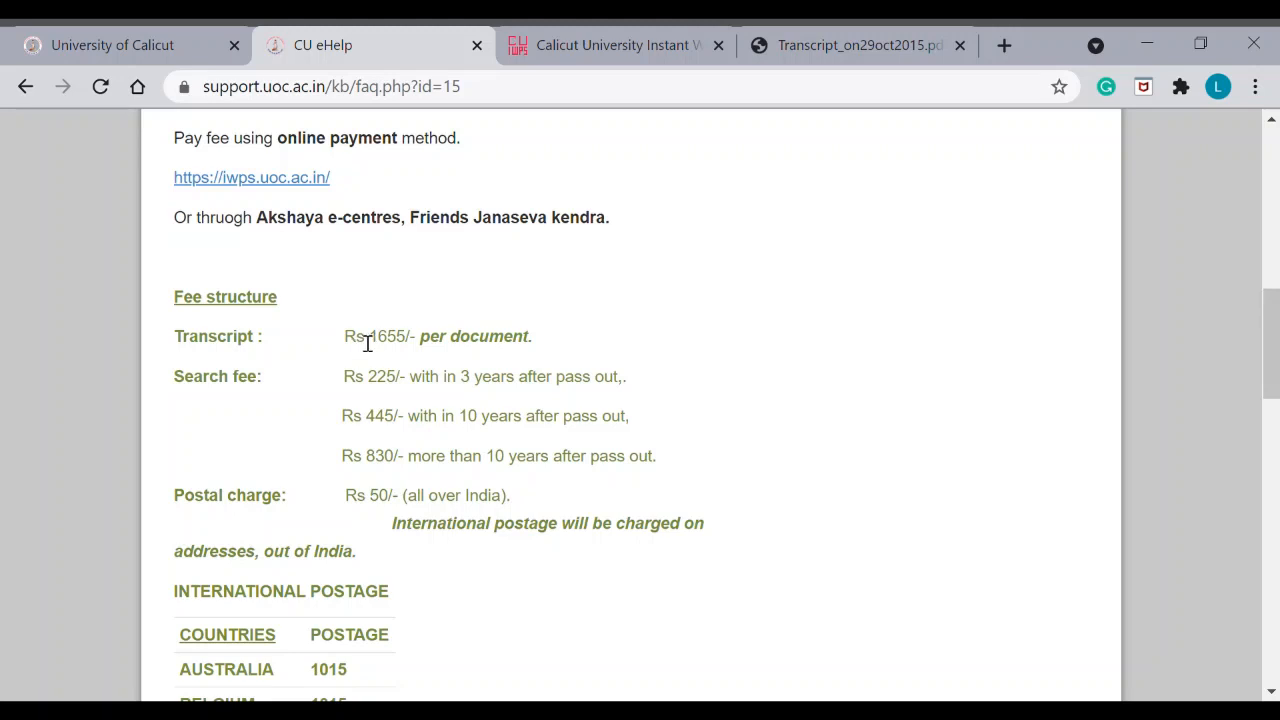
pyautogui.moveTo(384, 353)
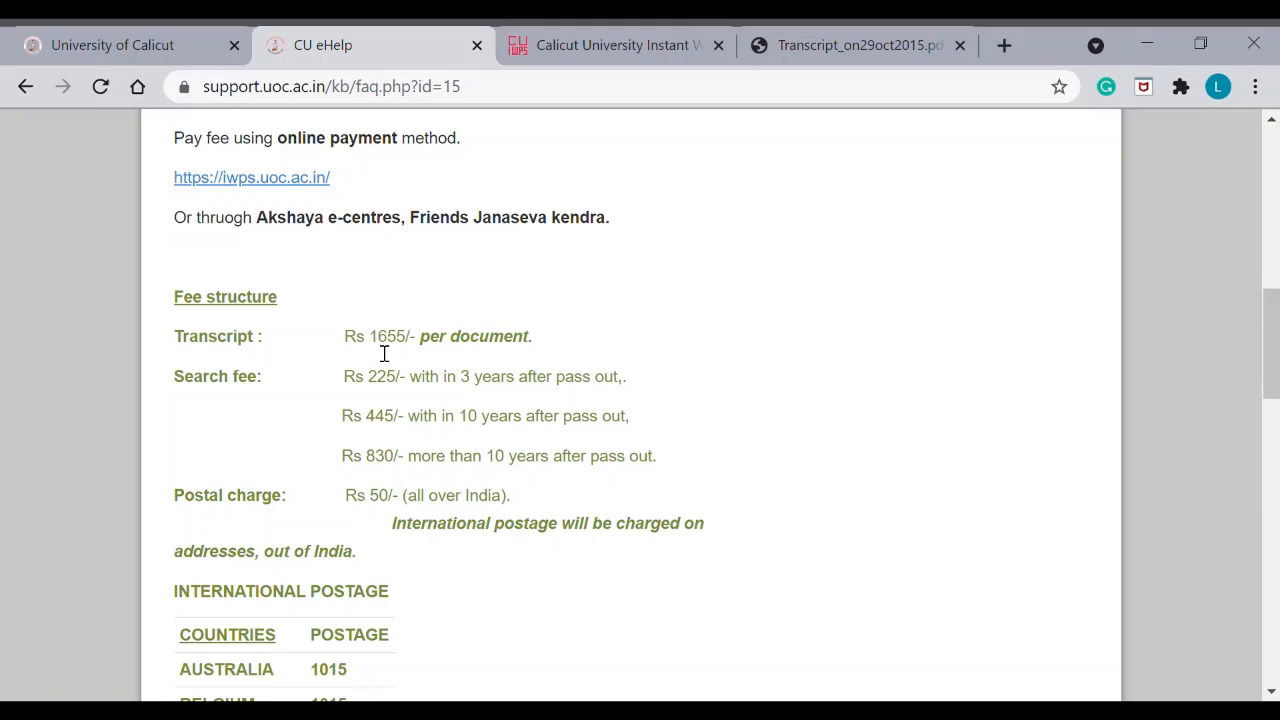
pyautogui.moveTo(358, 354)
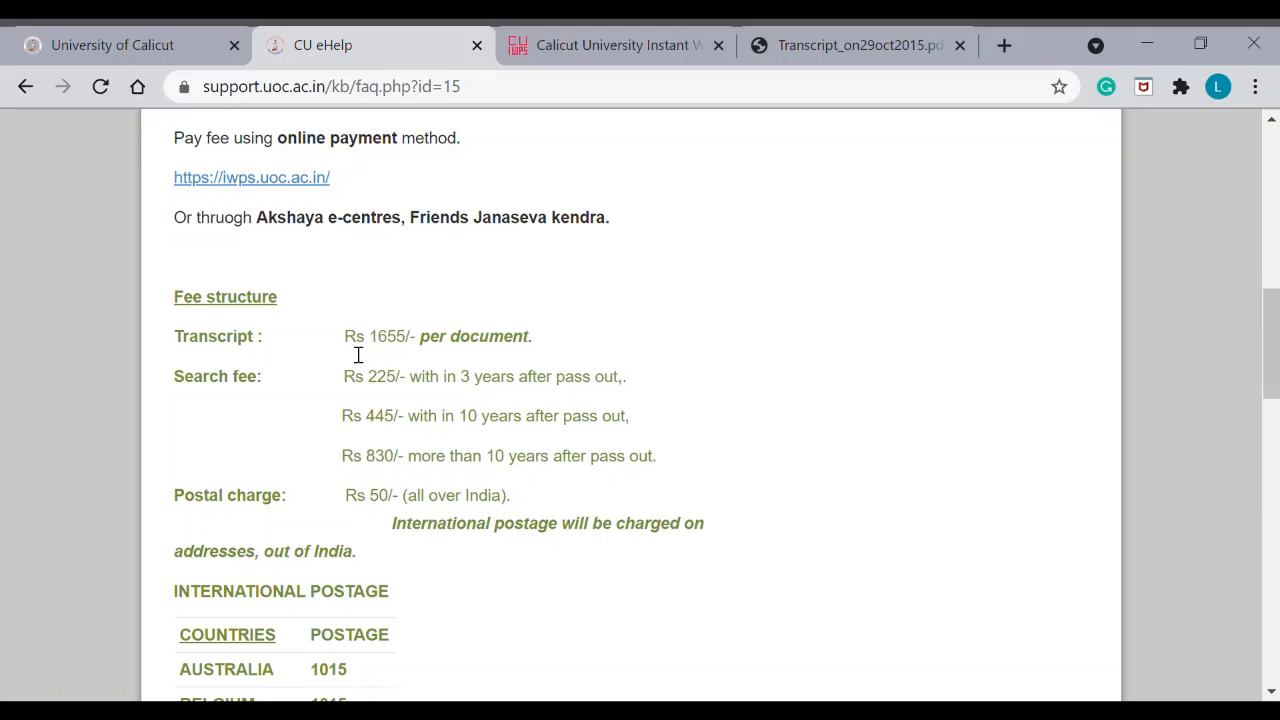
pyautogui.moveTo(332, 347)
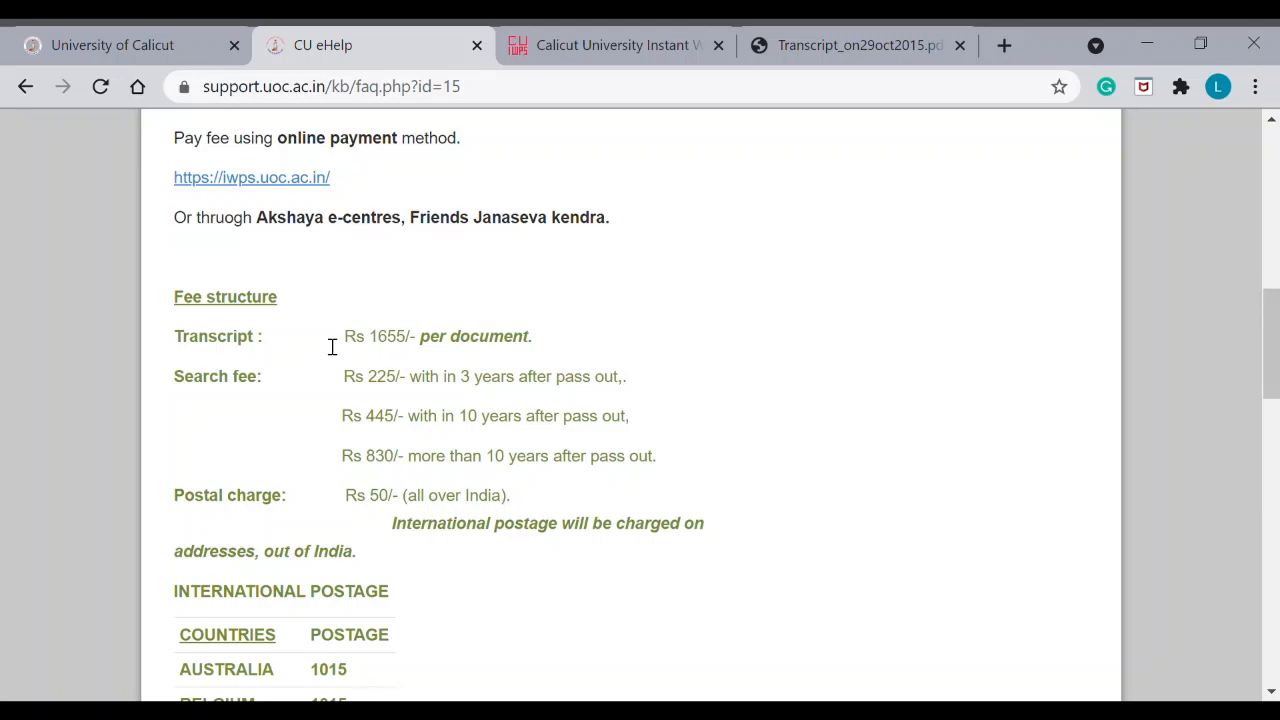
pyautogui.moveTo(410, 346)
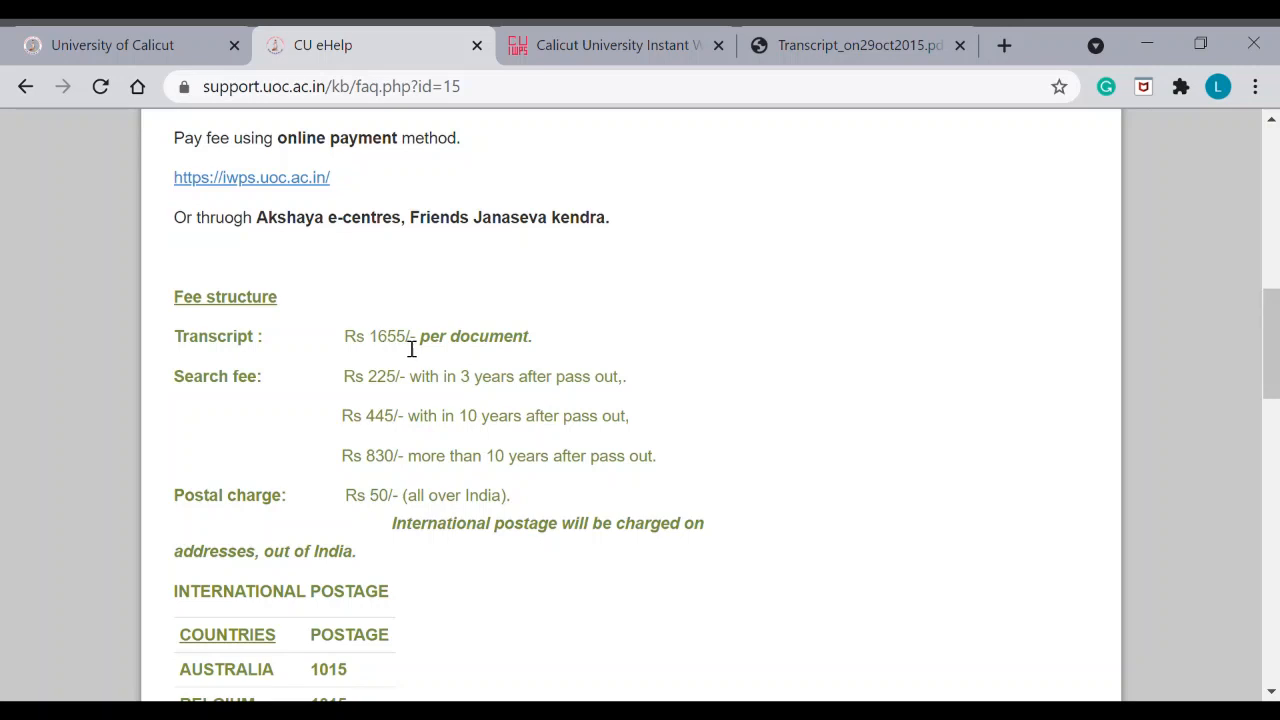
pyautogui.moveTo(463, 347)
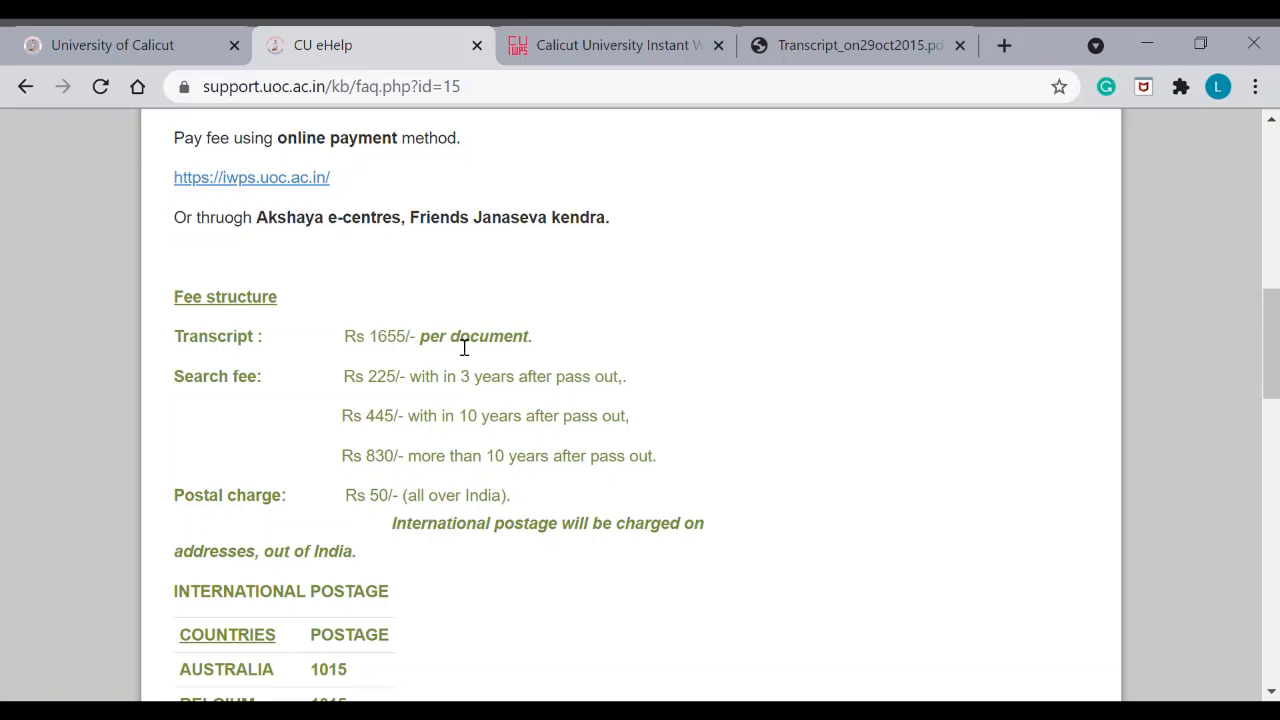
pyautogui.moveTo(291, 392)
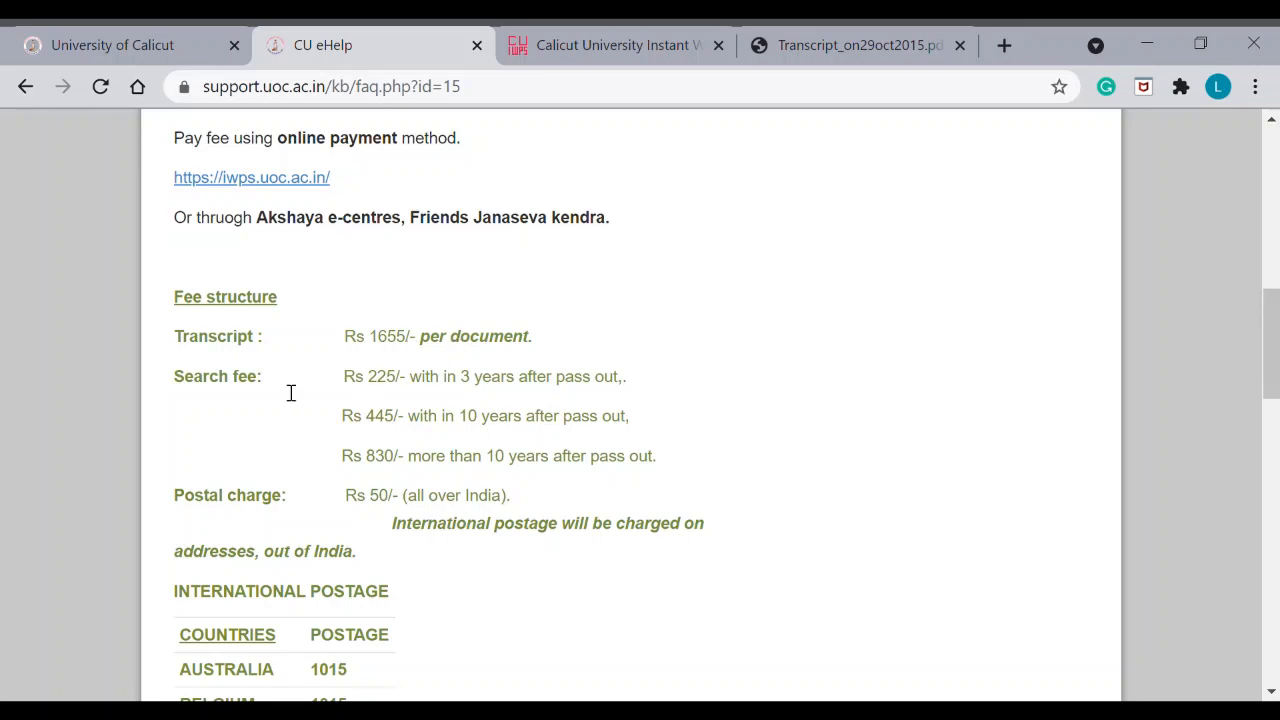
pyautogui.moveTo(430, 388)
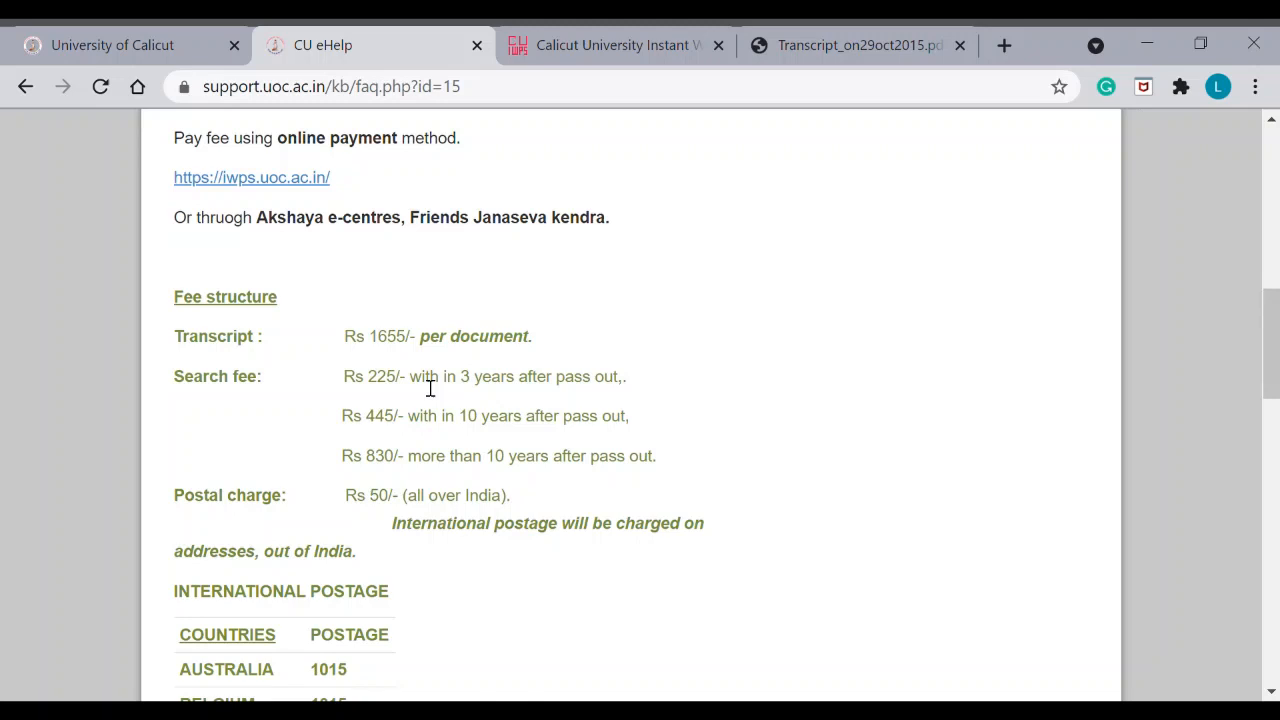
pyautogui.moveTo(408, 384)
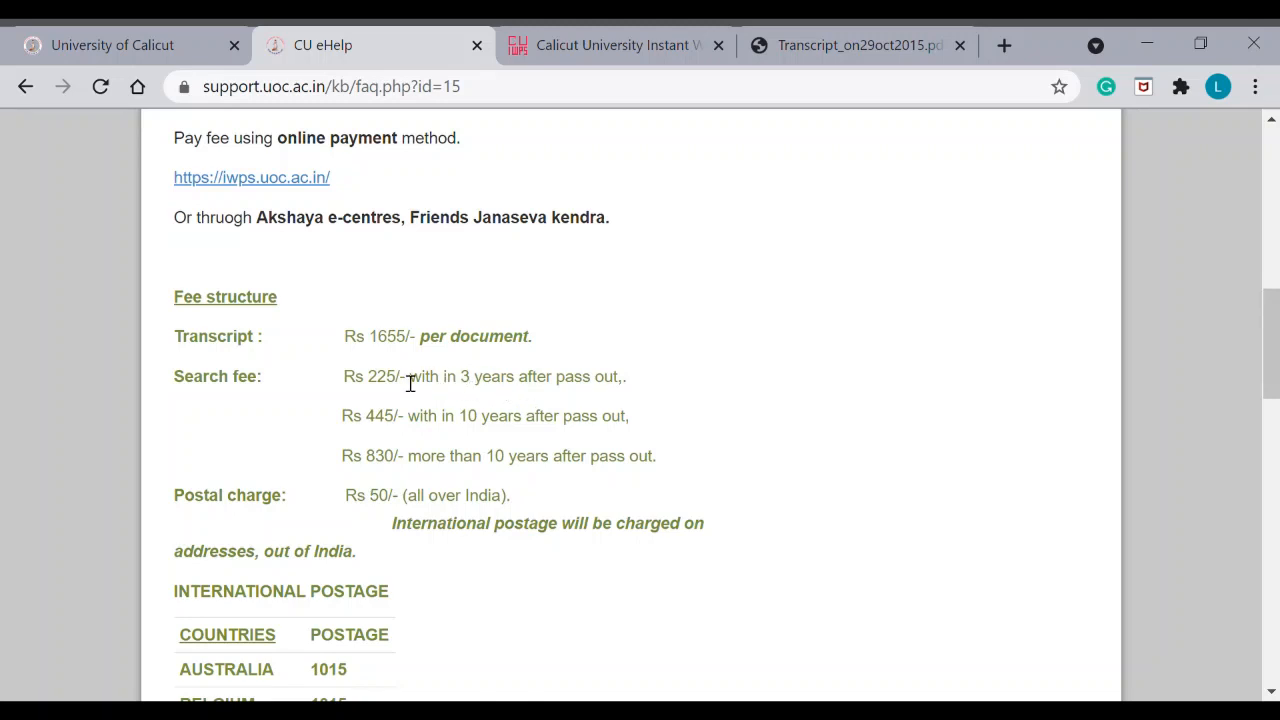
pyautogui.moveTo(435, 357)
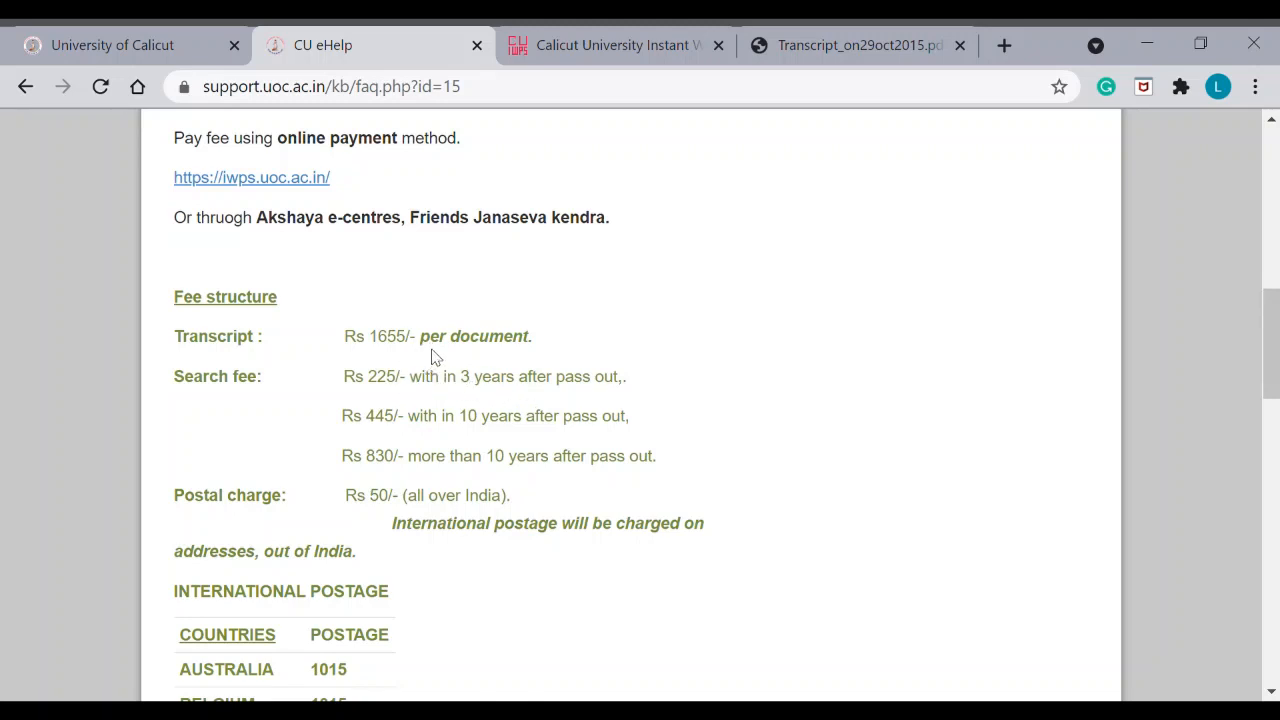
pyautogui.moveTo(388, 492)
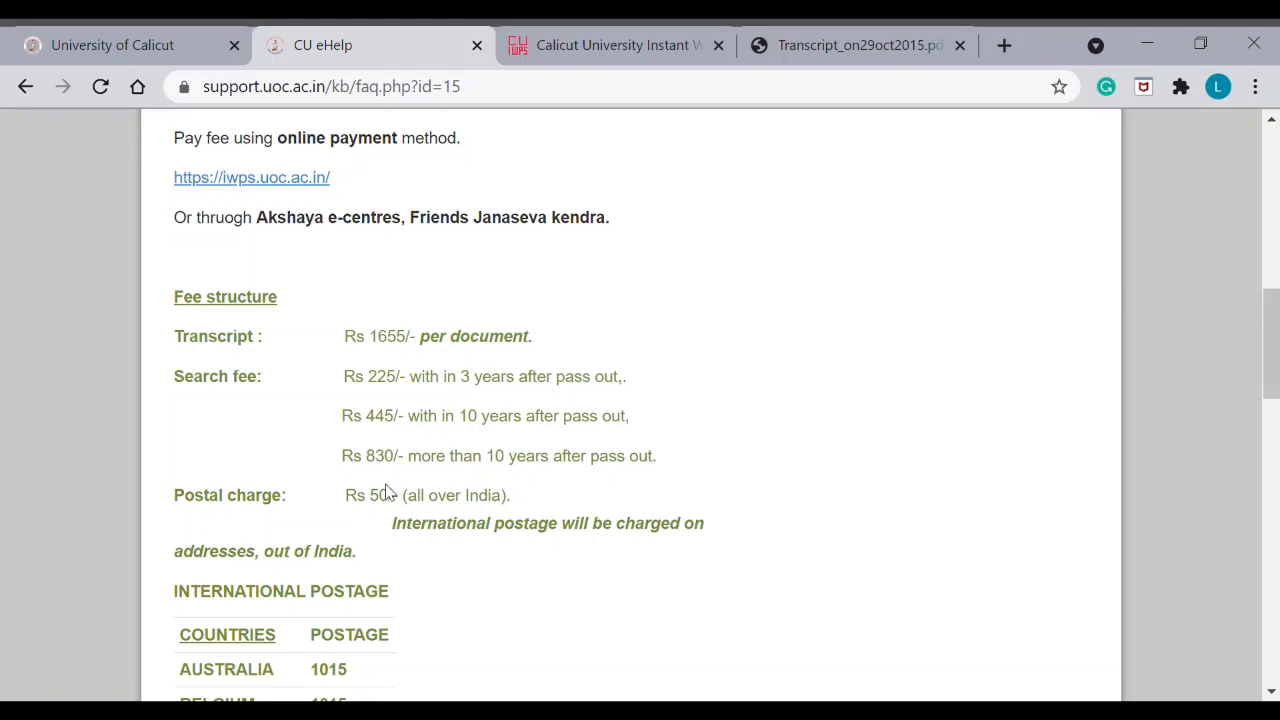
pyautogui.moveTo(413, 518)
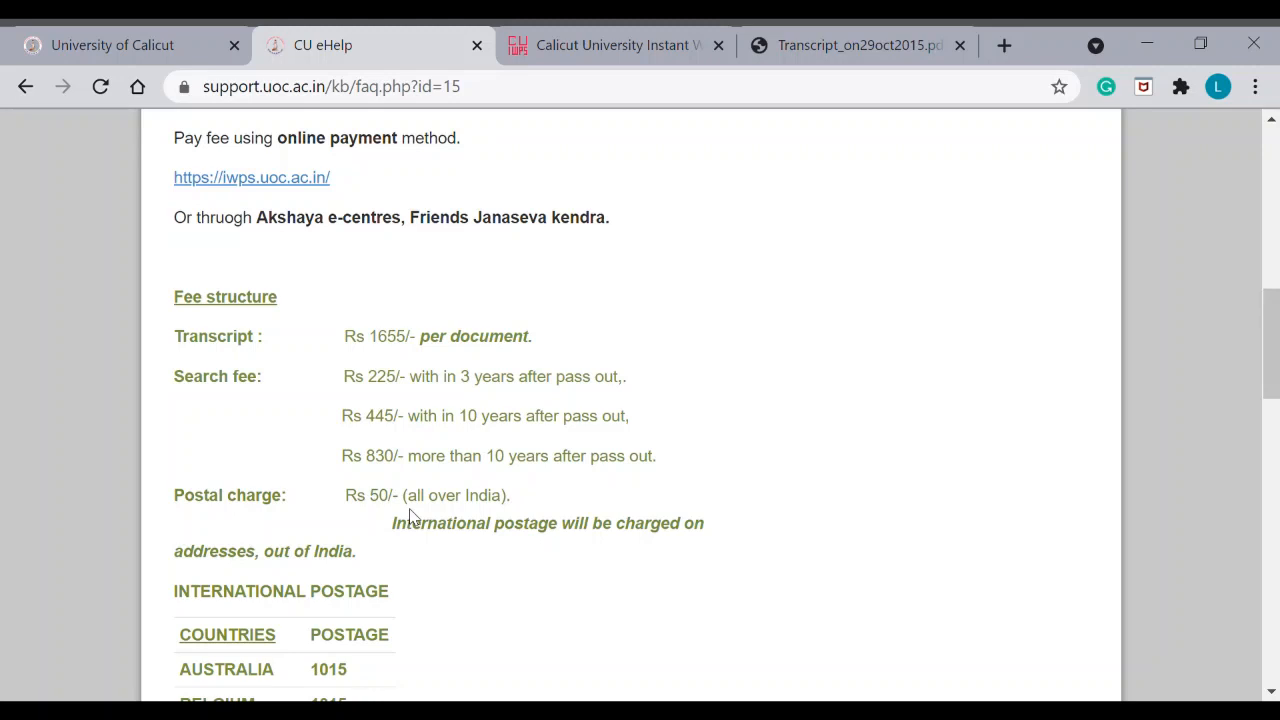
pyautogui.moveTo(398, 503)
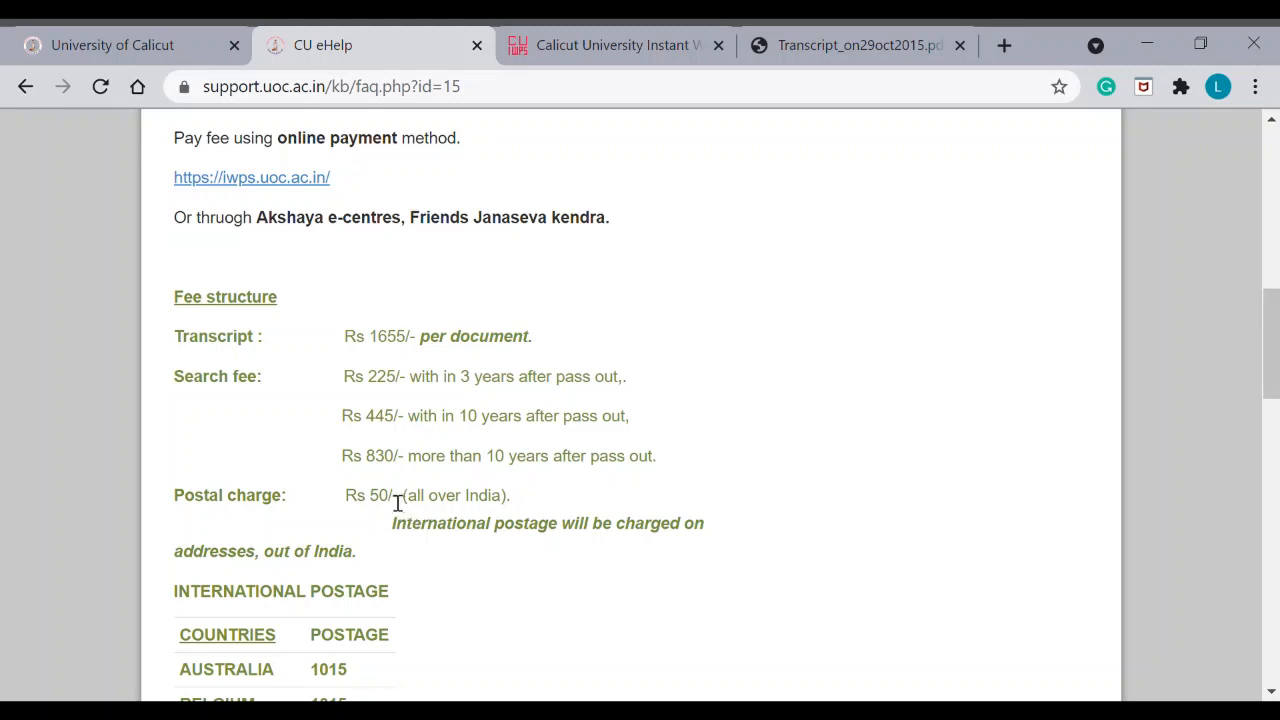
# - Locate the International Postage table and highlight Canada's value of 1392
pyautogui.scroll(-3)
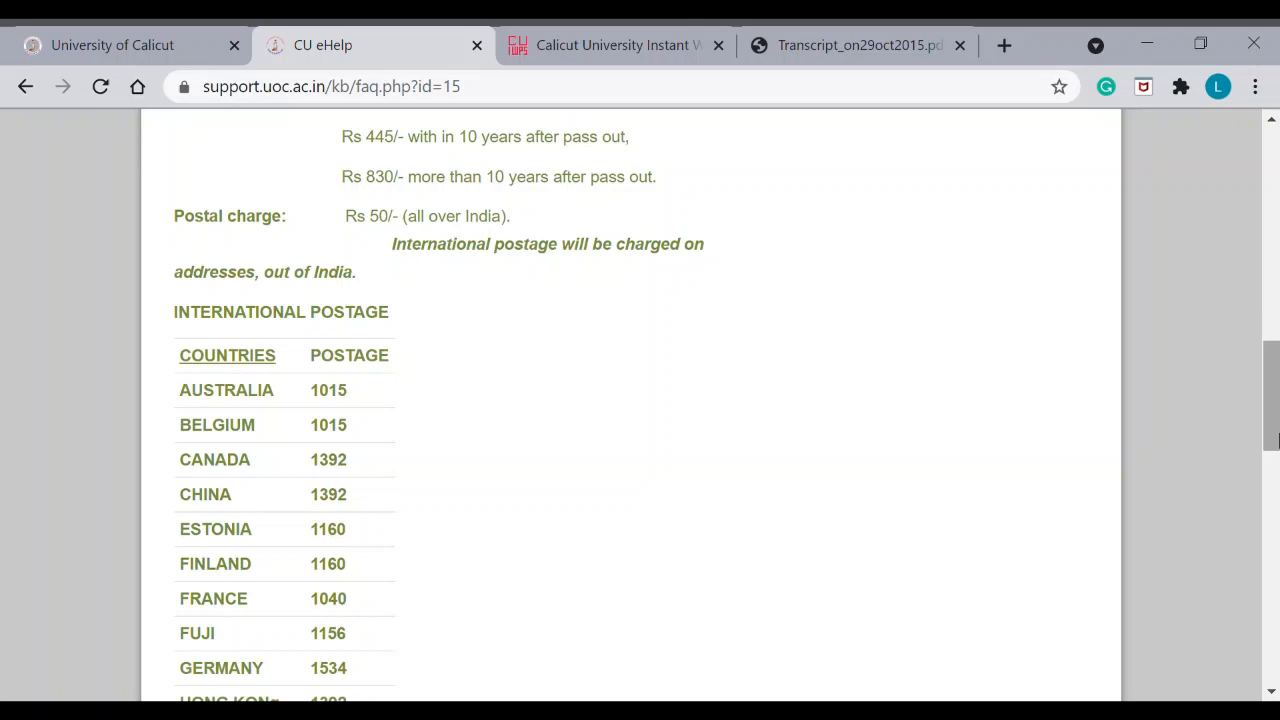
pyautogui.moveTo(365, 400)
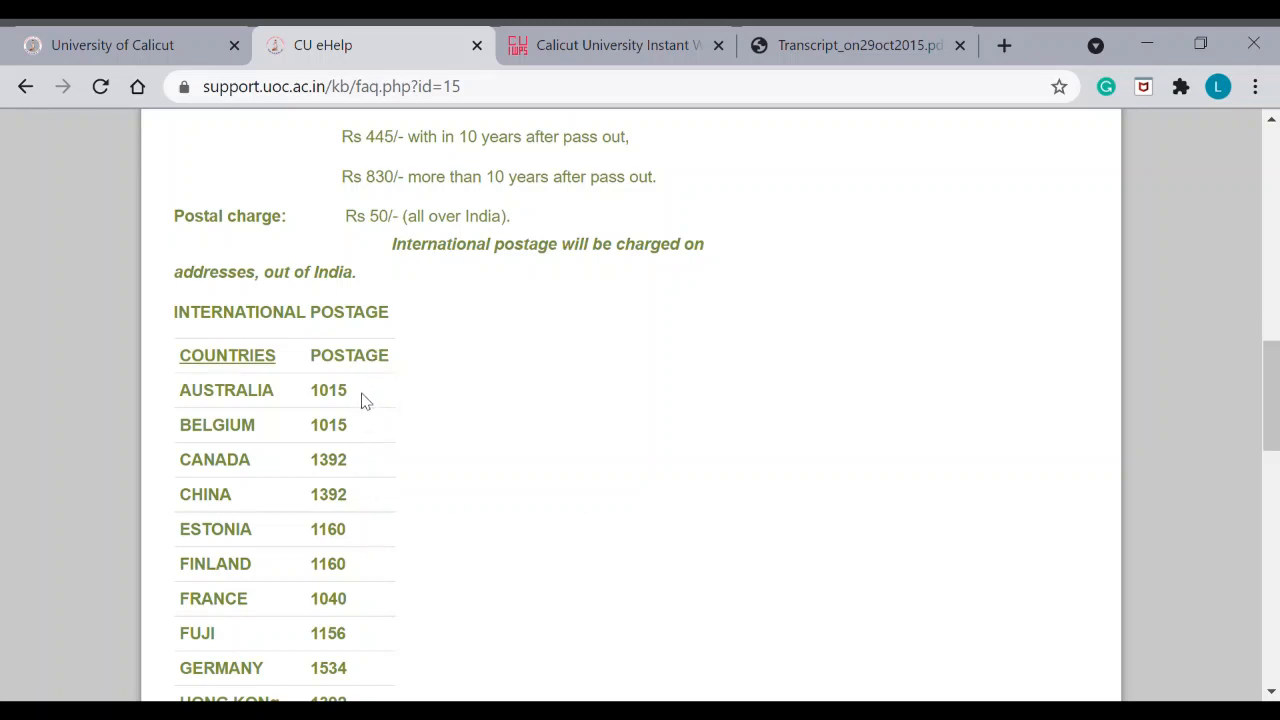
pyautogui.moveTo(315, 467)
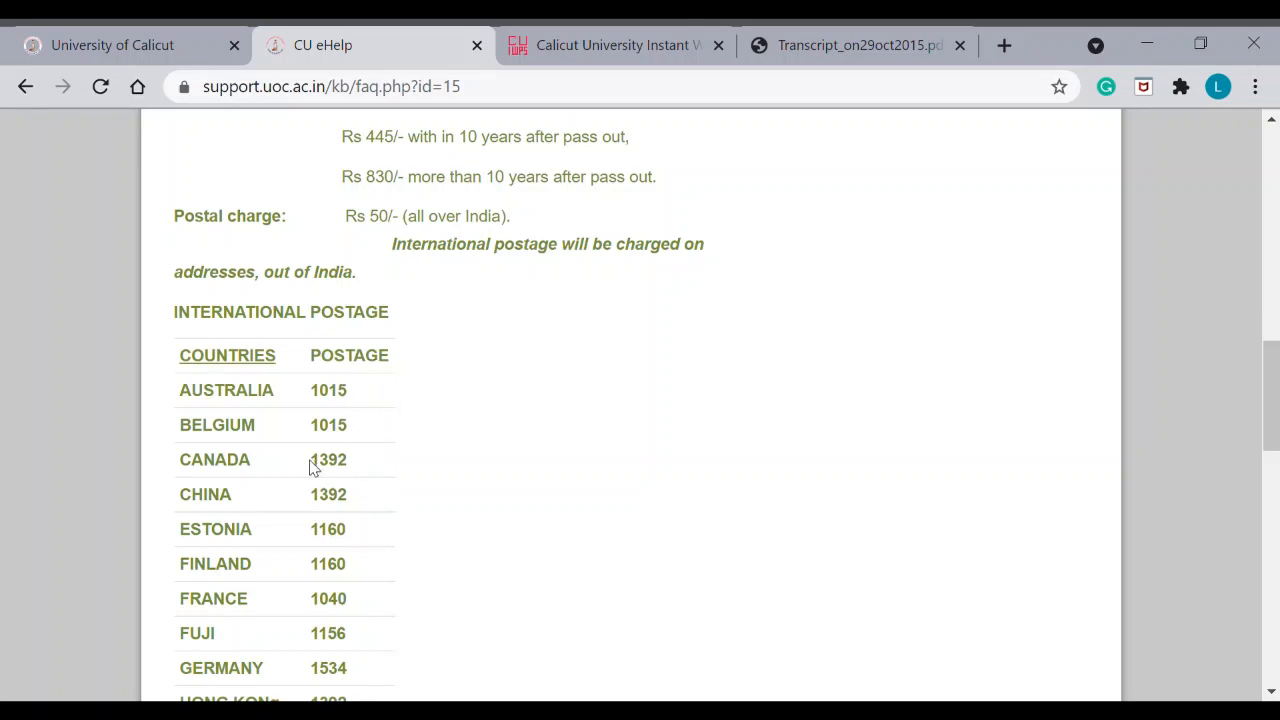
pyautogui.moveTo(1270, 410)
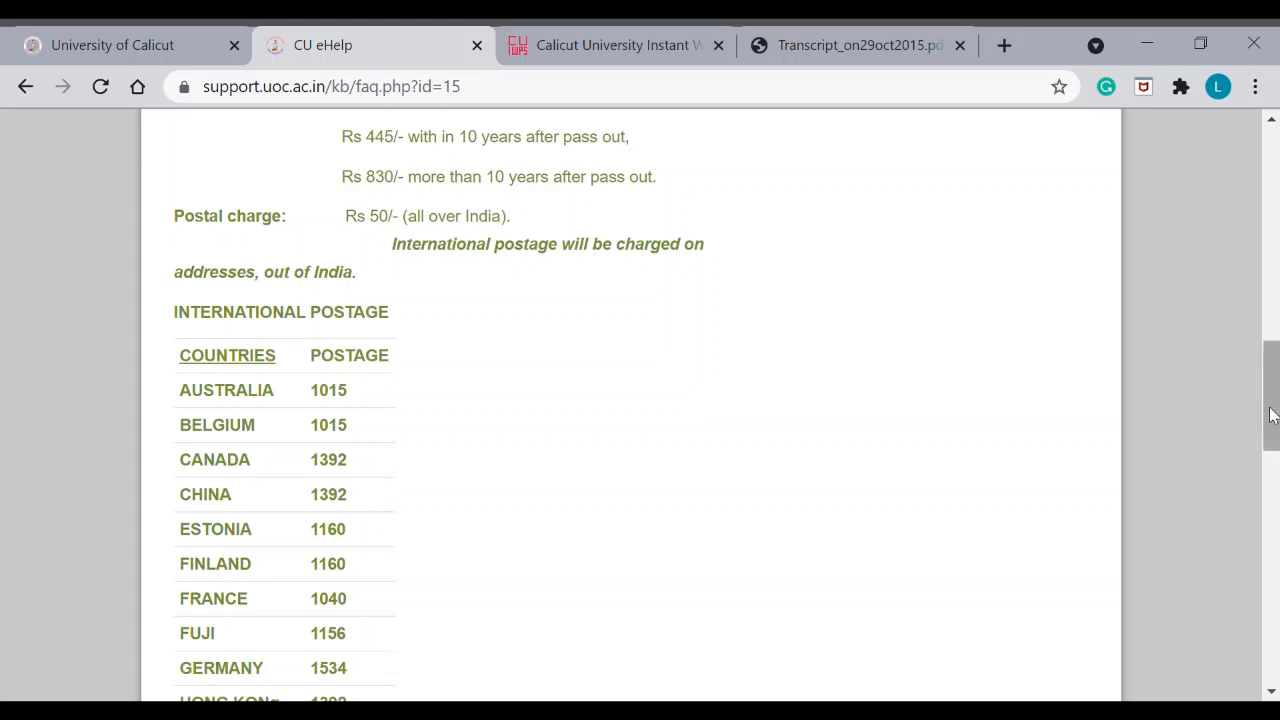
pyautogui.scroll(3)
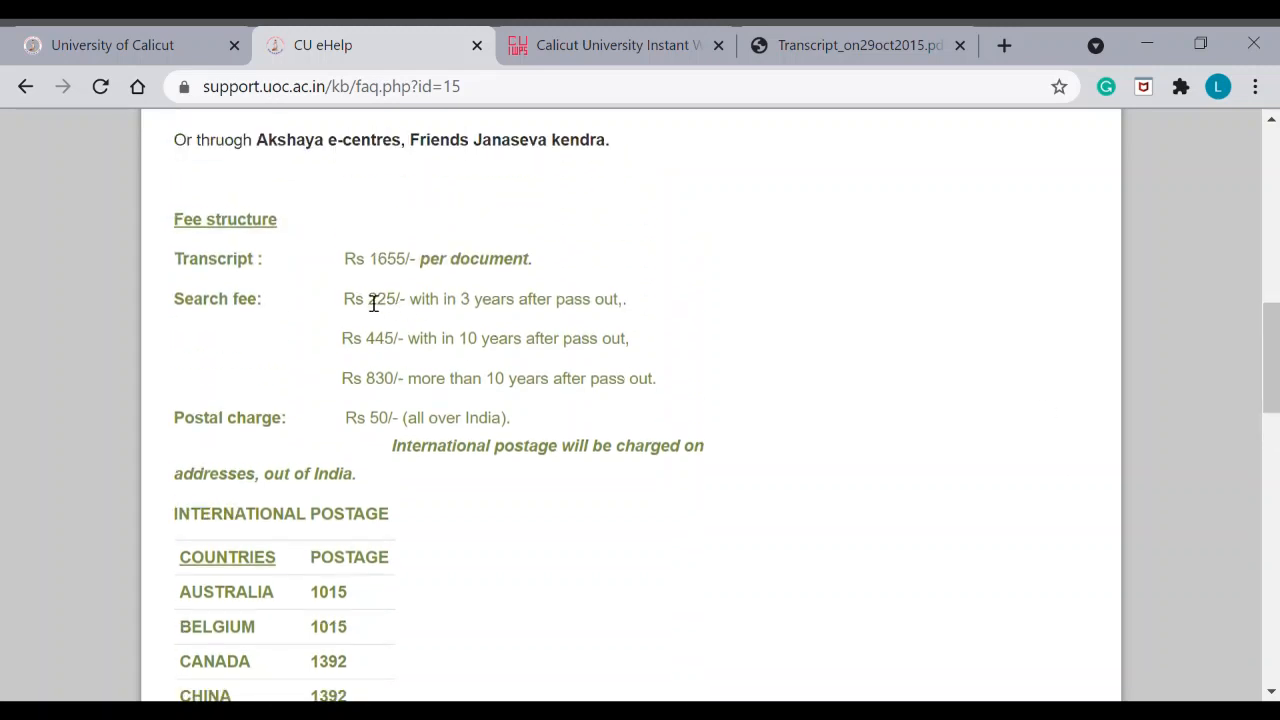
pyautogui.moveTo(518, 385)
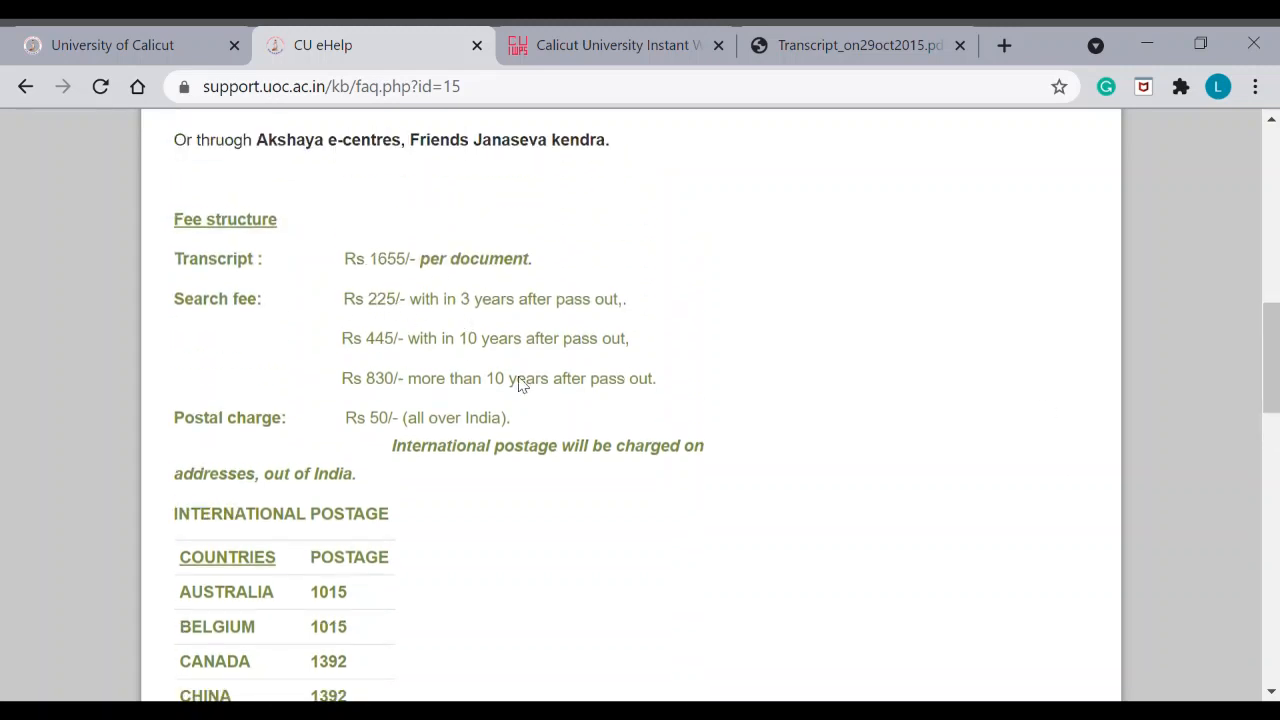
pyautogui.moveTo(323, 670)
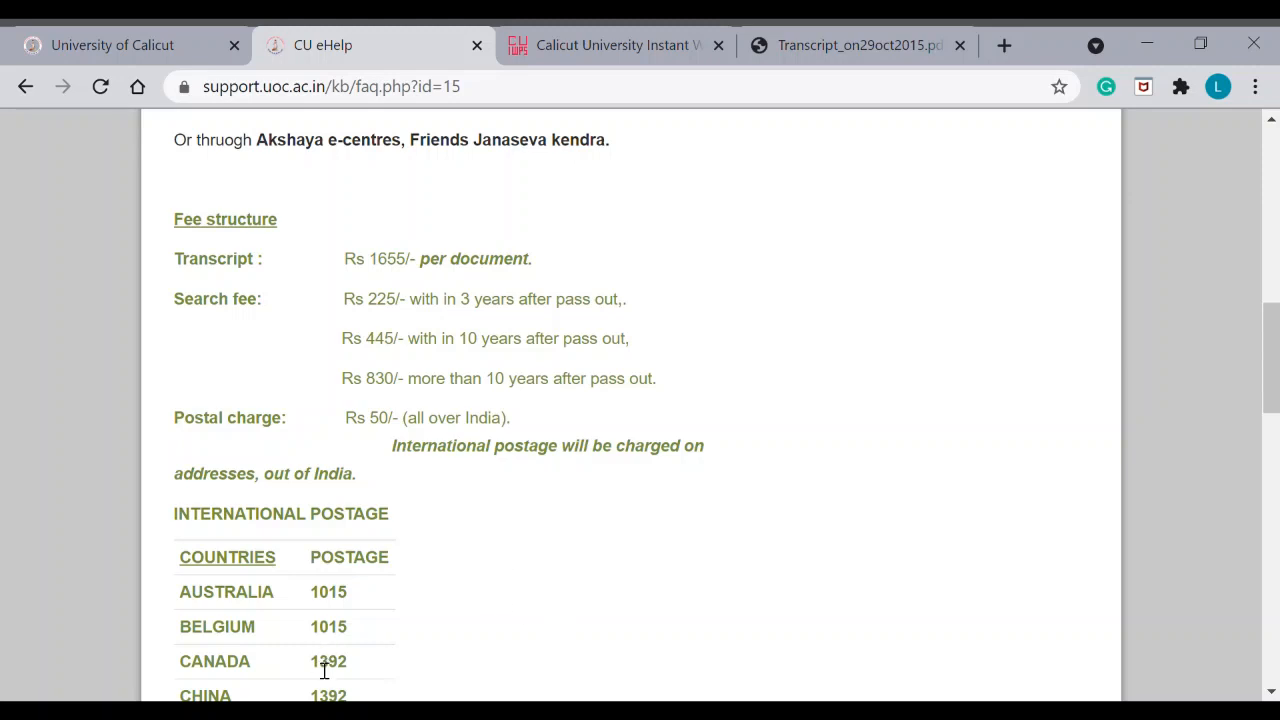
pyautogui.doubleClick(328, 661)
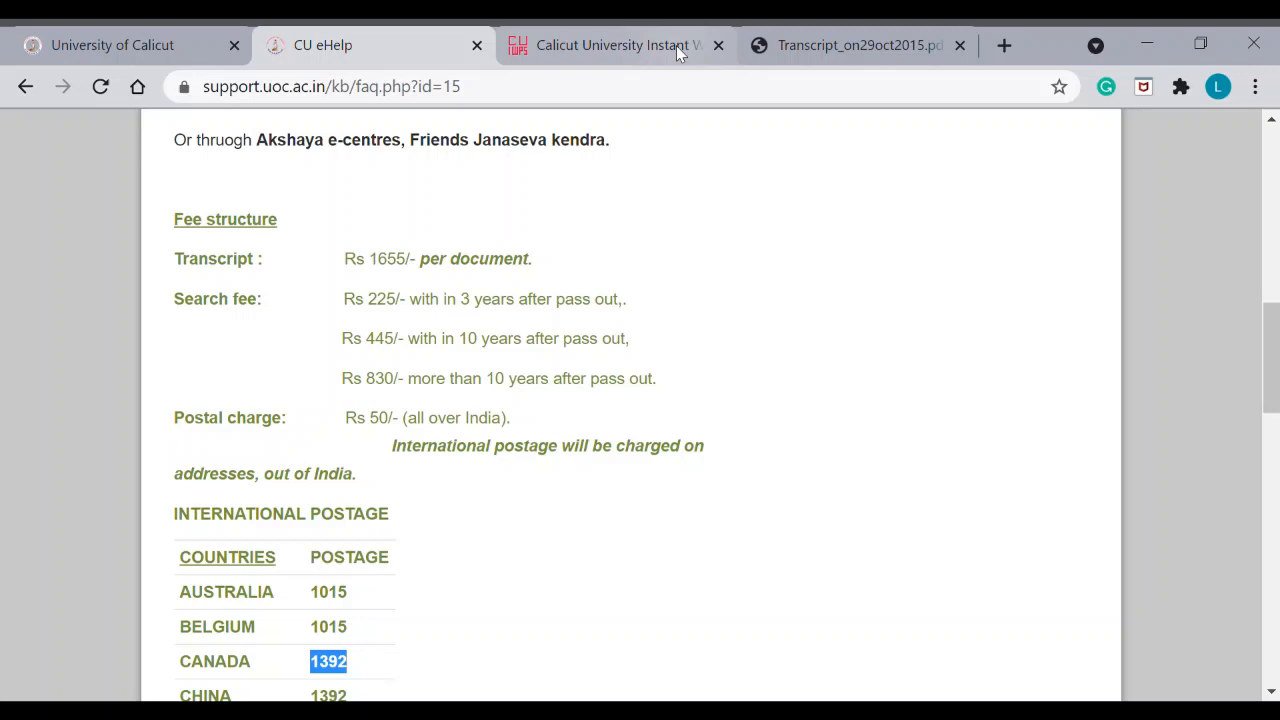
# - Review the CUIWPS form down to Save and Continue, then bring the transcript PDF back up
pyautogui.click(615, 45)
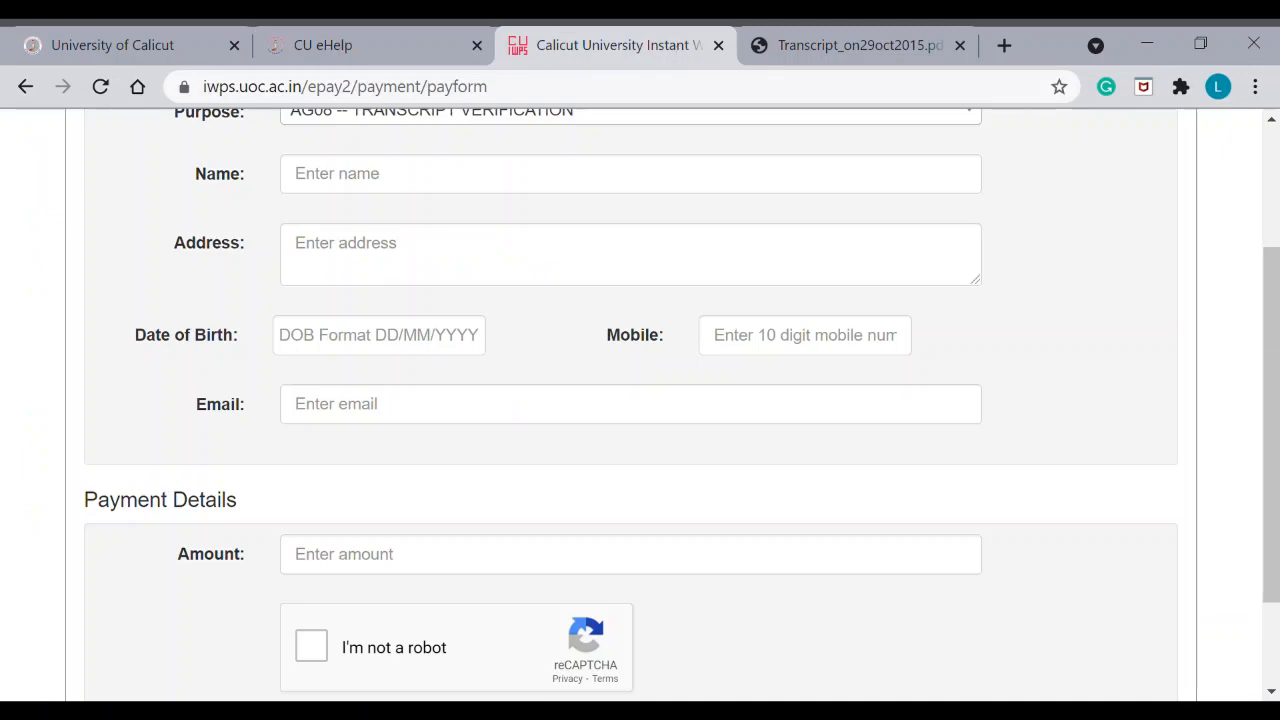
pyautogui.moveTo(950, 630)
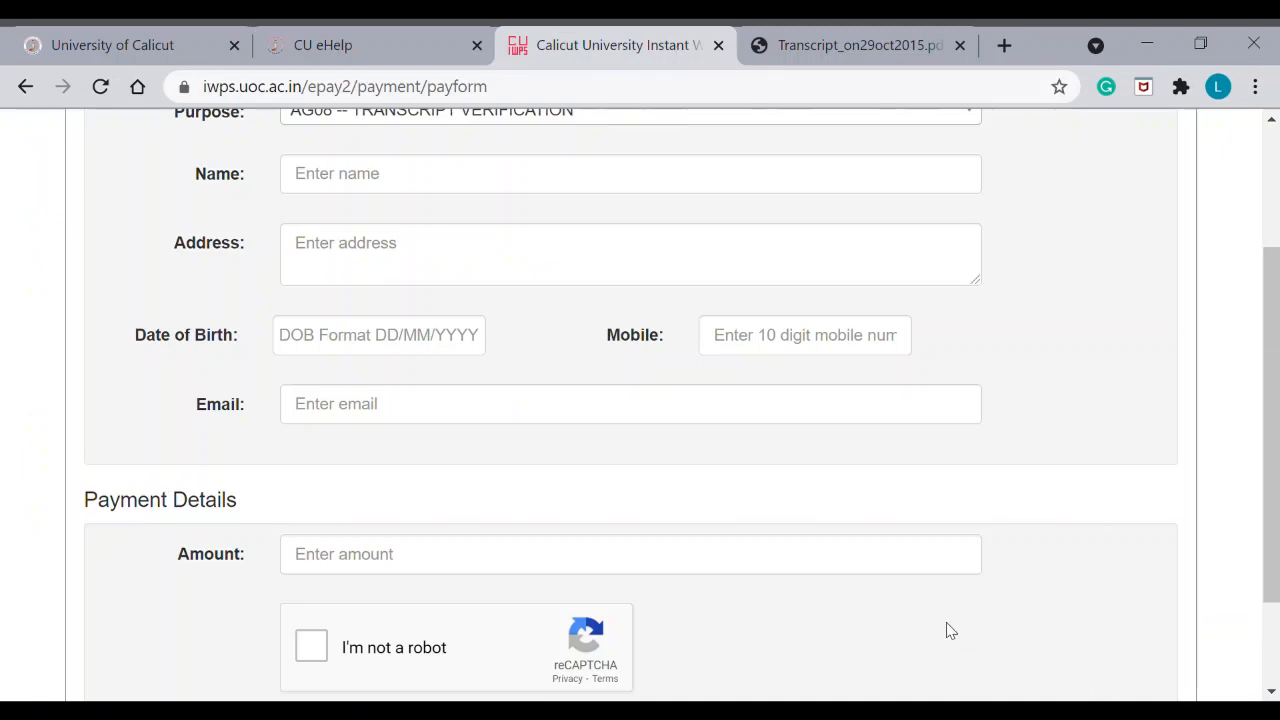
pyautogui.scroll(-3)
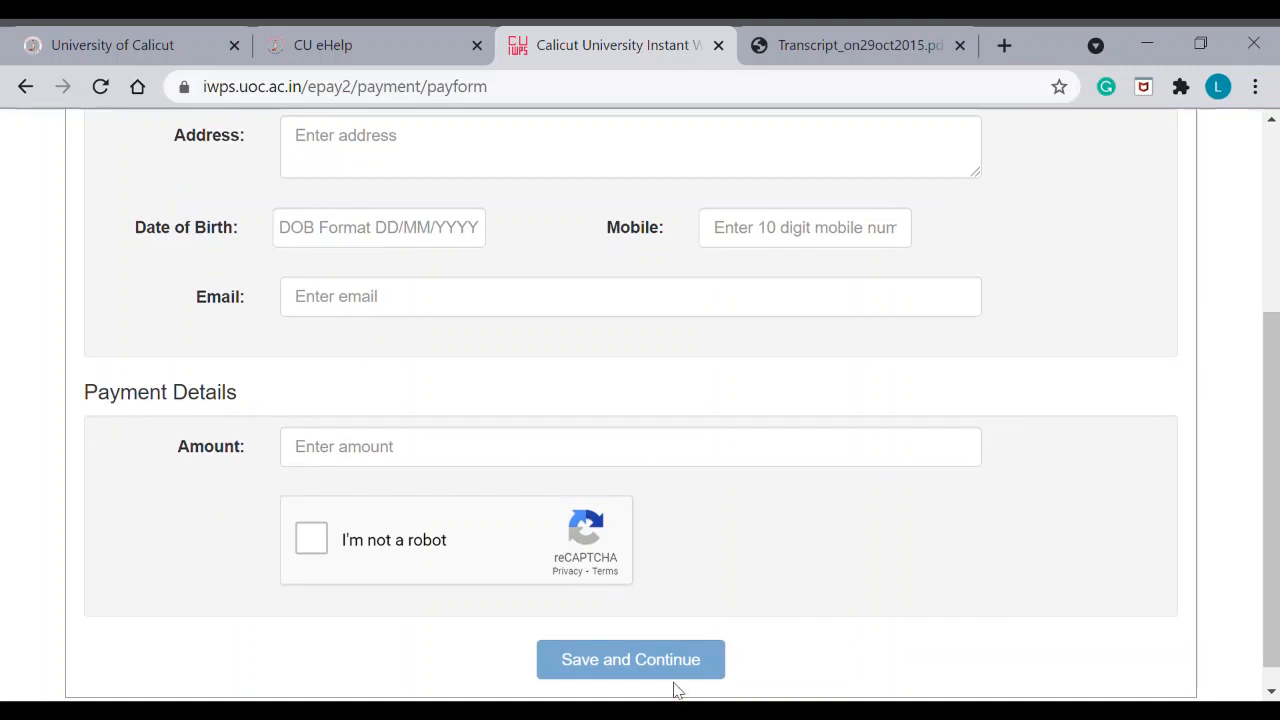
pyautogui.moveTo(883, 630)
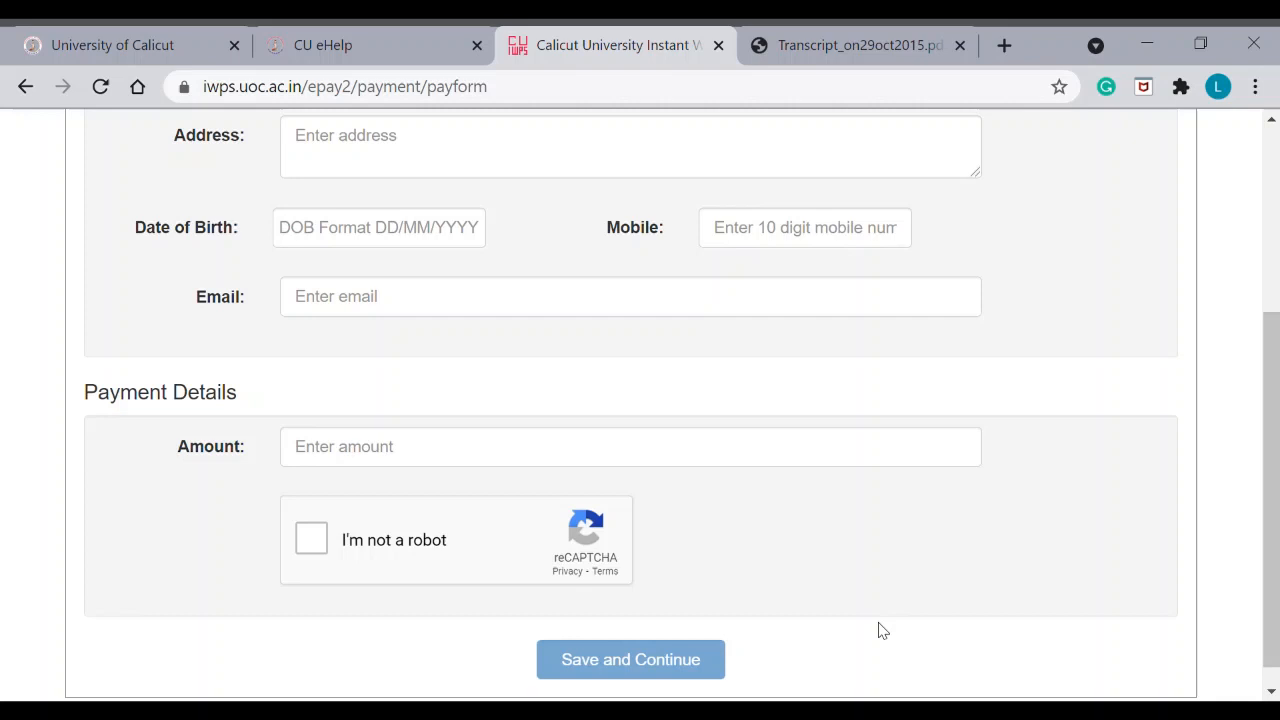
pyautogui.moveTo(1119, 463)
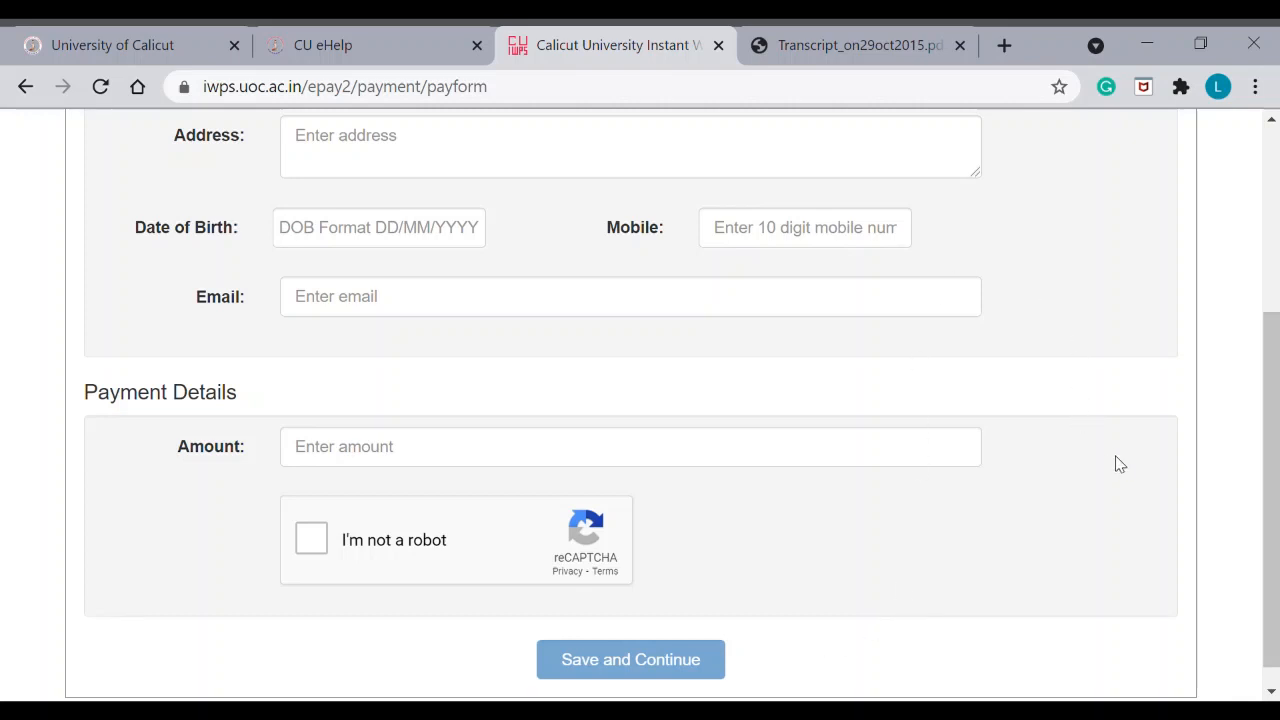
pyautogui.moveTo(865, 45)
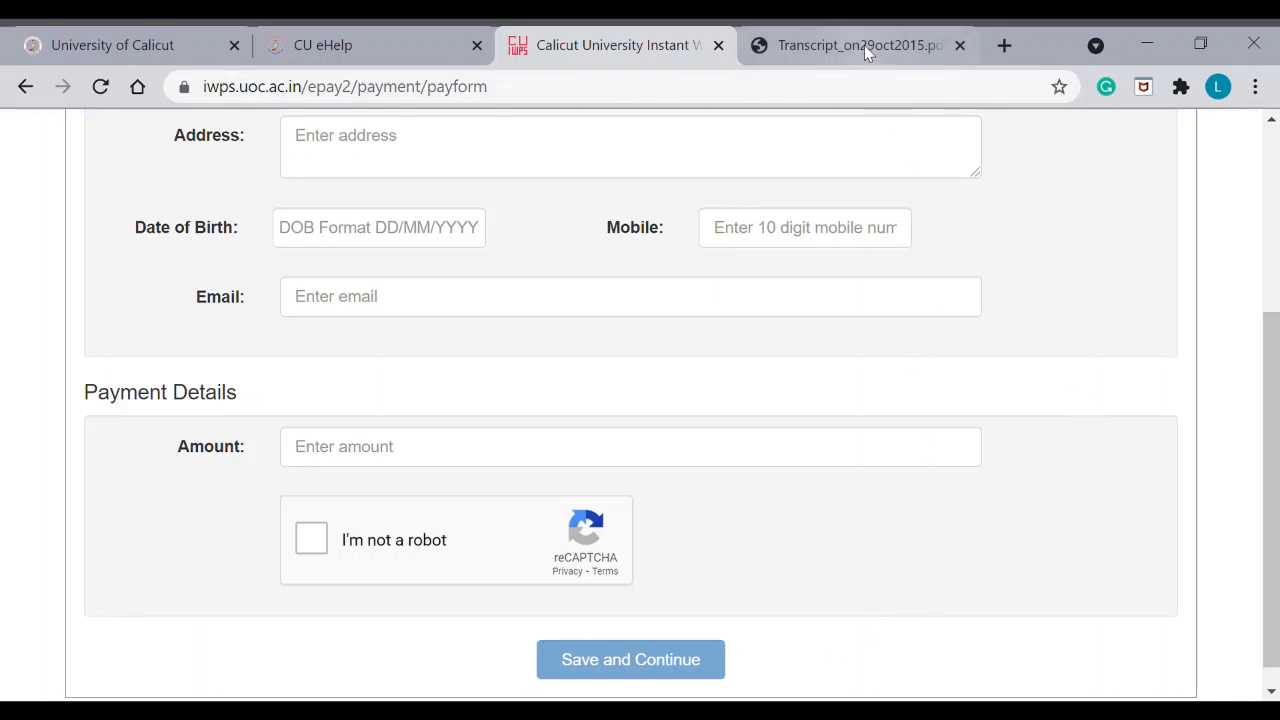
pyautogui.click(857, 45)
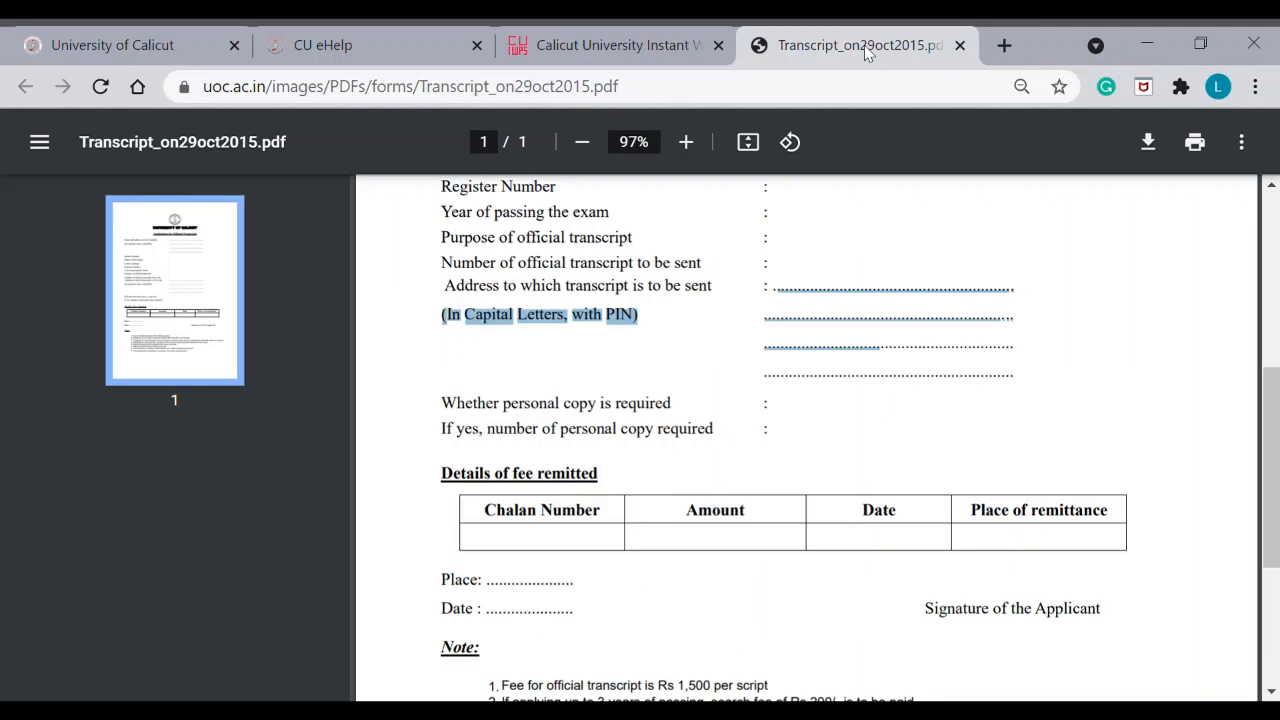
pyautogui.moveTo(585, 548)
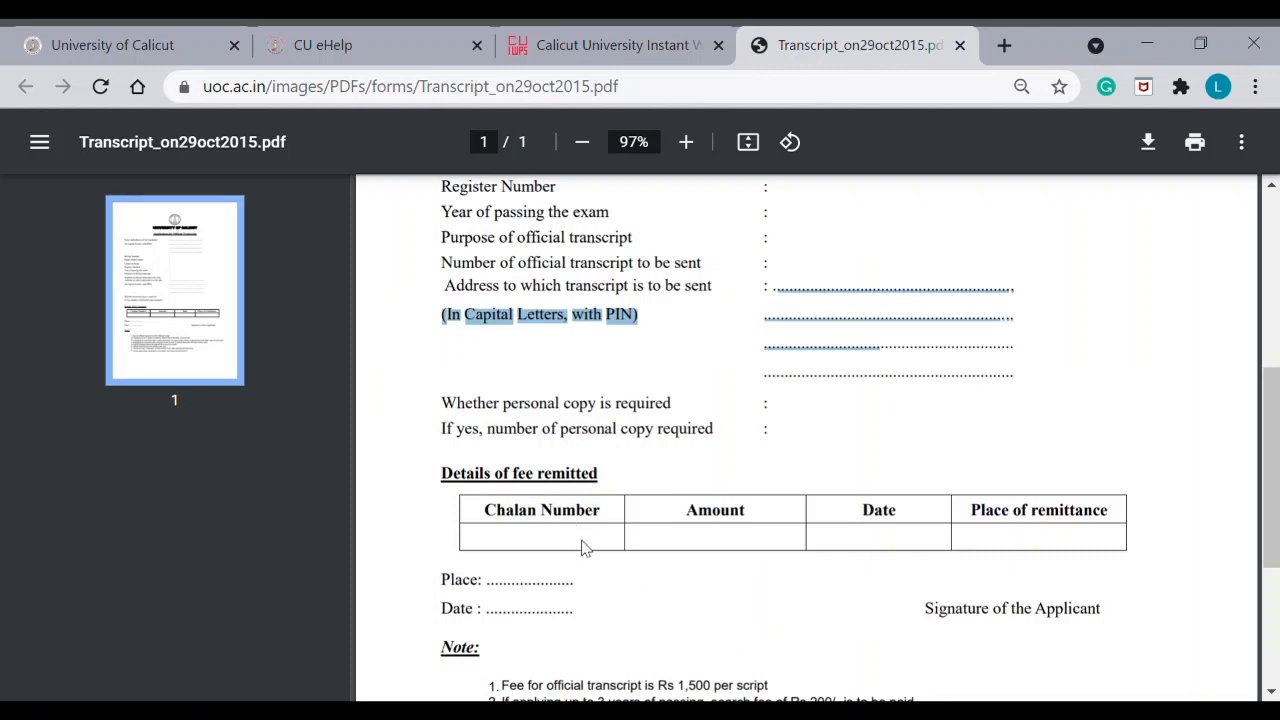
pyautogui.moveTo(895, 545)
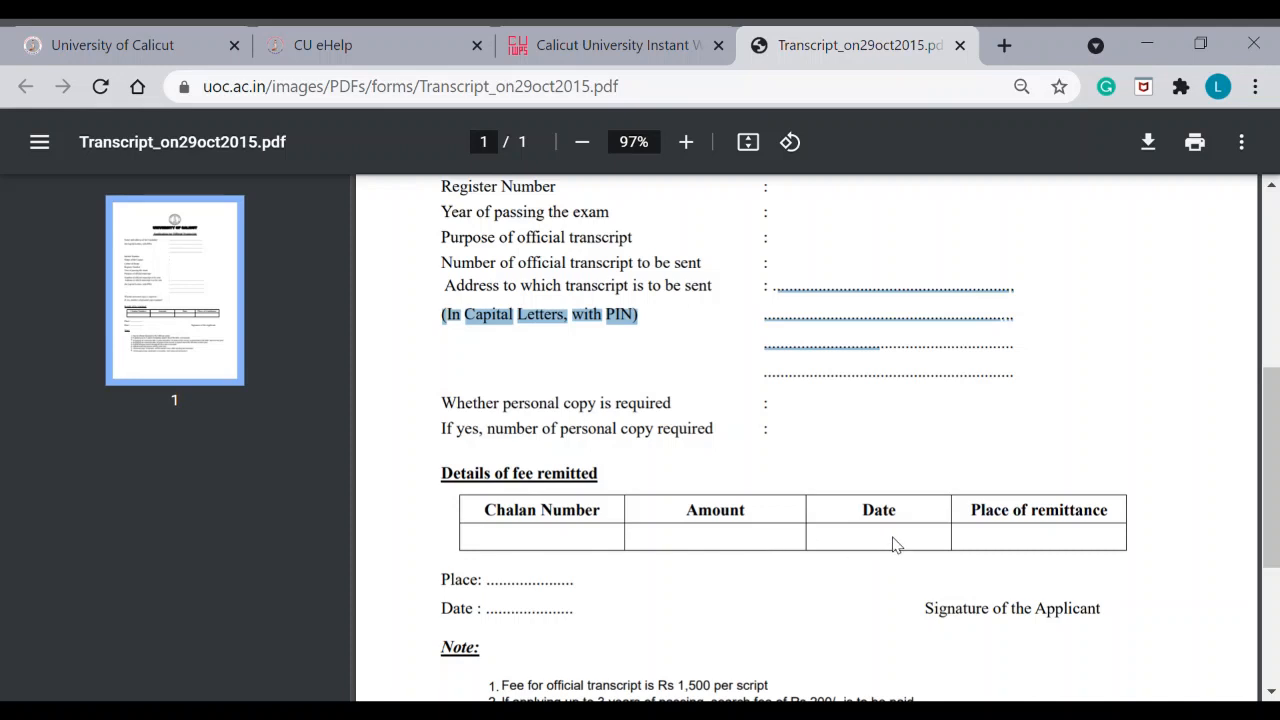
pyautogui.moveTo(924, 607)
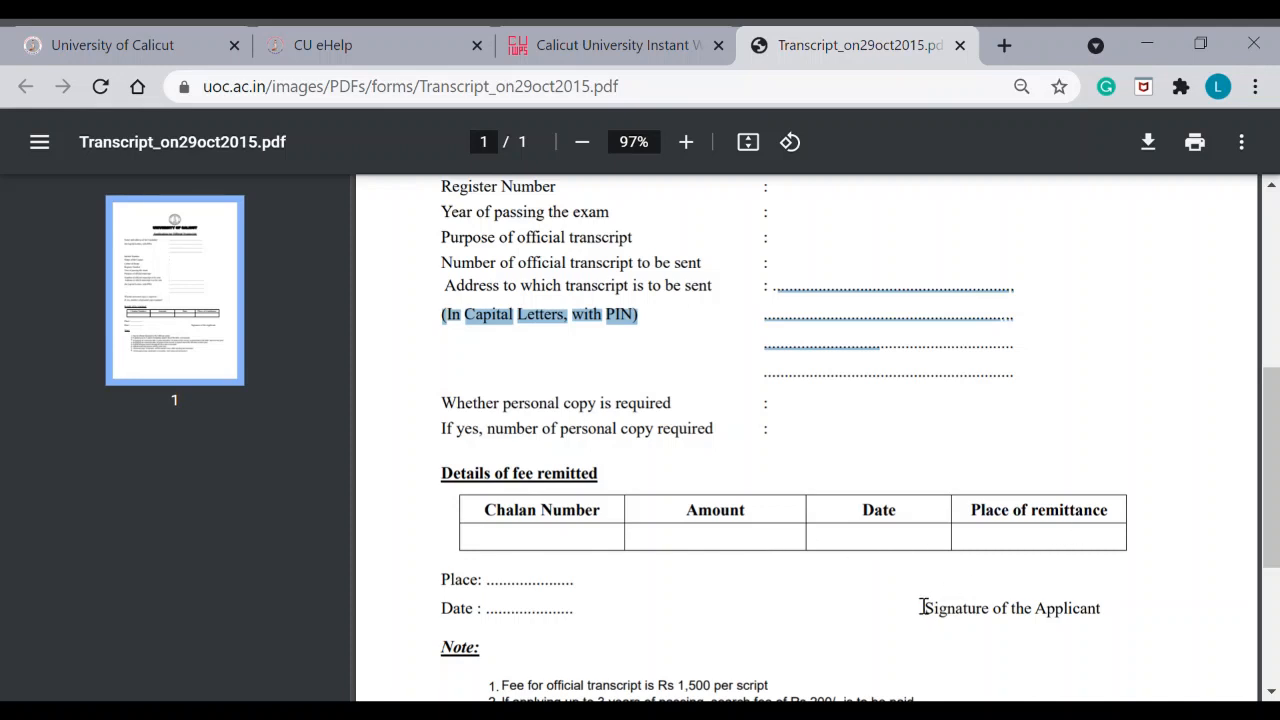
pyautogui.moveTo(986, 619)
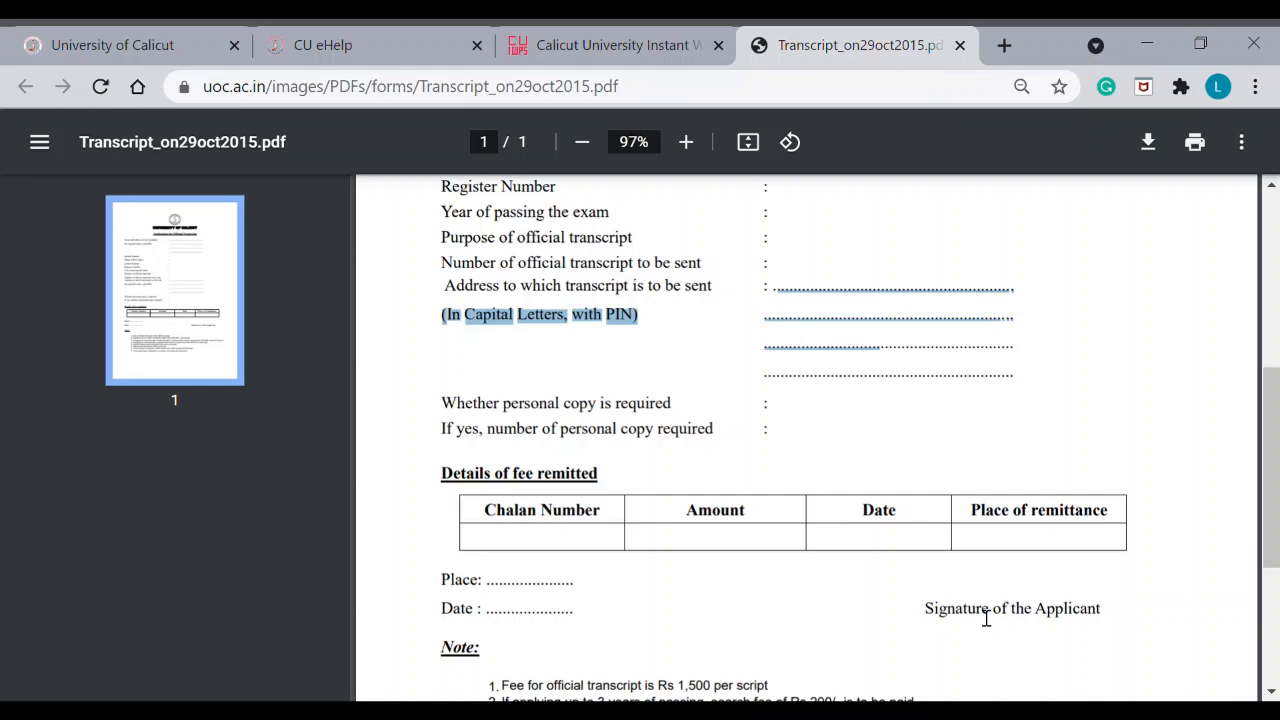
pyautogui.moveTo(565, 627)
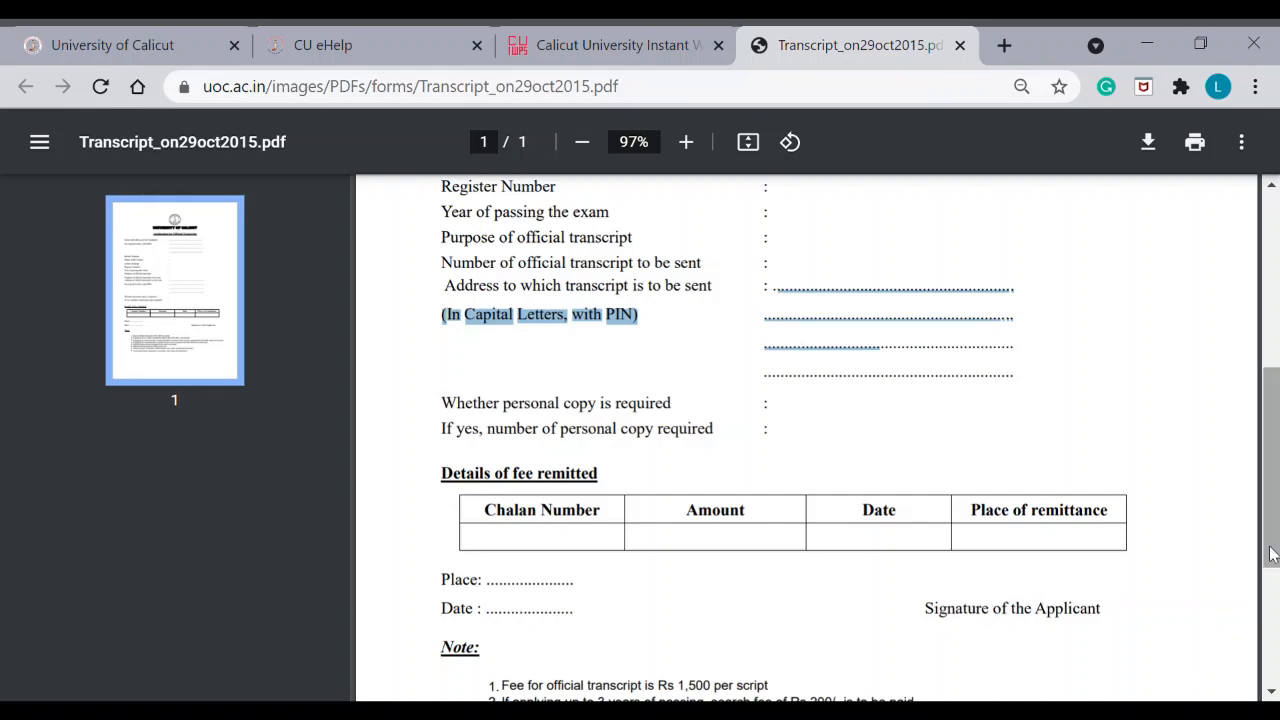
# - Read the form's Note section on fees and postal charges, checking it against the eHelp fee structure
pyautogui.scroll(-3)
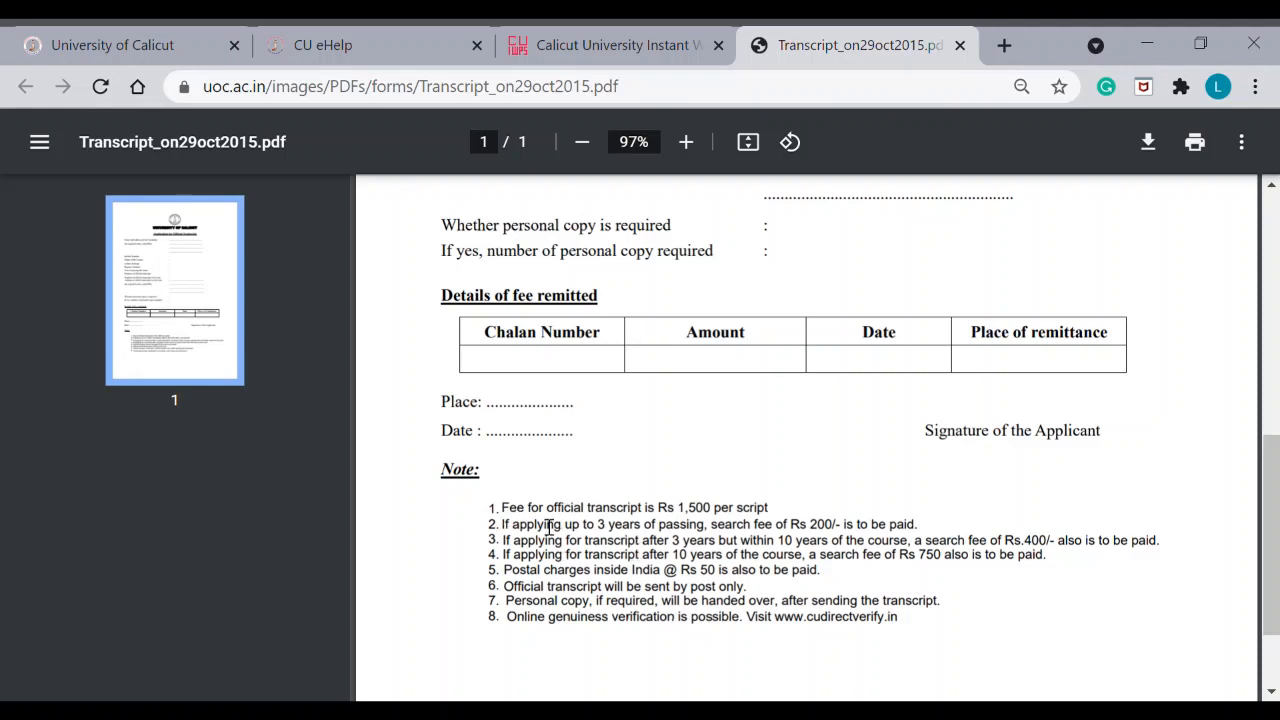
pyautogui.click(322, 45)
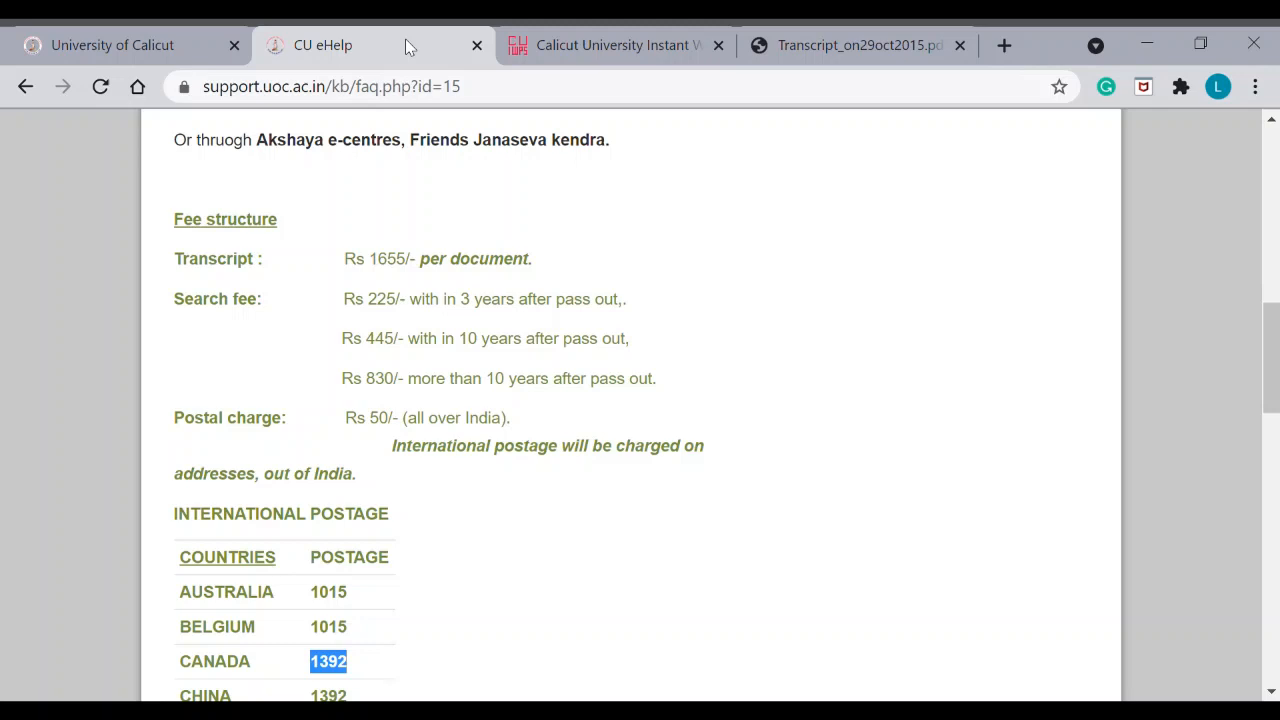
pyautogui.moveTo(371, 270)
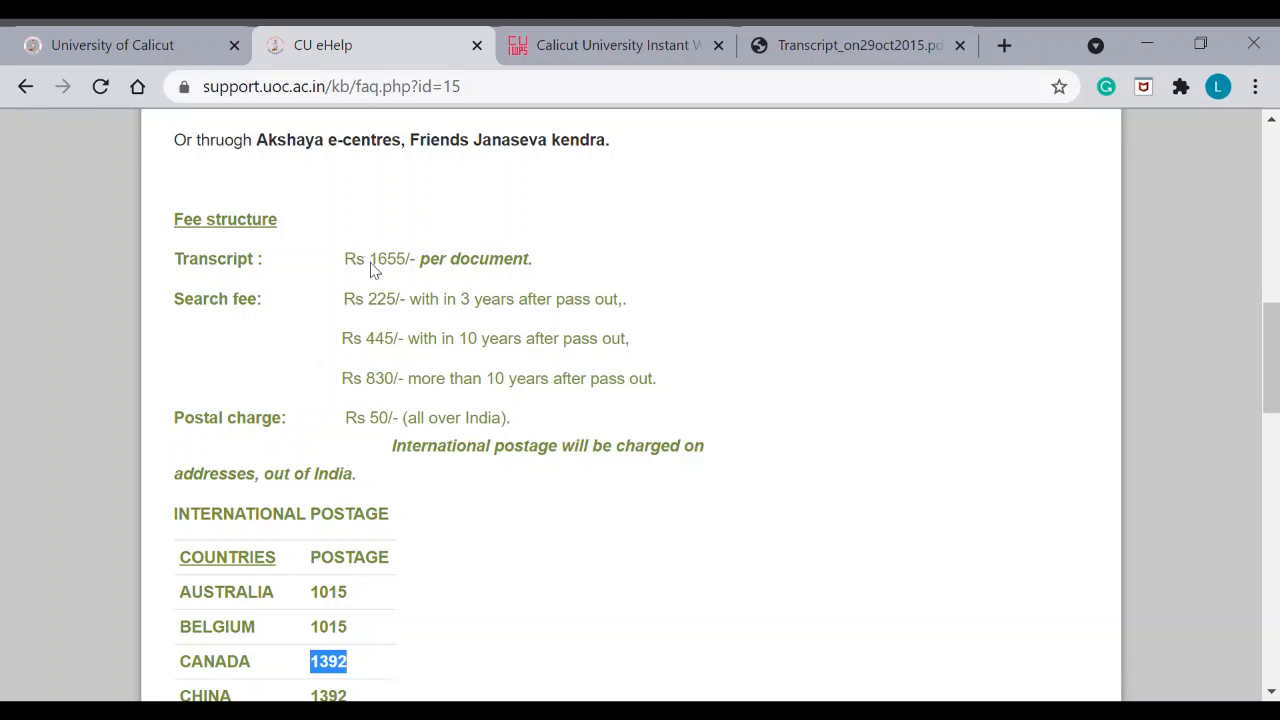
pyautogui.click(857, 45)
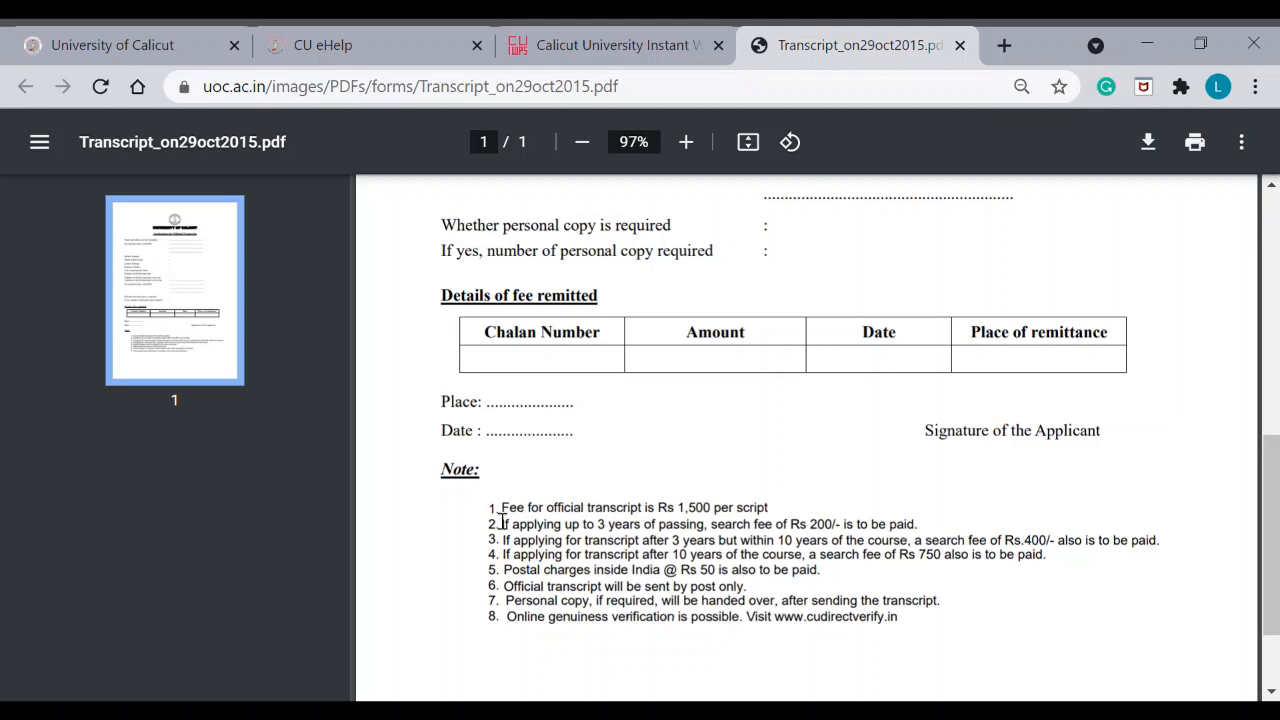
pyautogui.moveTo(1158, 562)
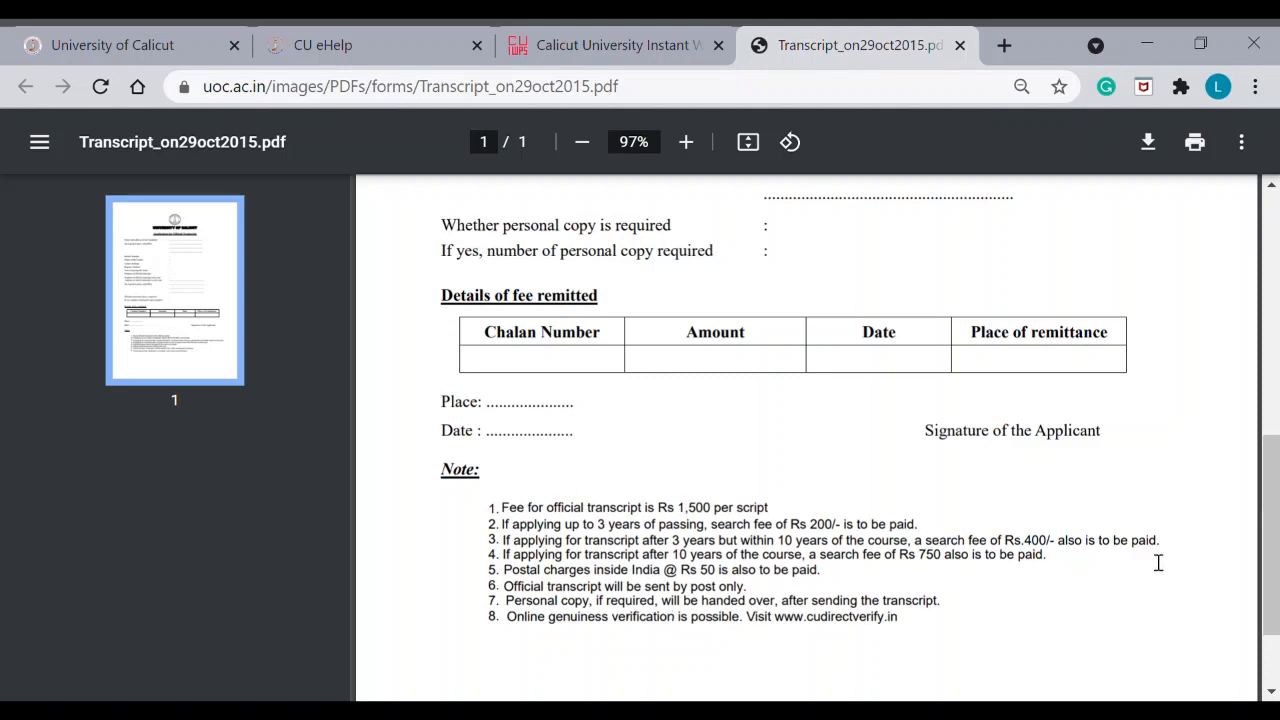
pyautogui.moveTo(1143, 540)
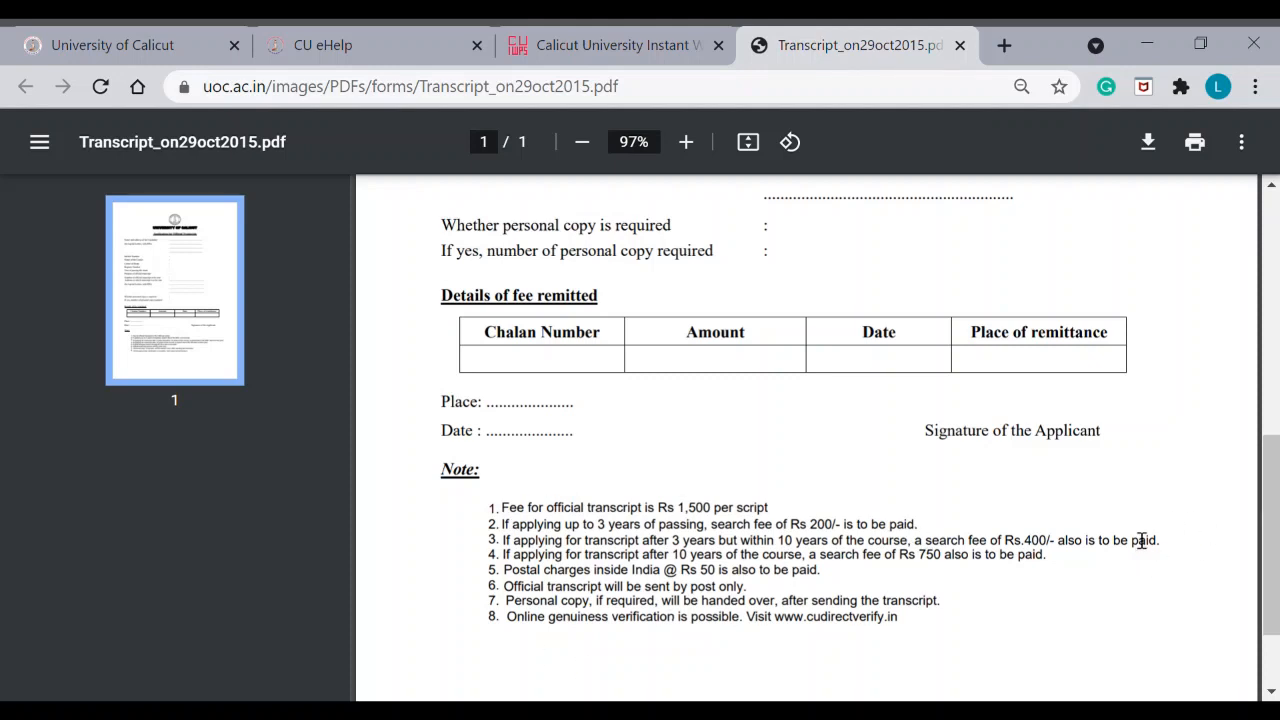
pyautogui.moveTo(1220, 490)
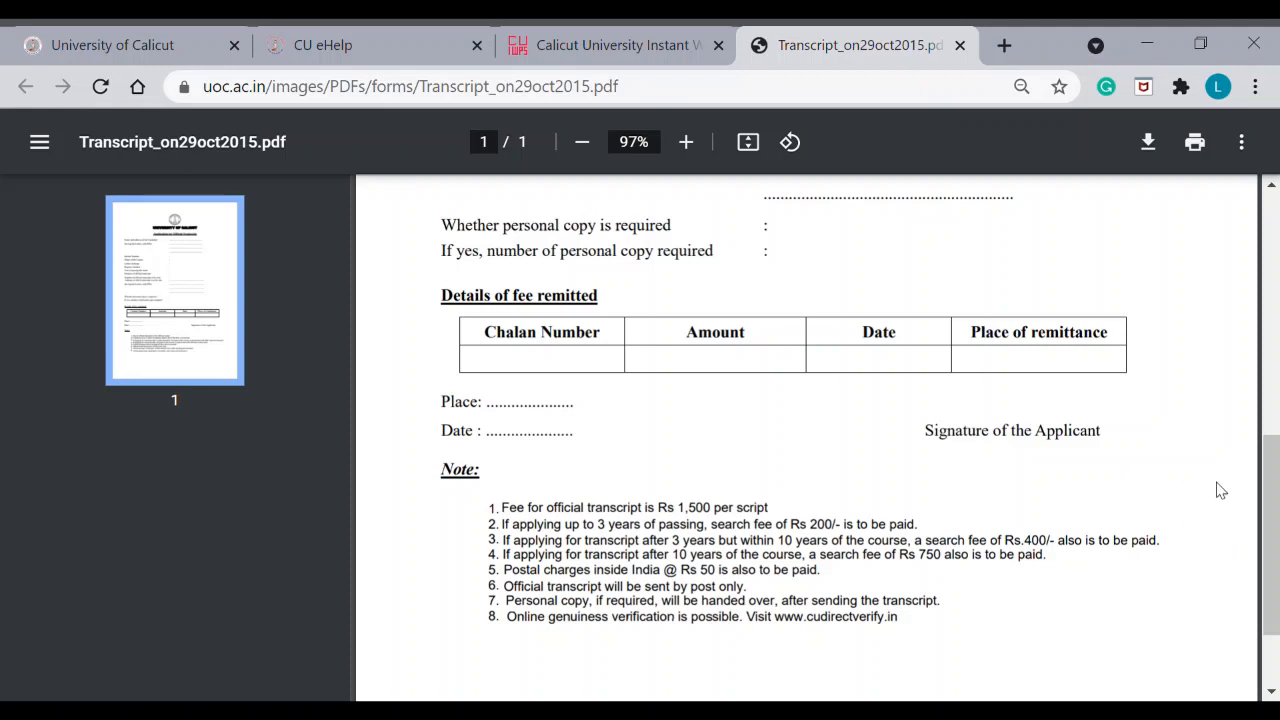
pyautogui.moveTo(1043, 457)
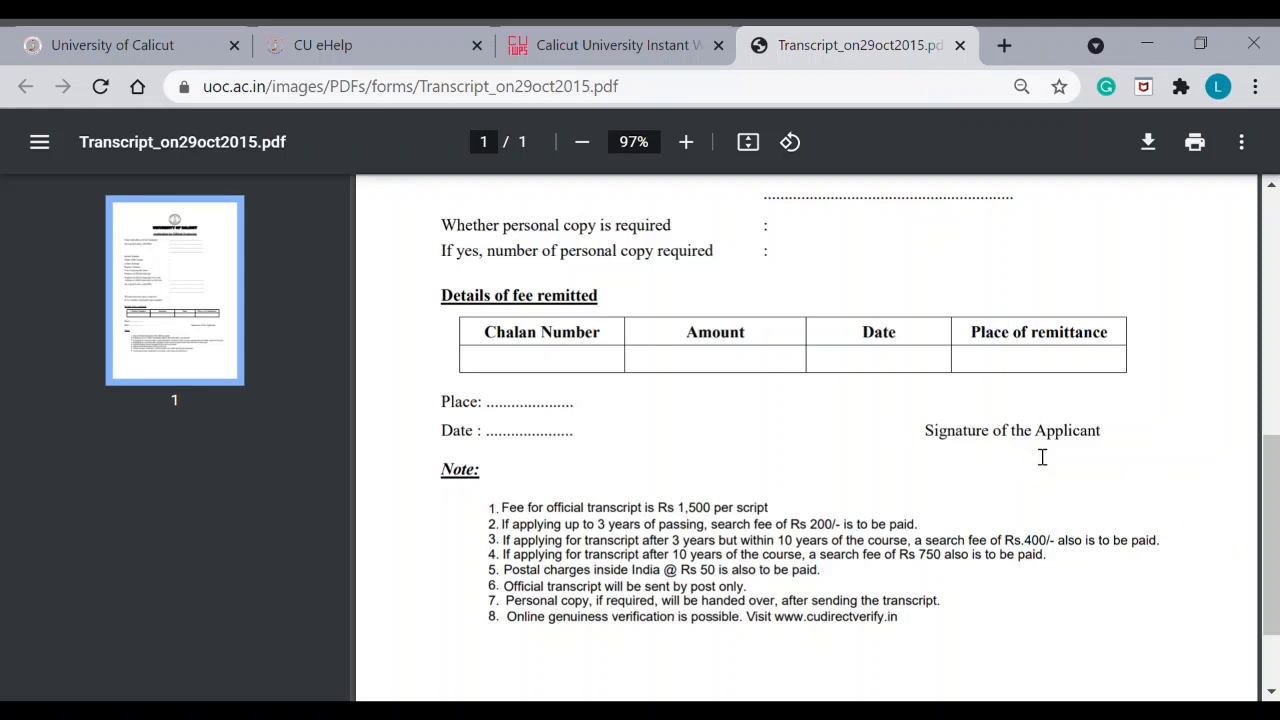
pyautogui.moveTo(270, 52)
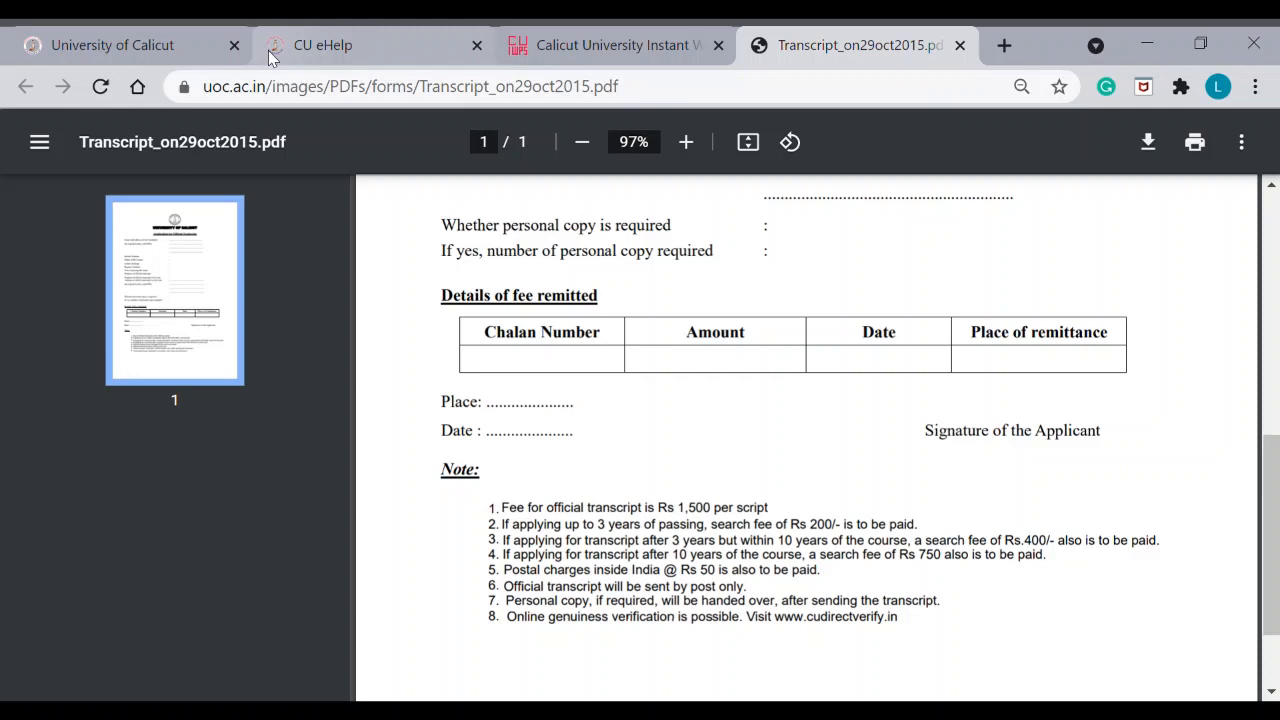
# - Switch from the PDF form back to the eHelp transcript article showing the postage table
pyautogui.click(322, 45)
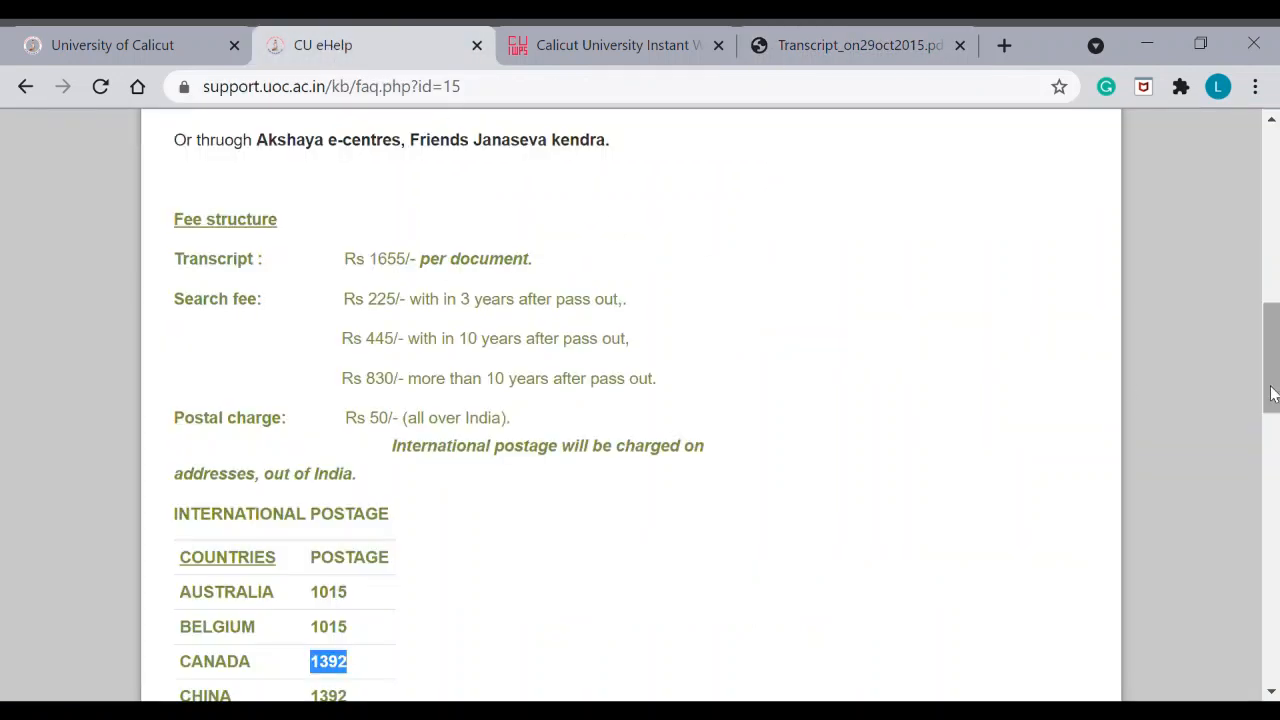
pyautogui.scroll(-3)
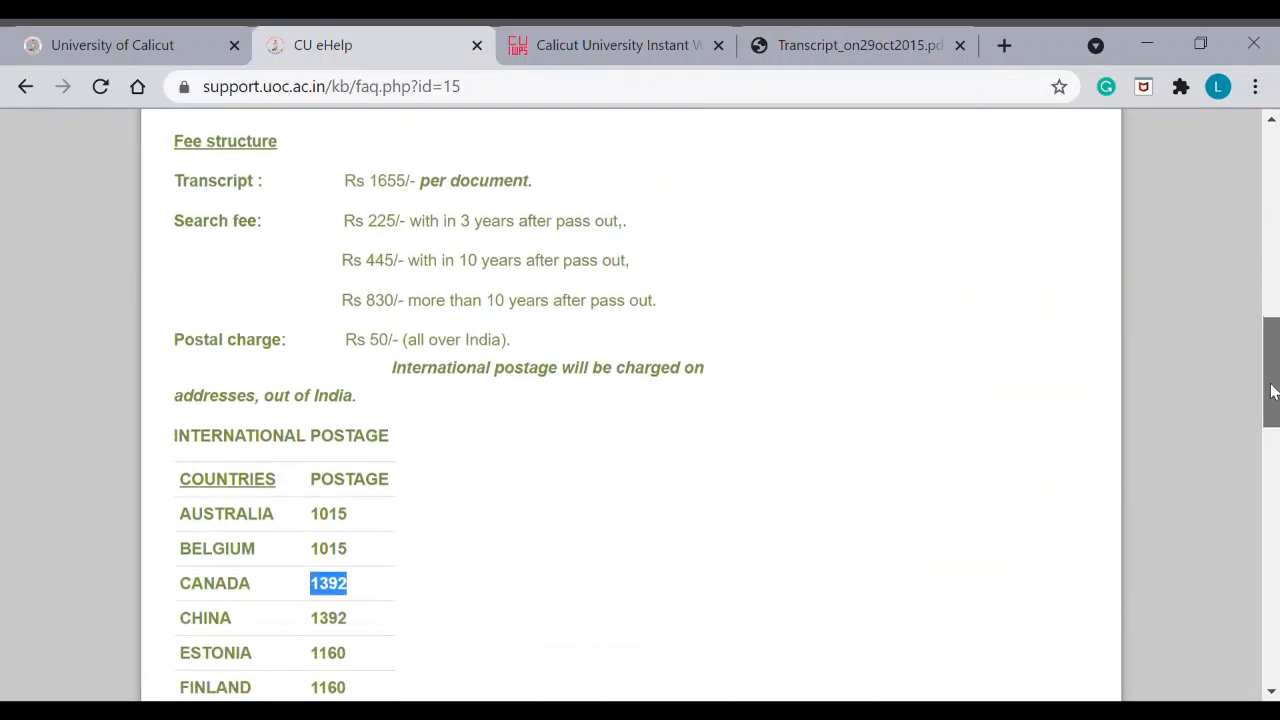
pyautogui.scroll(3)
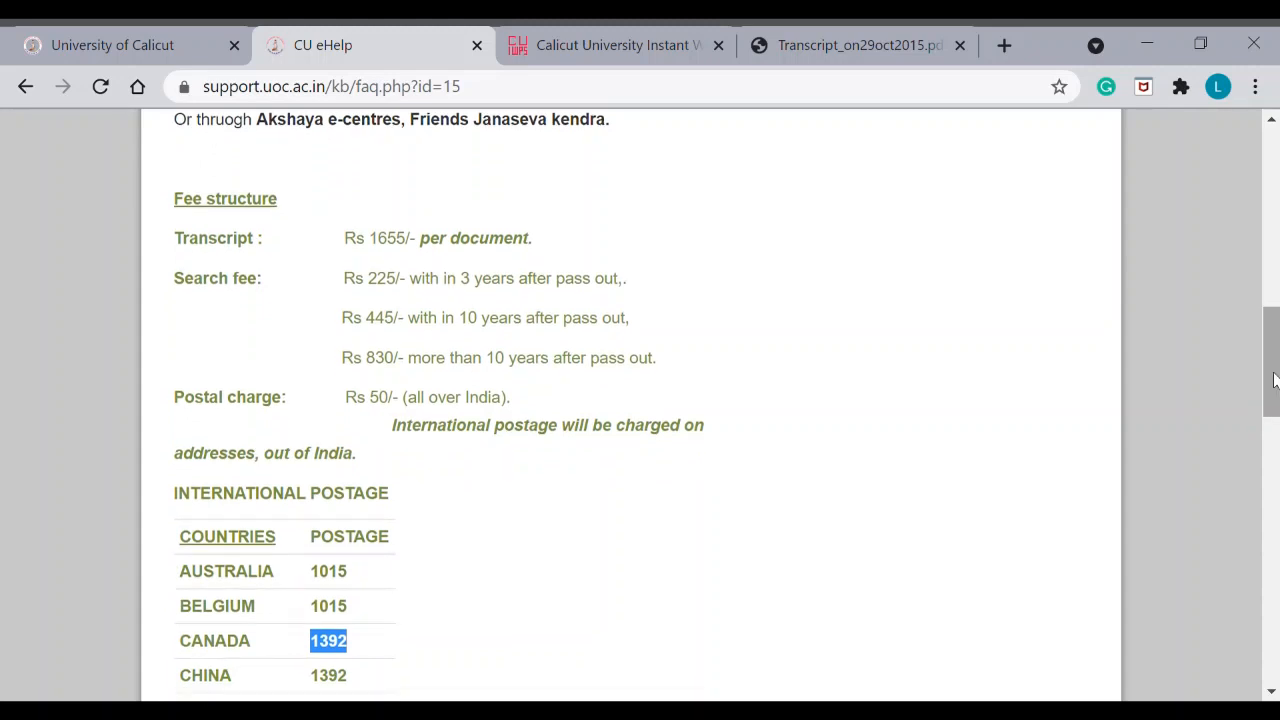
pyautogui.scroll(3)
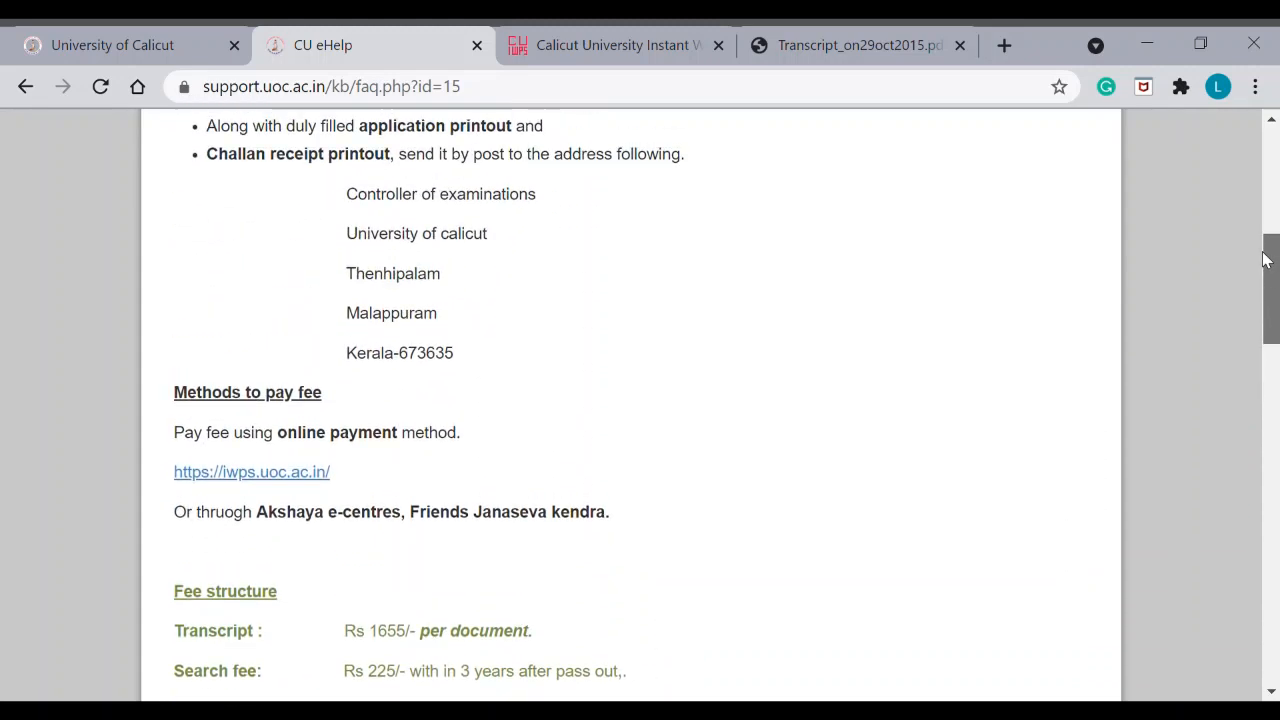
pyautogui.scroll(3)
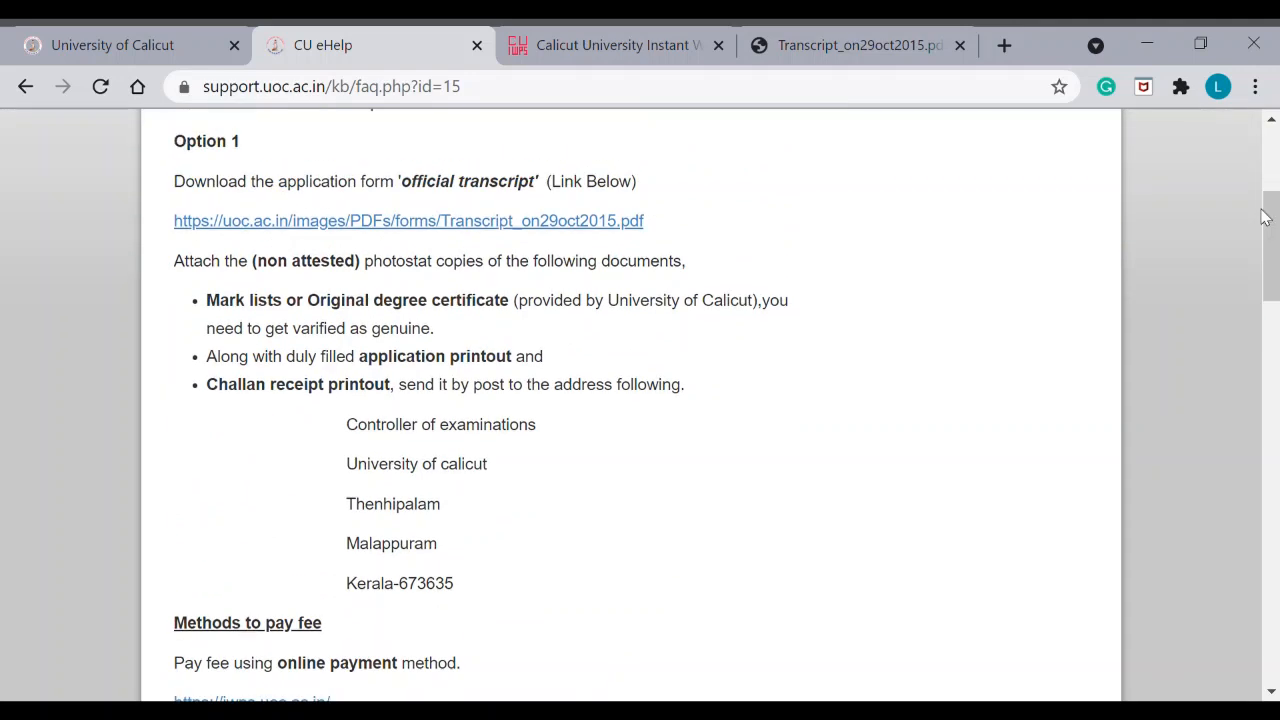
pyautogui.moveTo(220, 315)
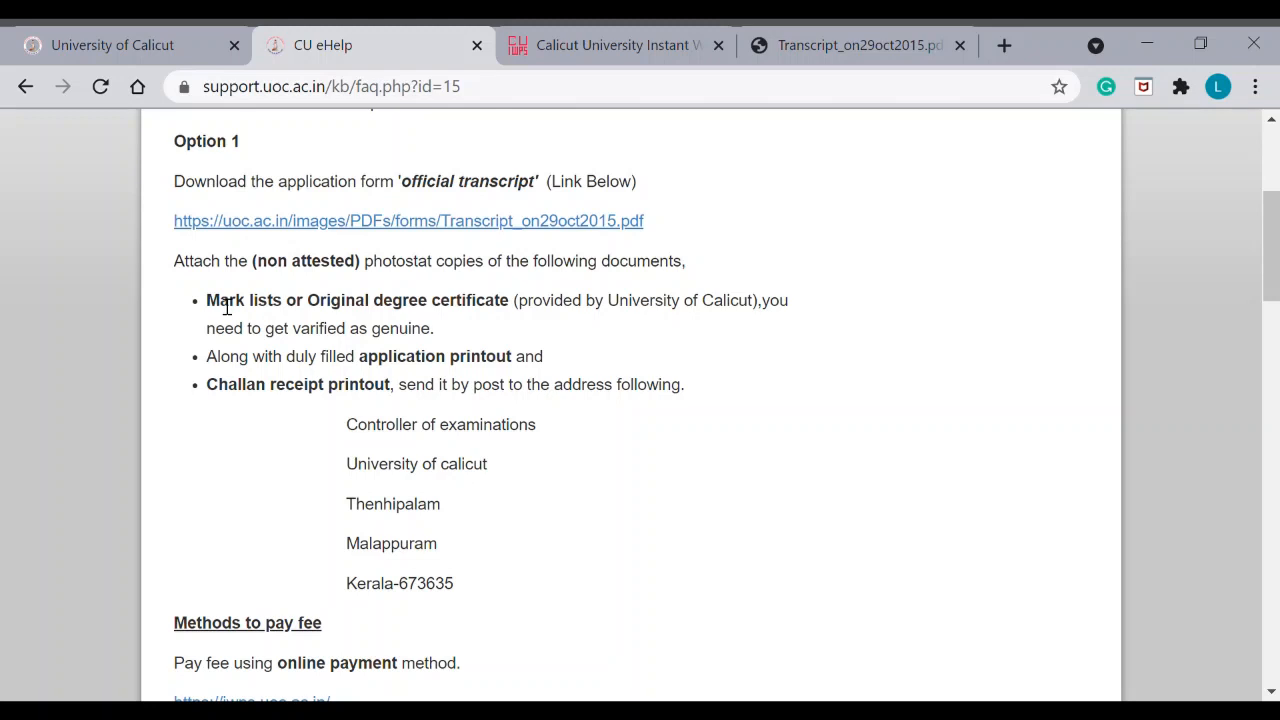
pyautogui.moveTo(320, 294)
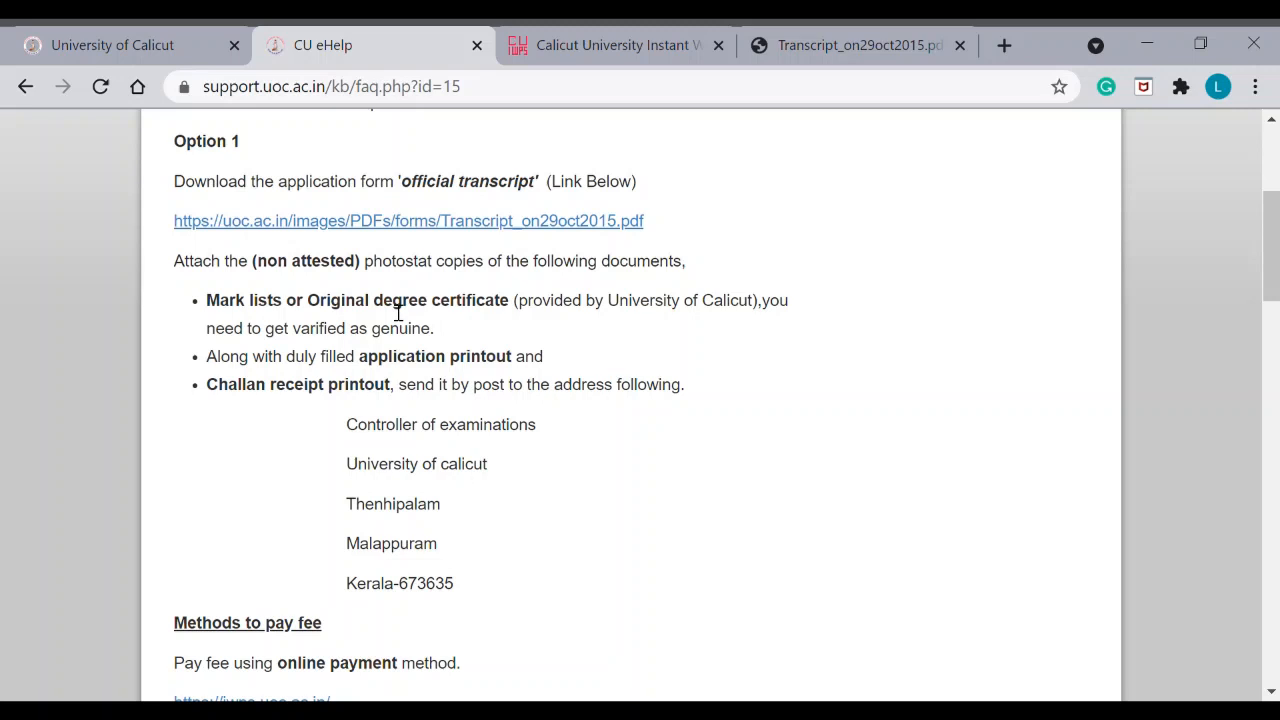
pyautogui.doubleClick(435, 300)
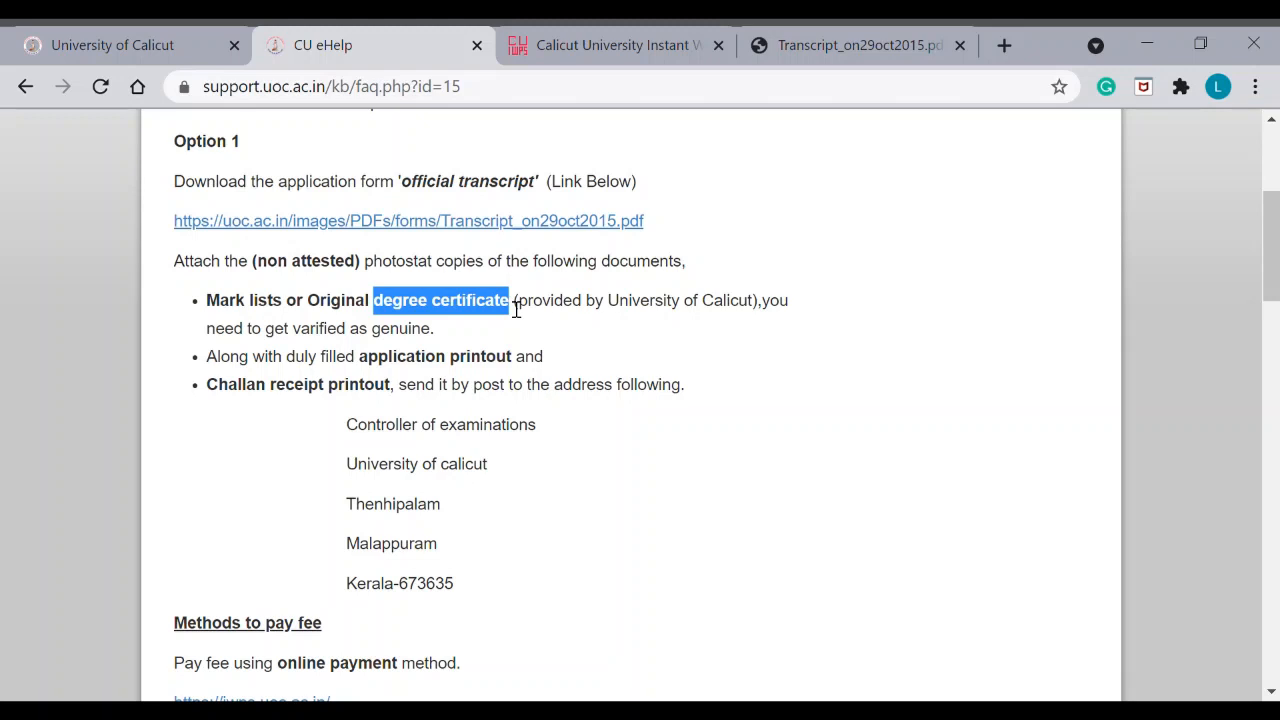
pyautogui.scroll(-3)
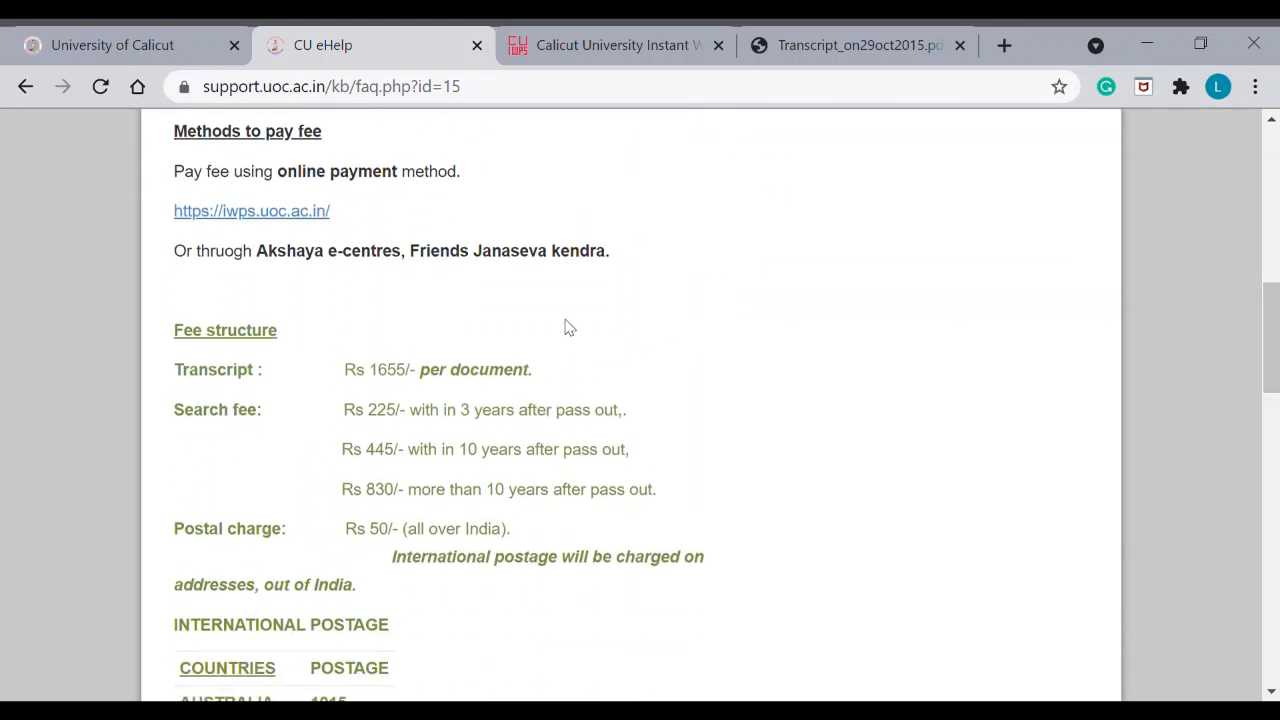
pyautogui.scroll(3)
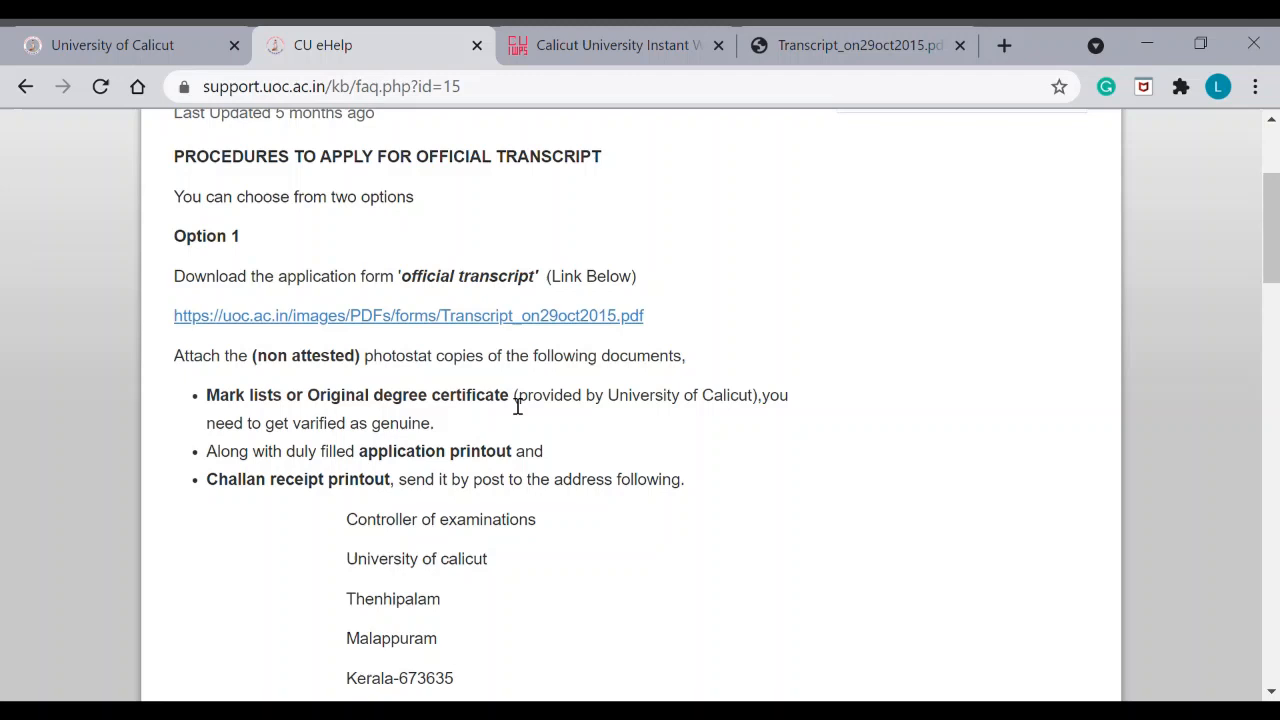
pyautogui.moveTo(207, 398)
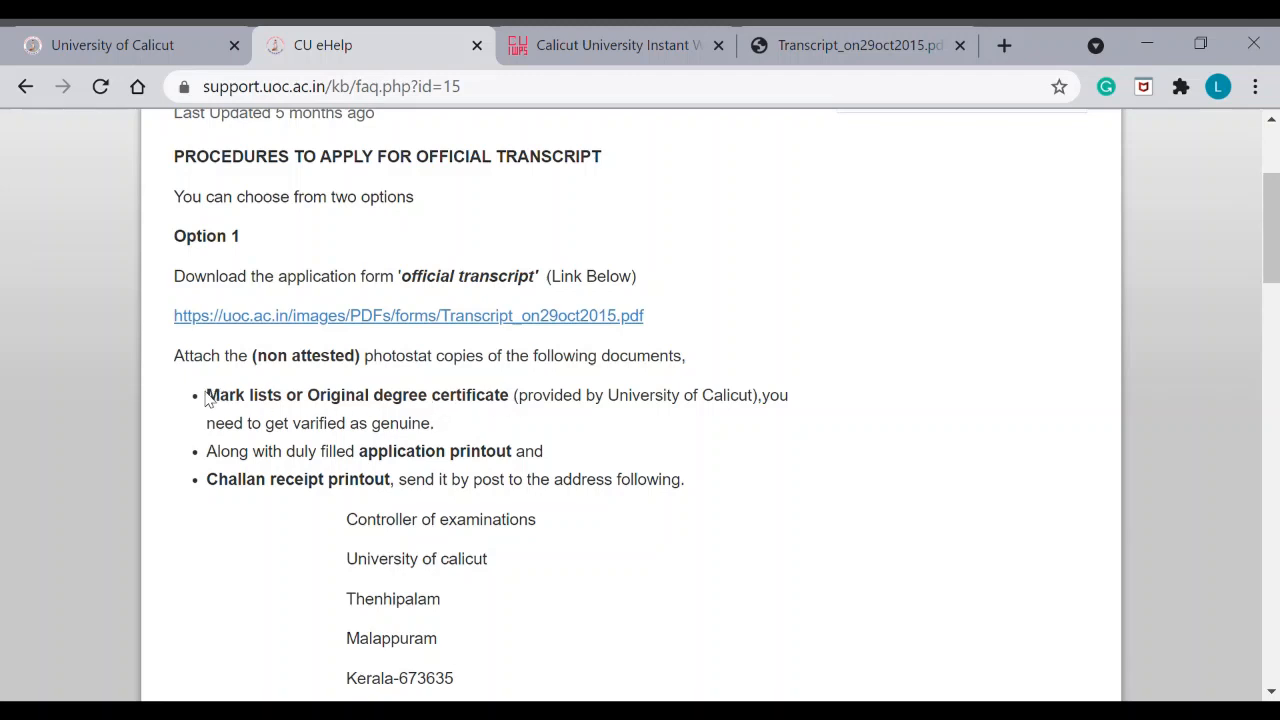
pyautogui.moveTo(262, 405)
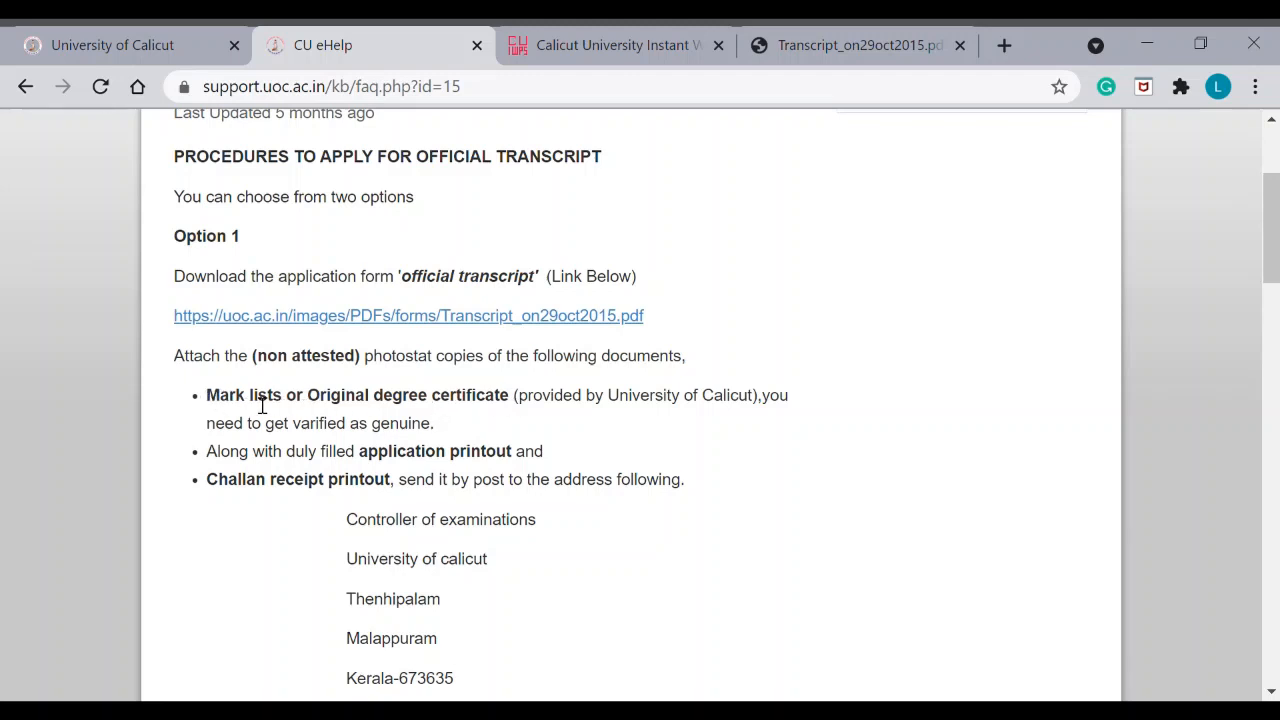
pyautogui.moveTo(343, 405)
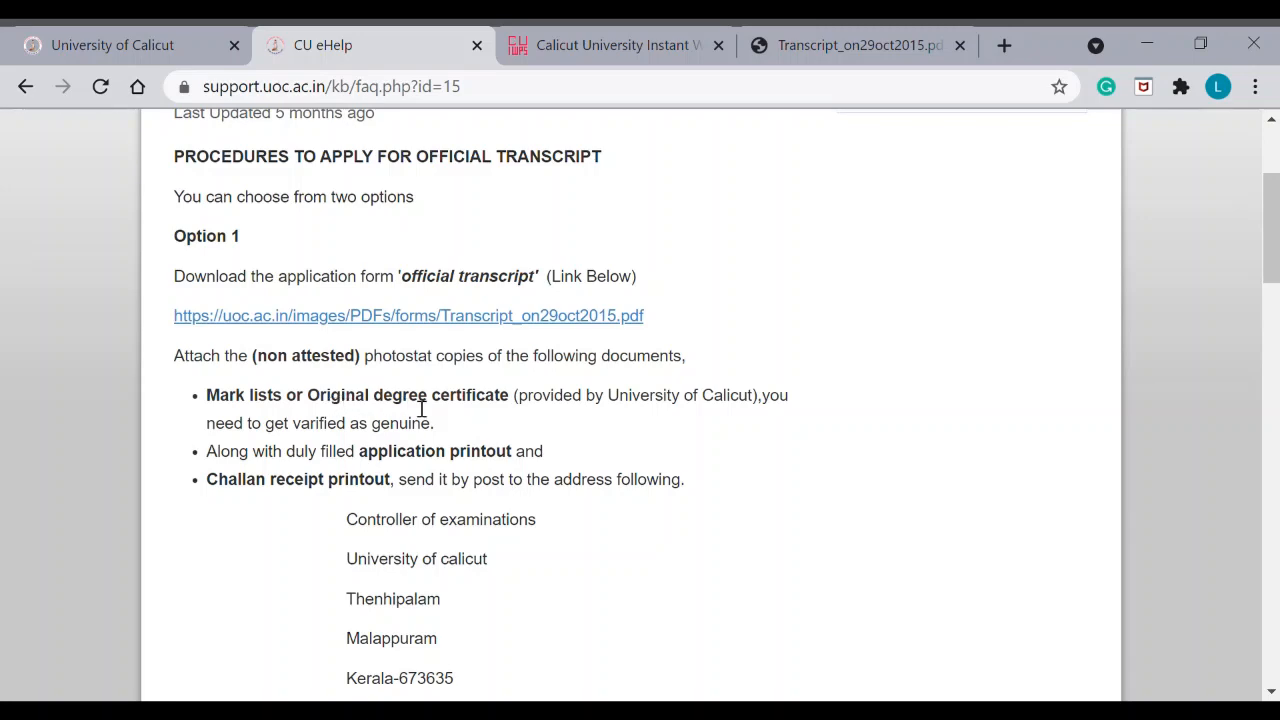
pyautogui.scroll(-3)
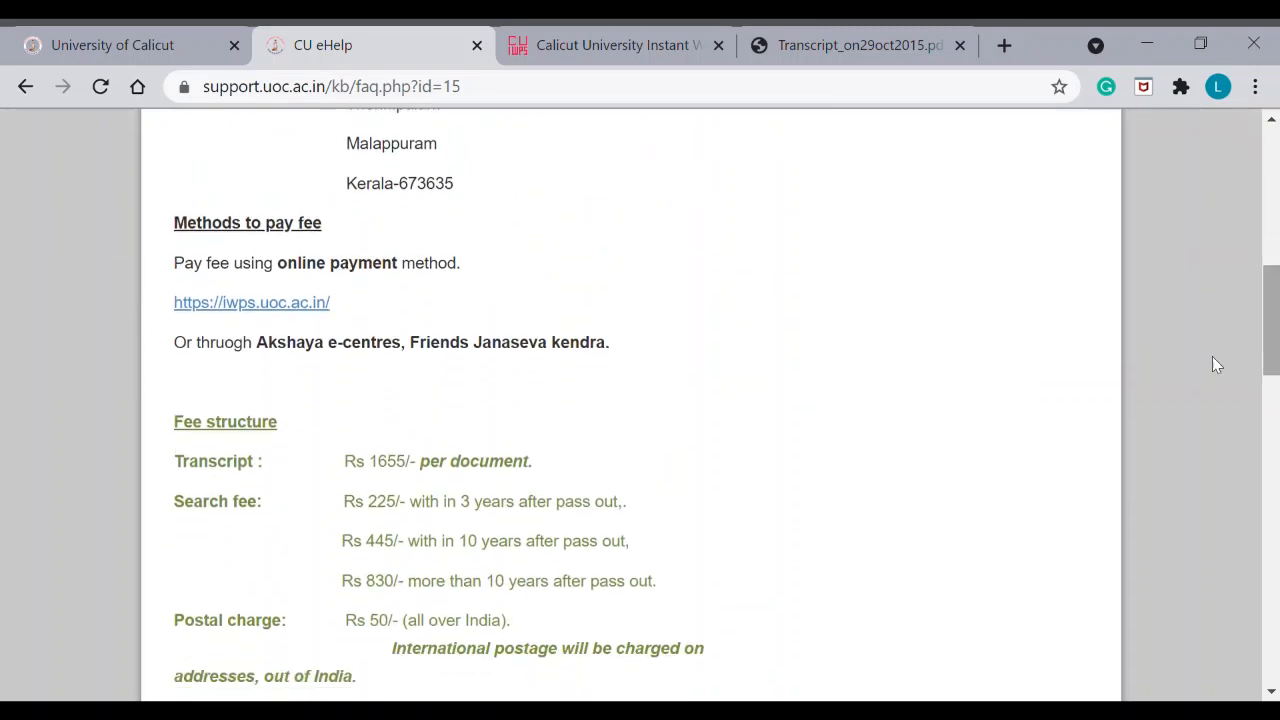
pyautogui.scroll(3)
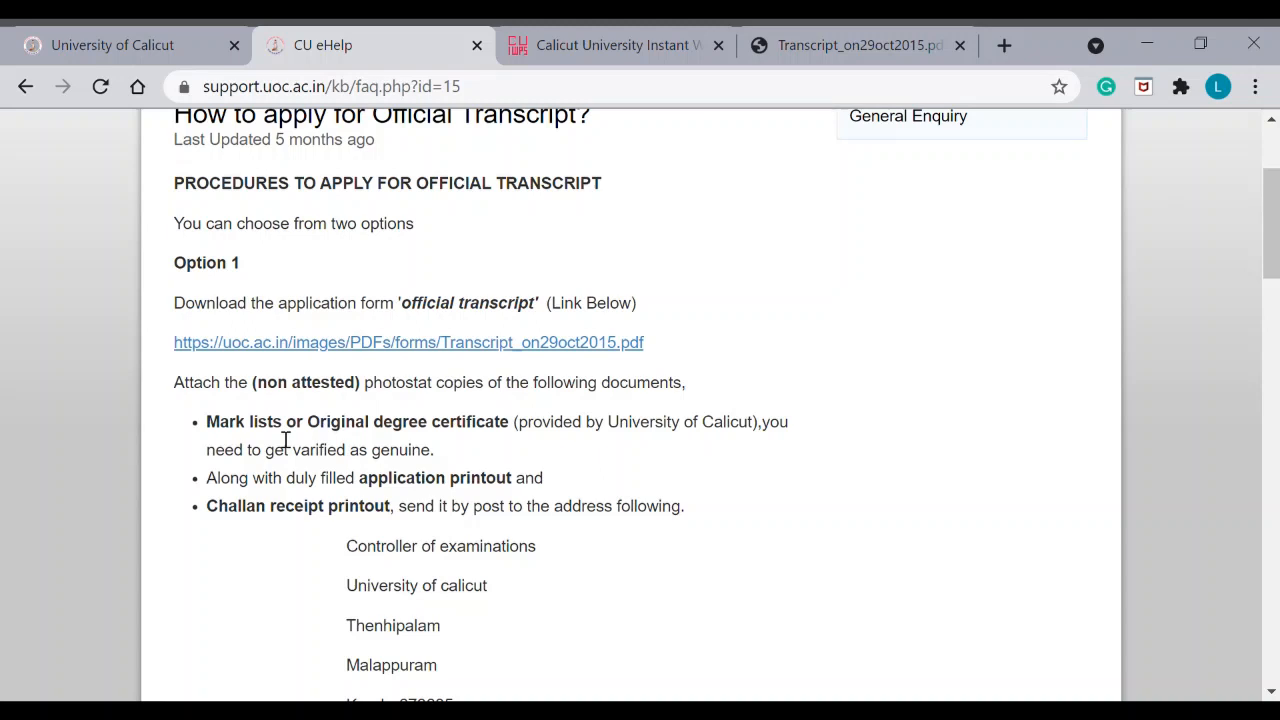
pyautogui.moveTo(258, 481)
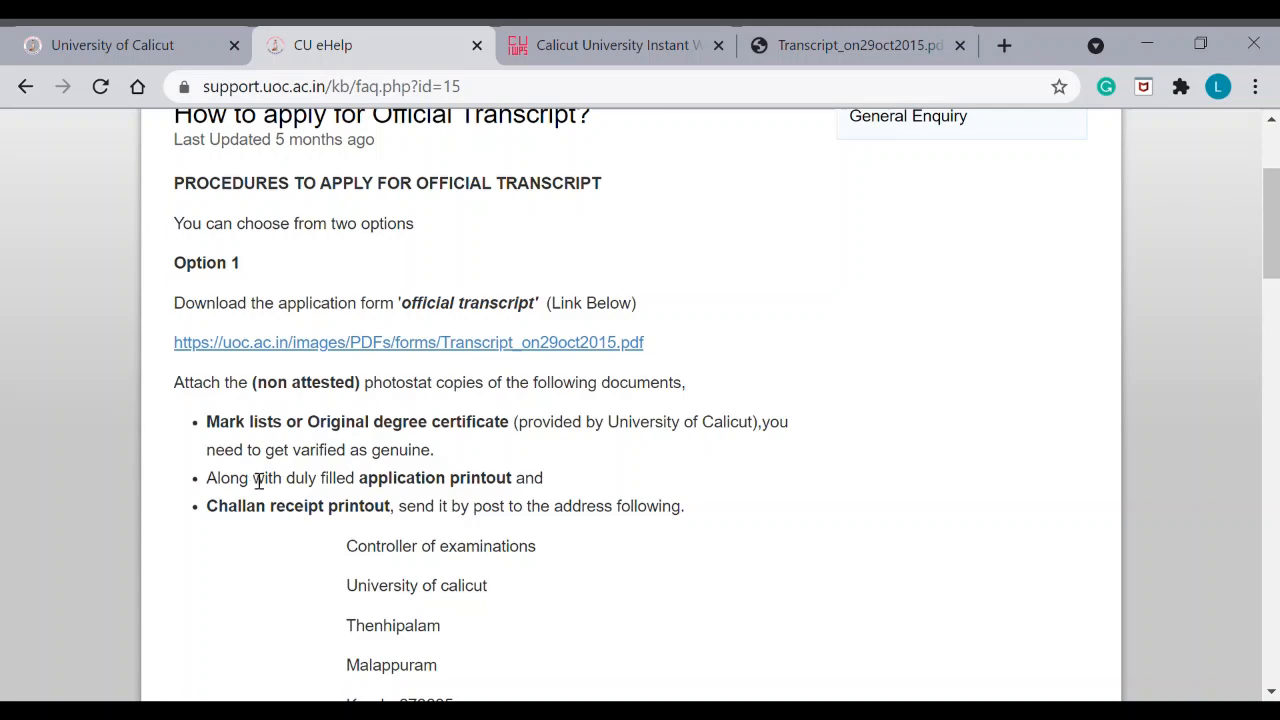
pyautogui.moveTo(420, 497)
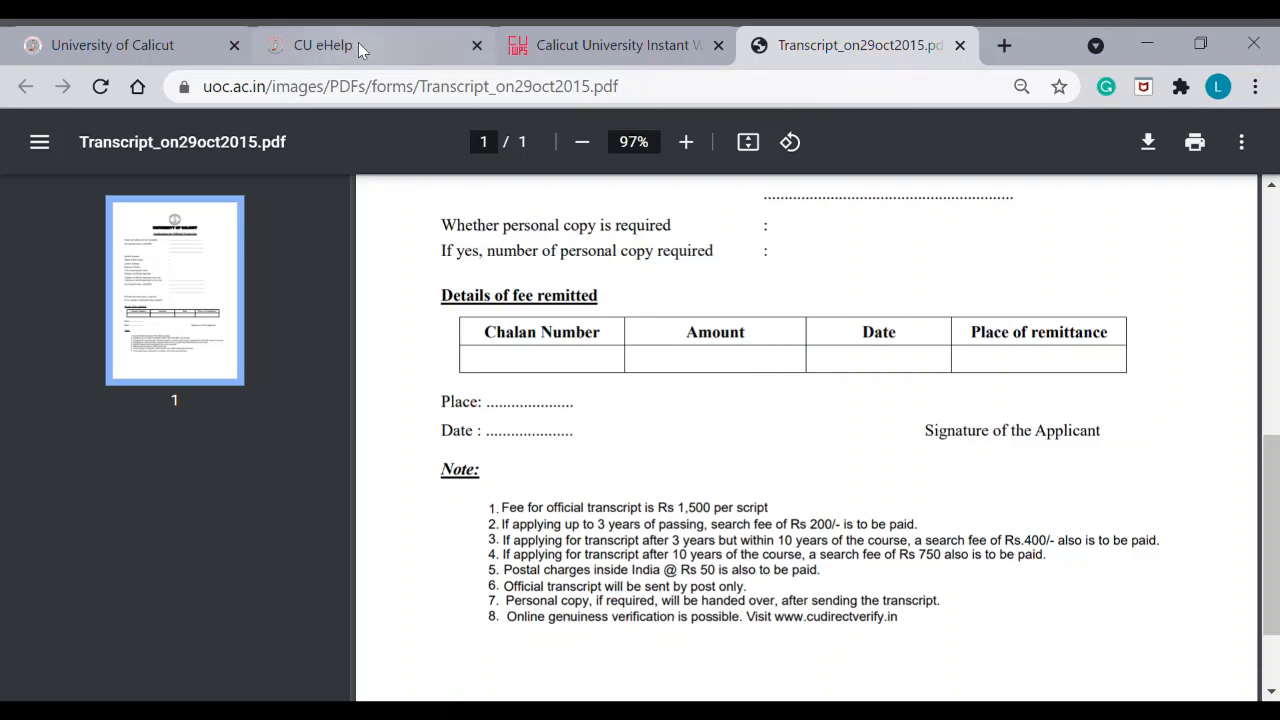
pyautogui.click(322, 45)
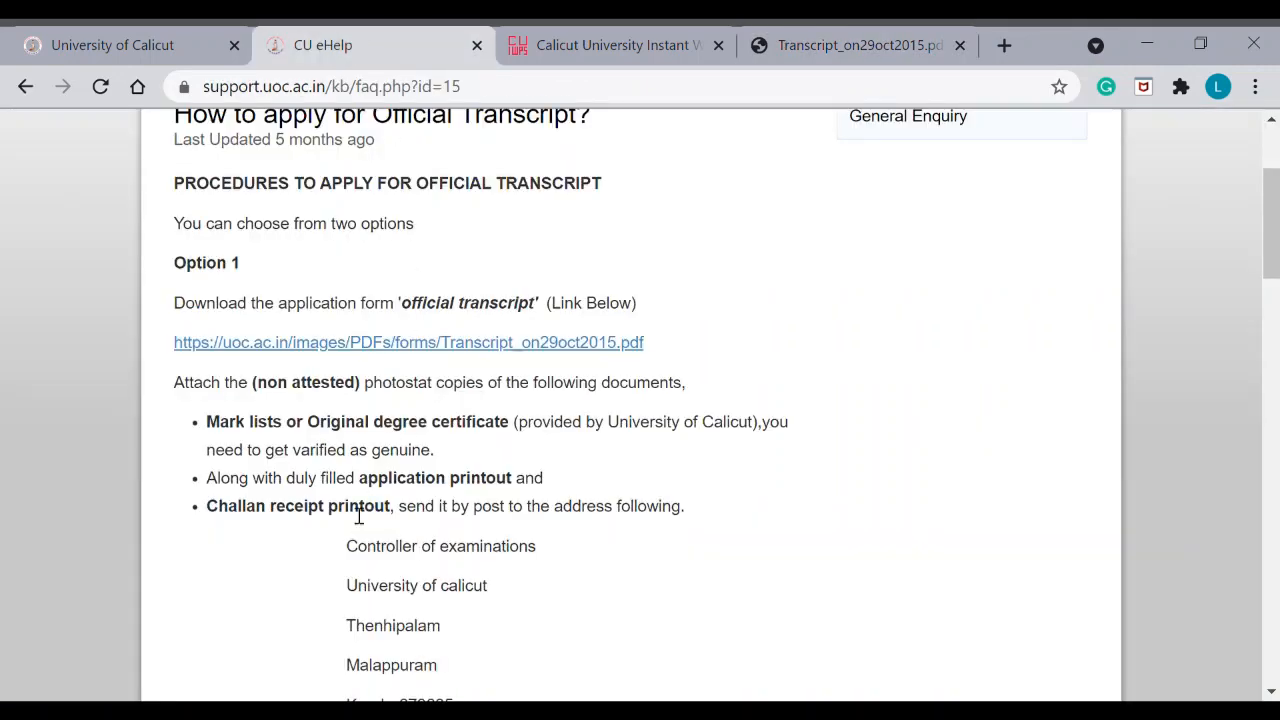
pyautogui.moveTo(435, 521)
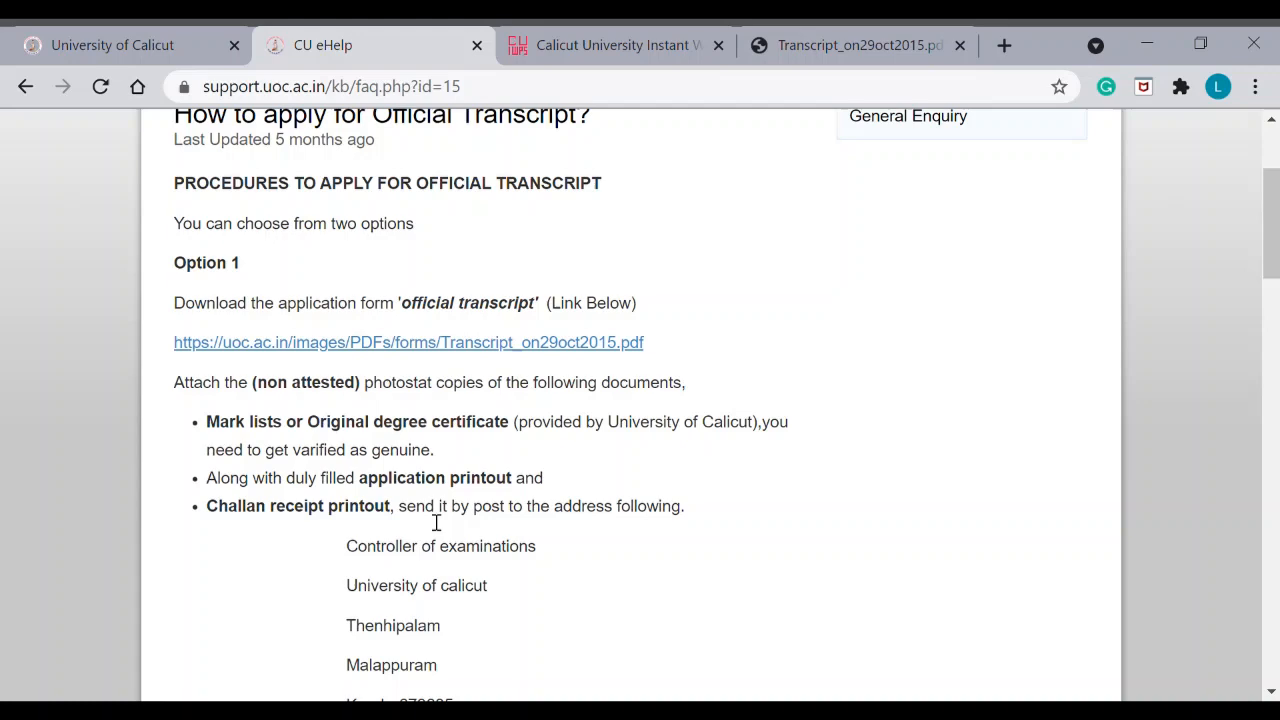
pyautogui.click(610, 45)
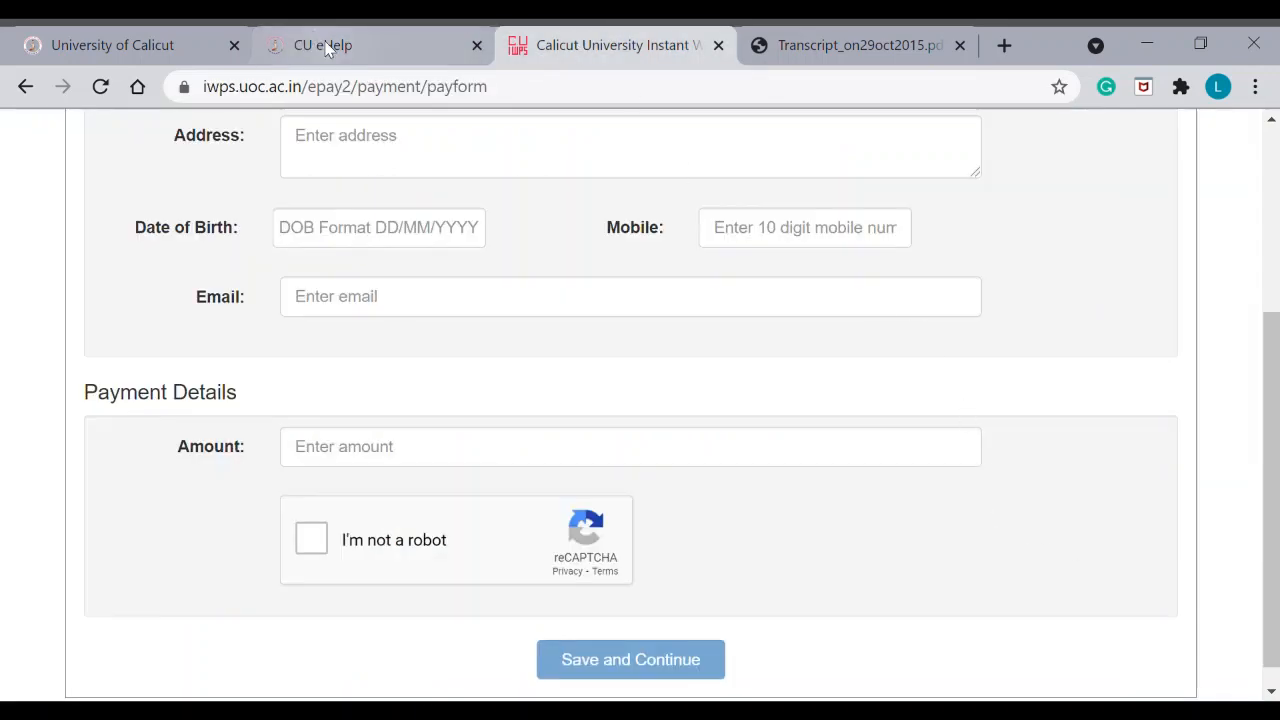
pyautogui.click(322, 45)
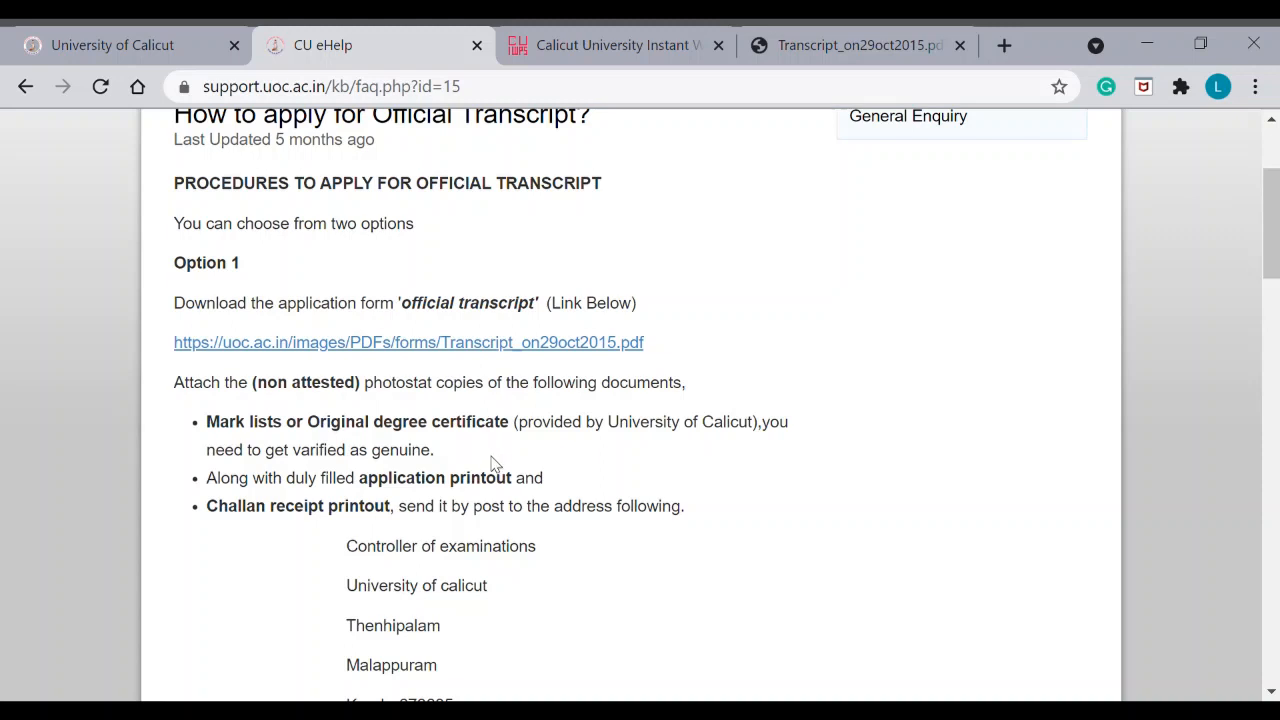
pyautogui.moveTo(740, 515)
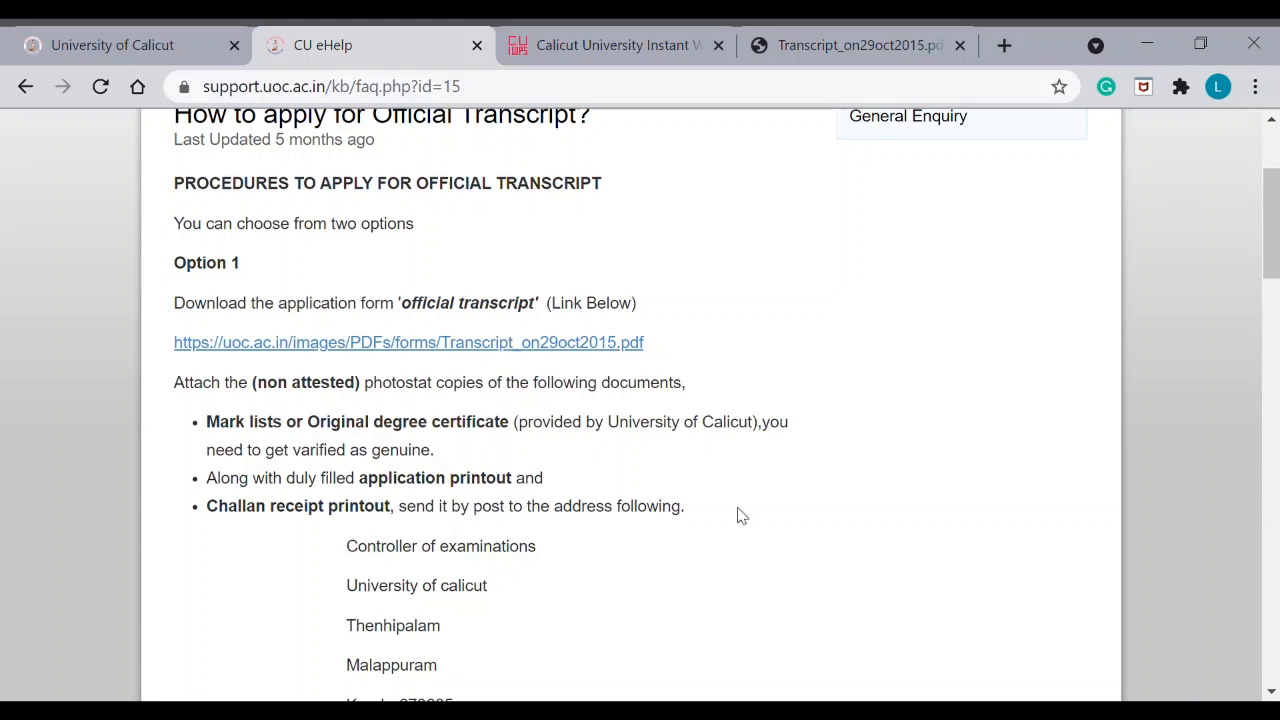
pyautogui.scroll(-3)
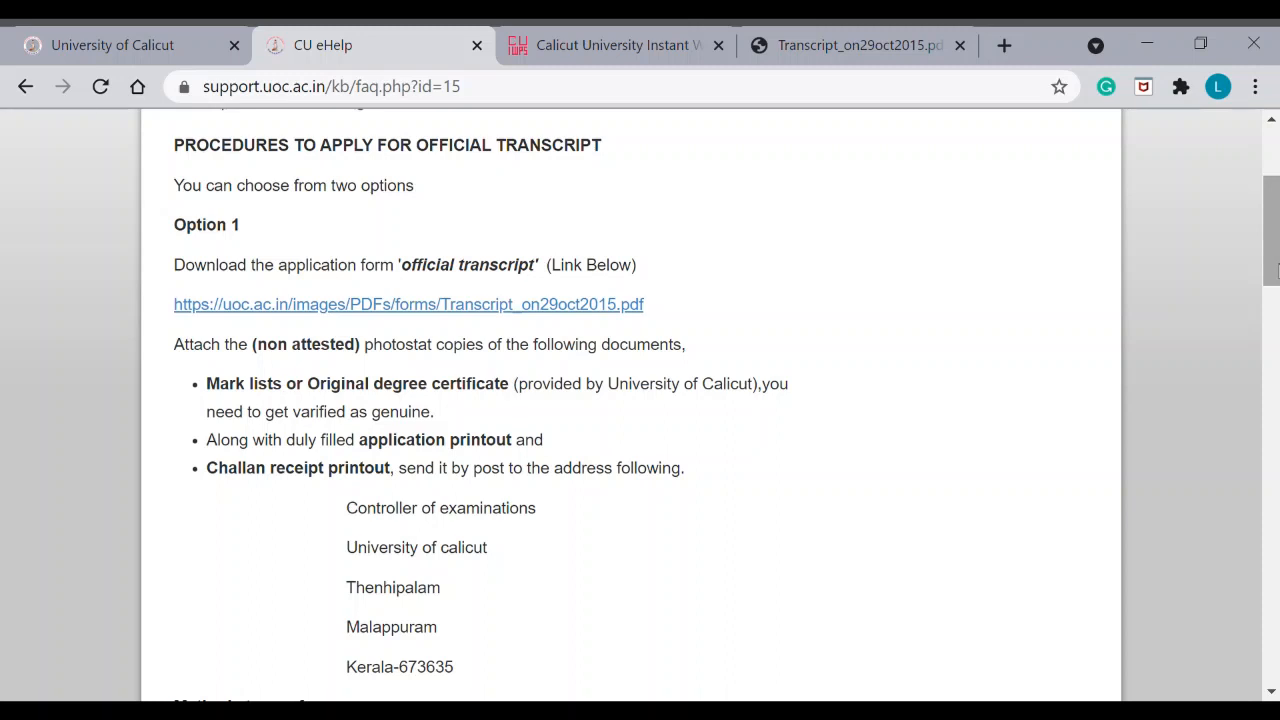
pyautogui.moveTo(1253, 338)
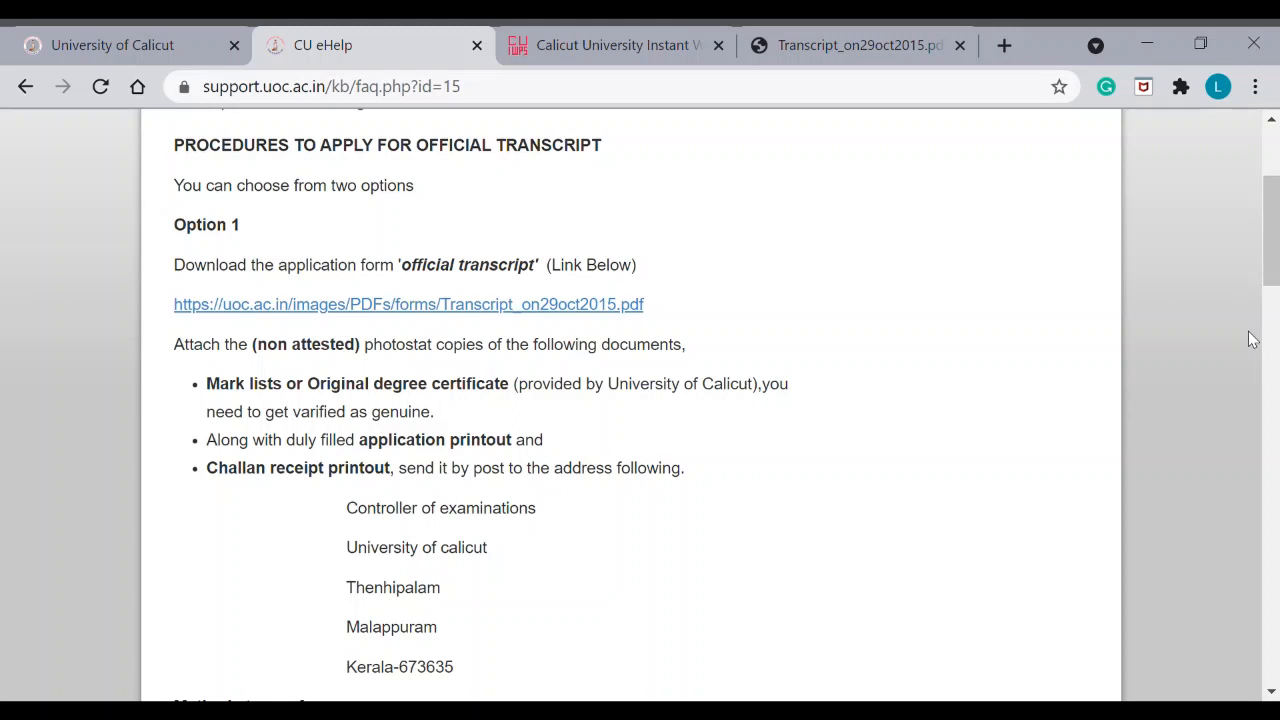
pyautogui.moveTo(1263, 318)
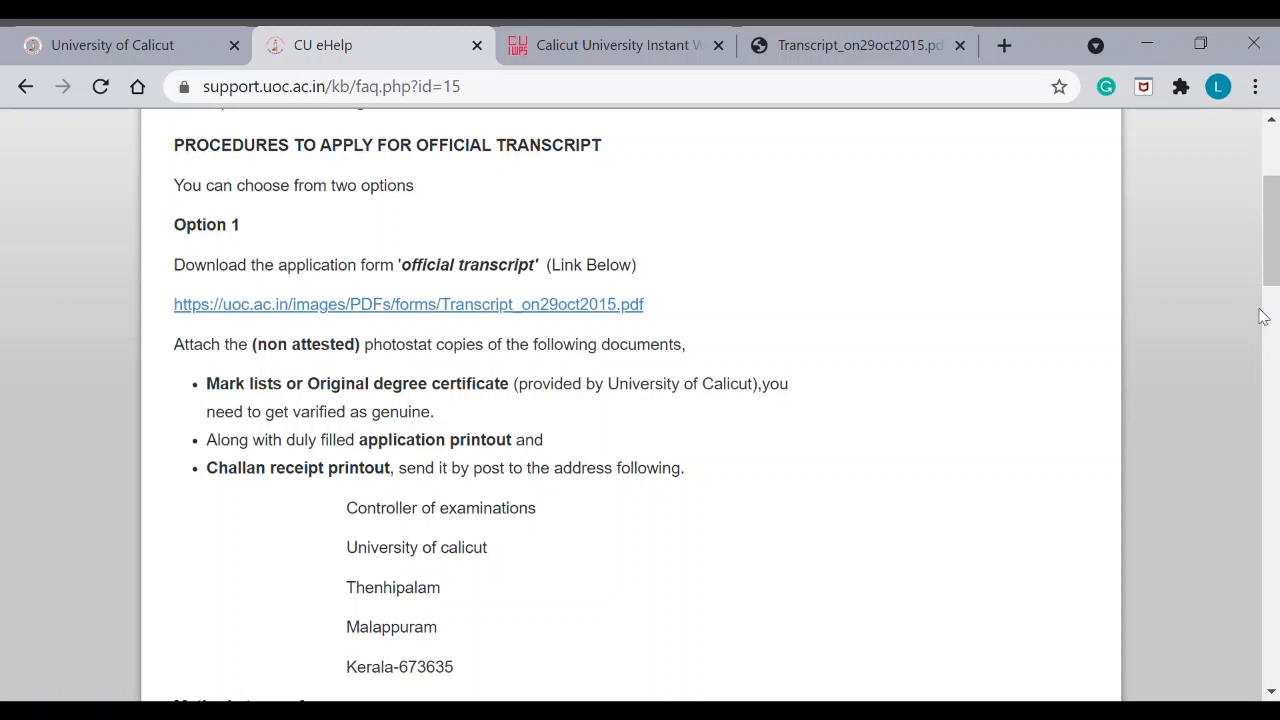
pyautogui.scroll(-3)
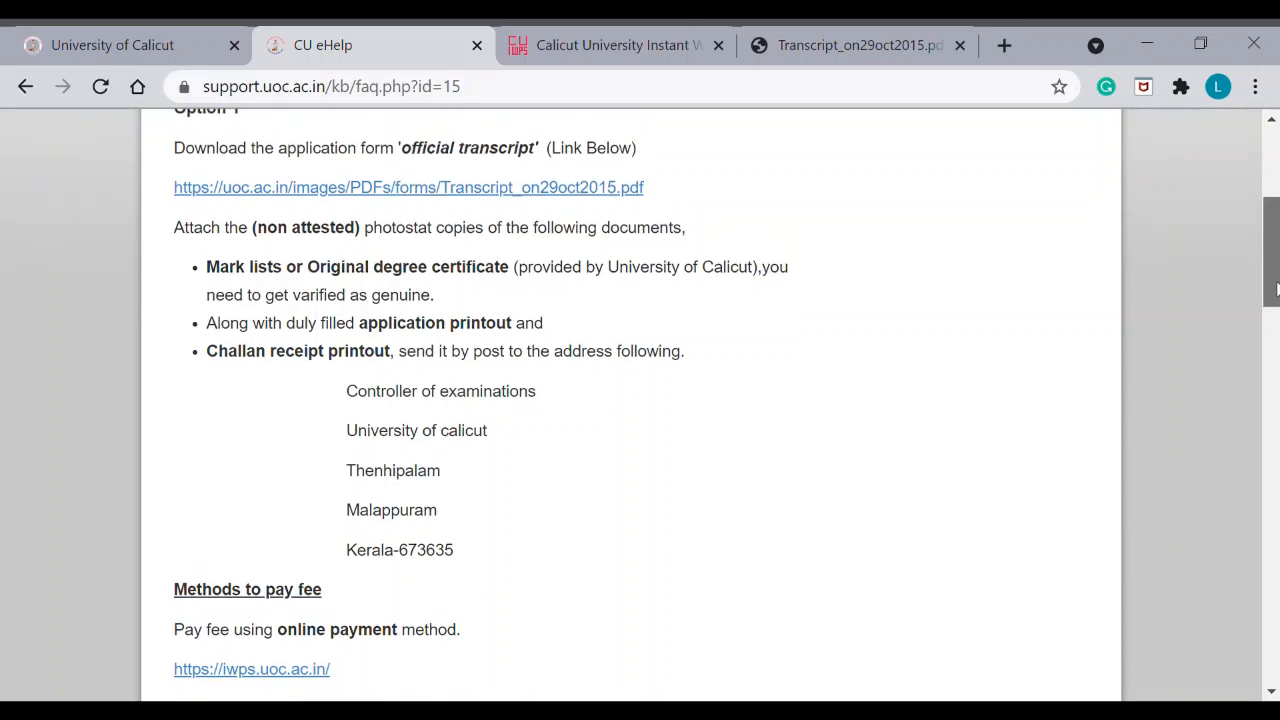
pyautogui.scroll(-3)
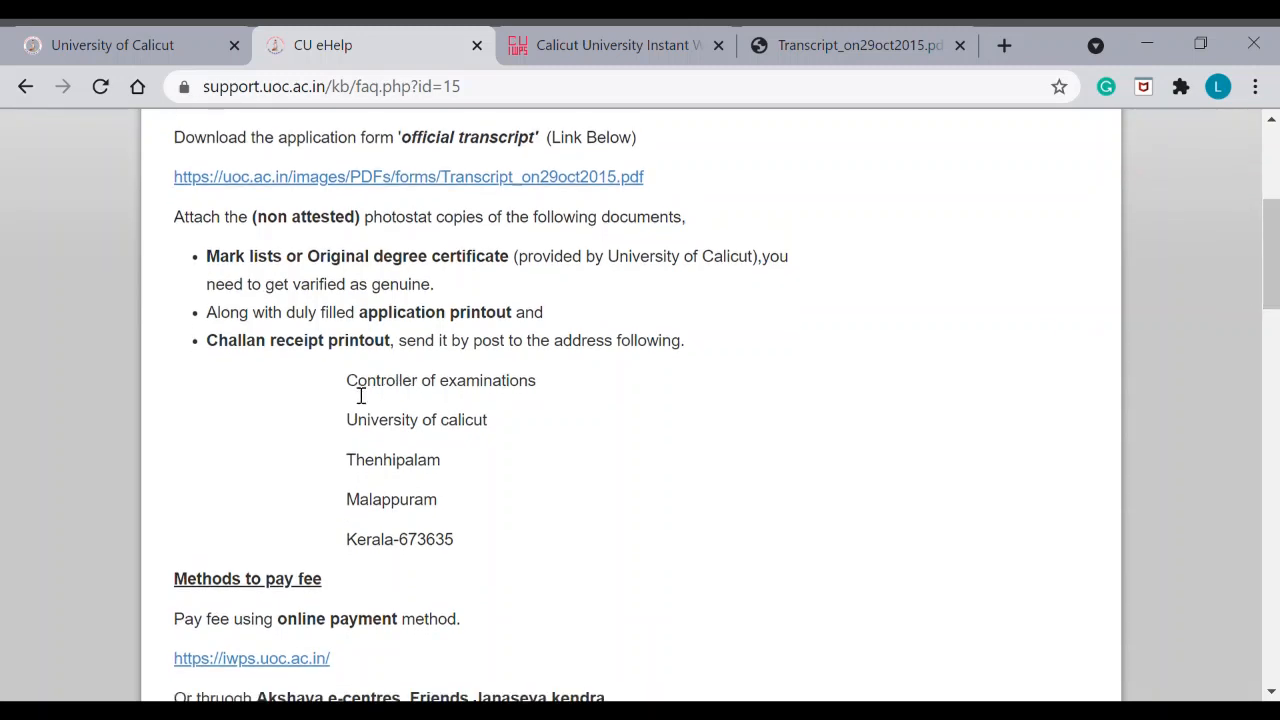
pyautogui.moveTo(360, 380); pyautogui.dragTo(437, 499)
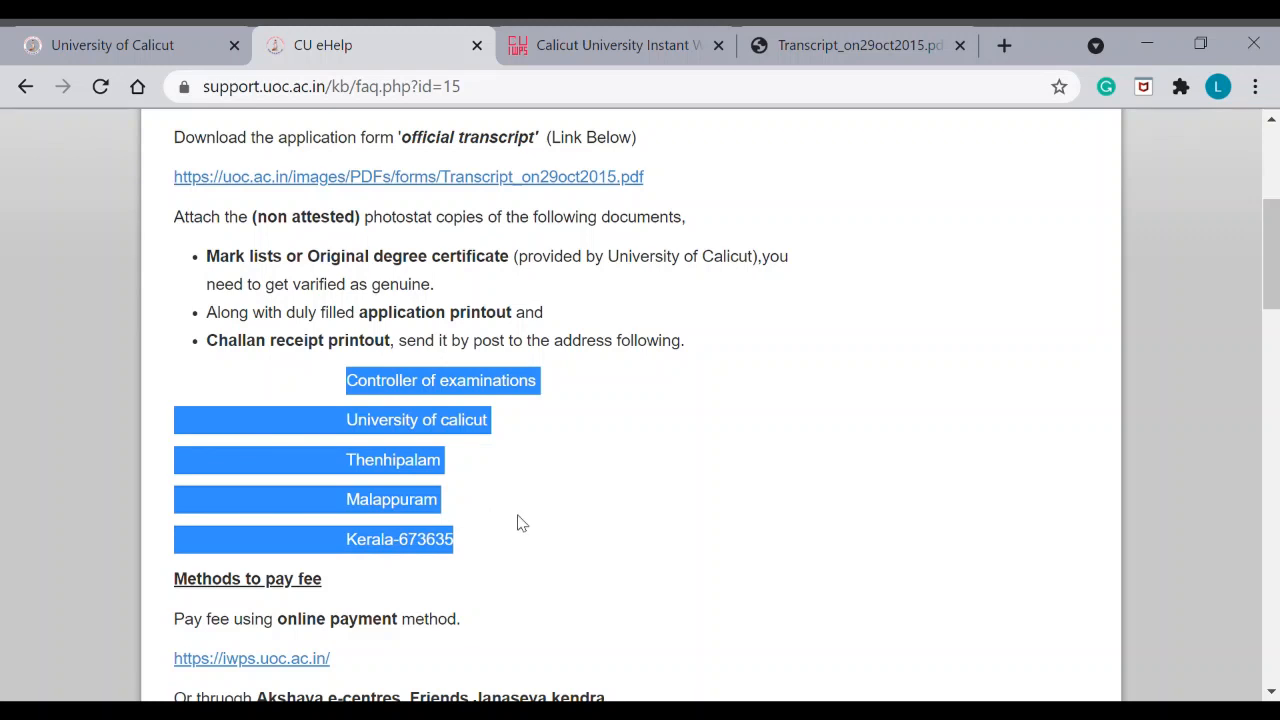
pyautogui.scroll(-3)
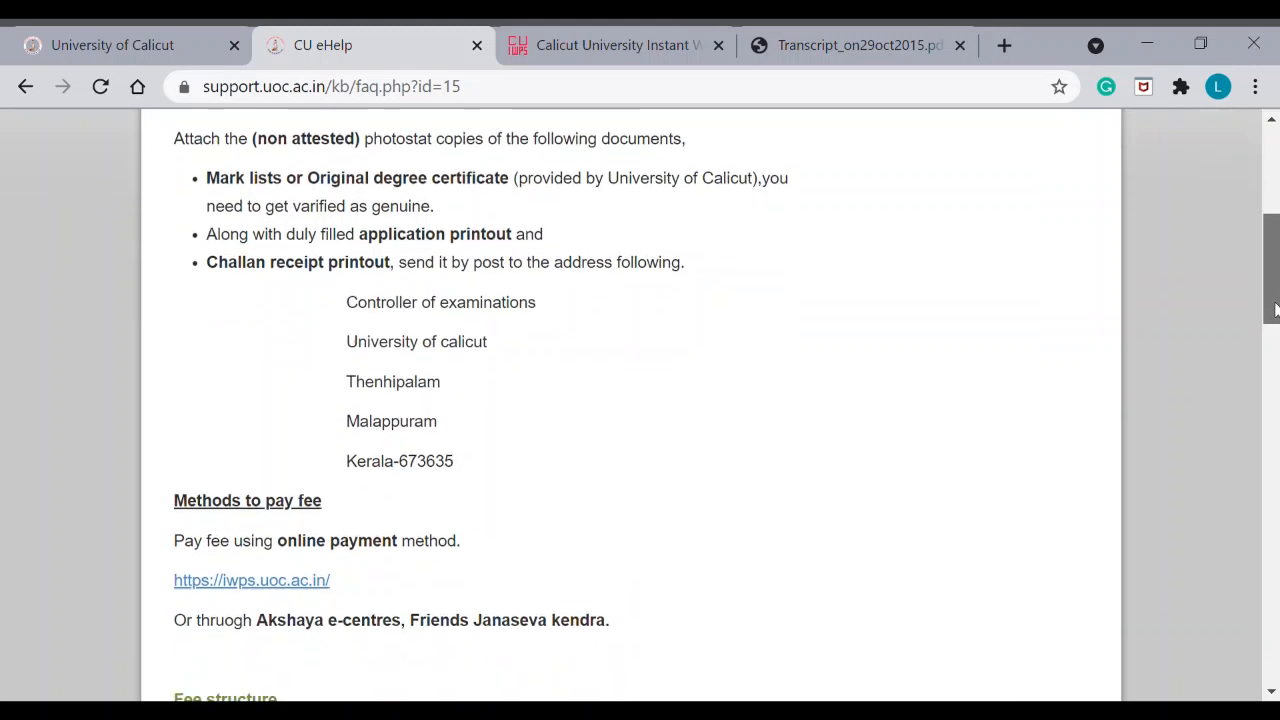
pyautogui.scroll(-3)
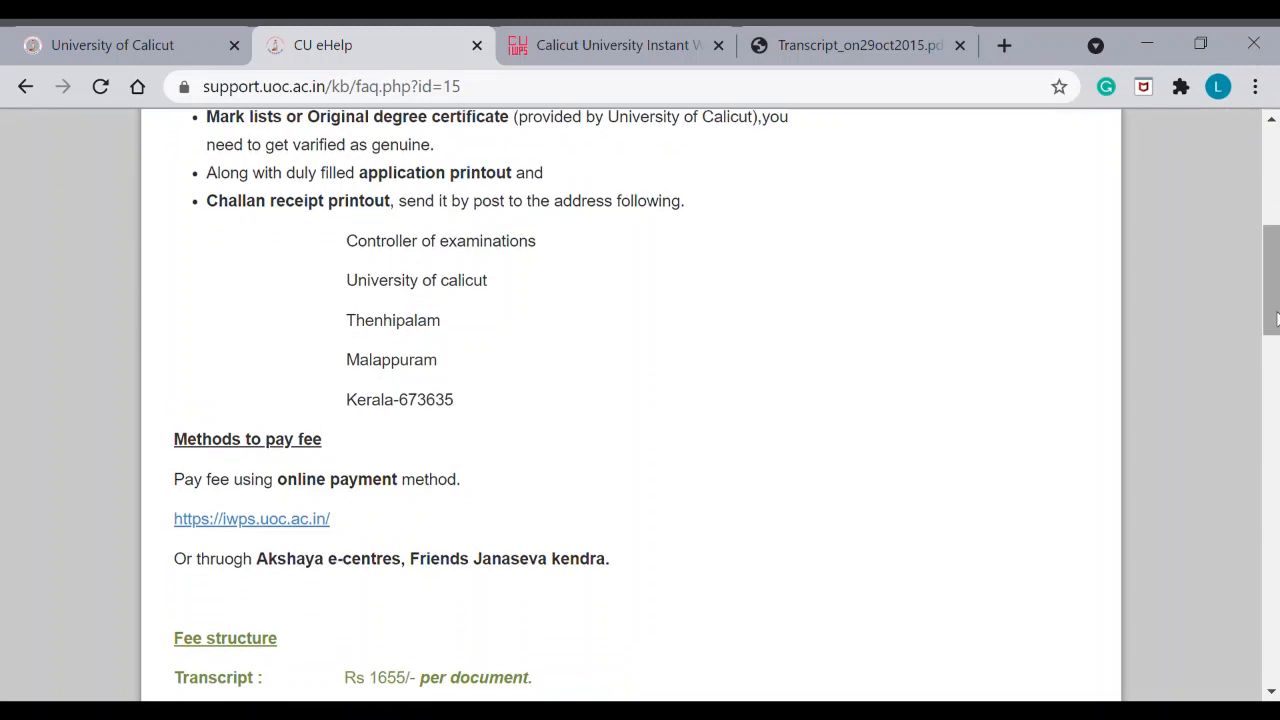
pyautogui.moveTo(289, 572)
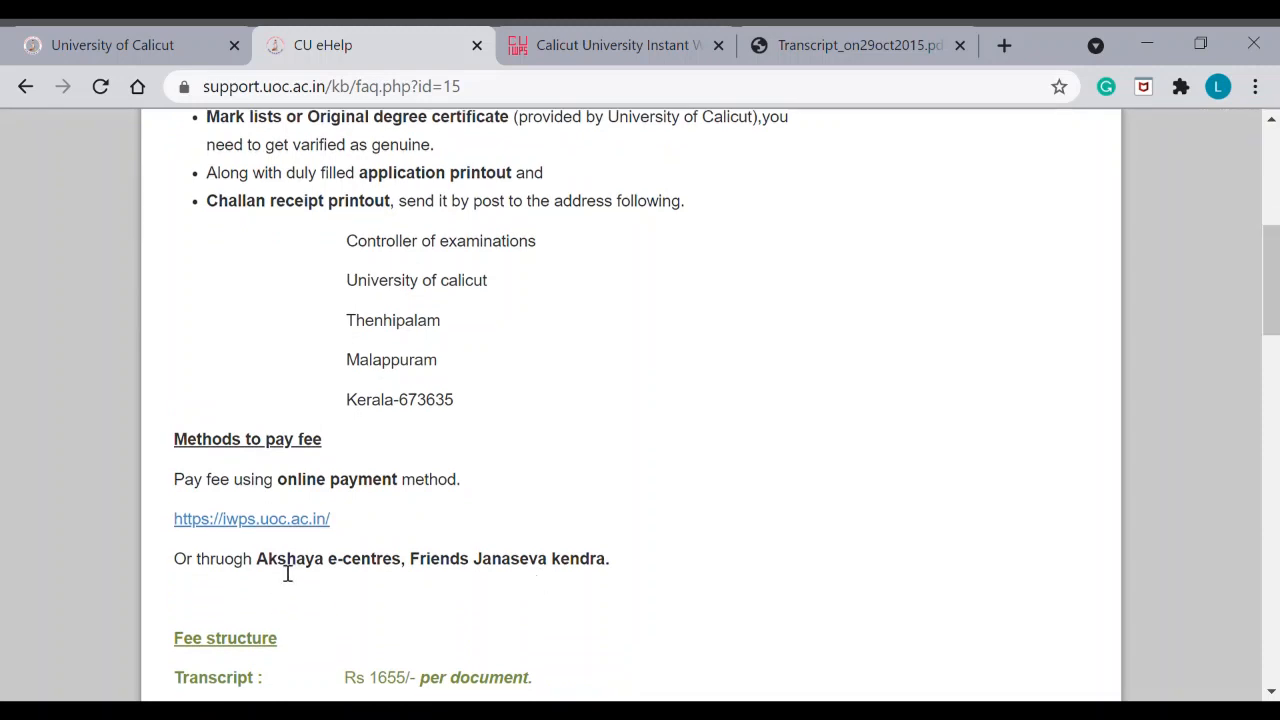
pyautogui.moveTo(275, 578)
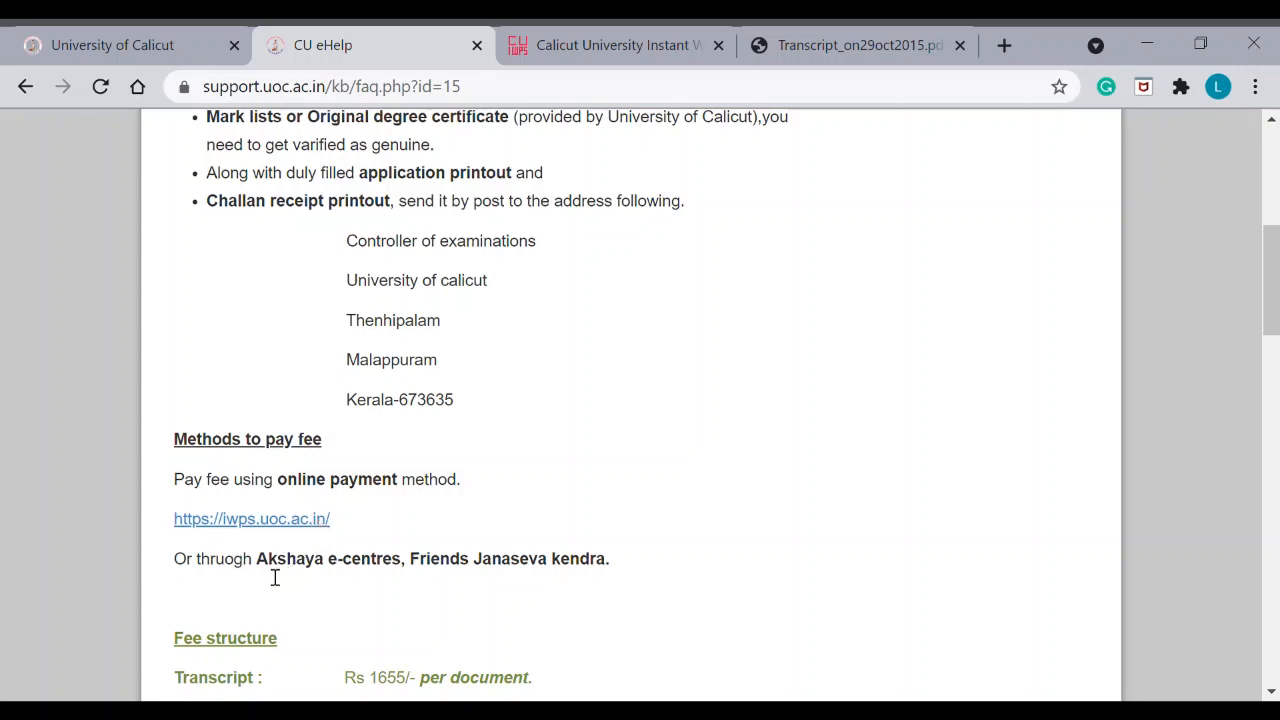
pyautogui.moveTo(588, 573)
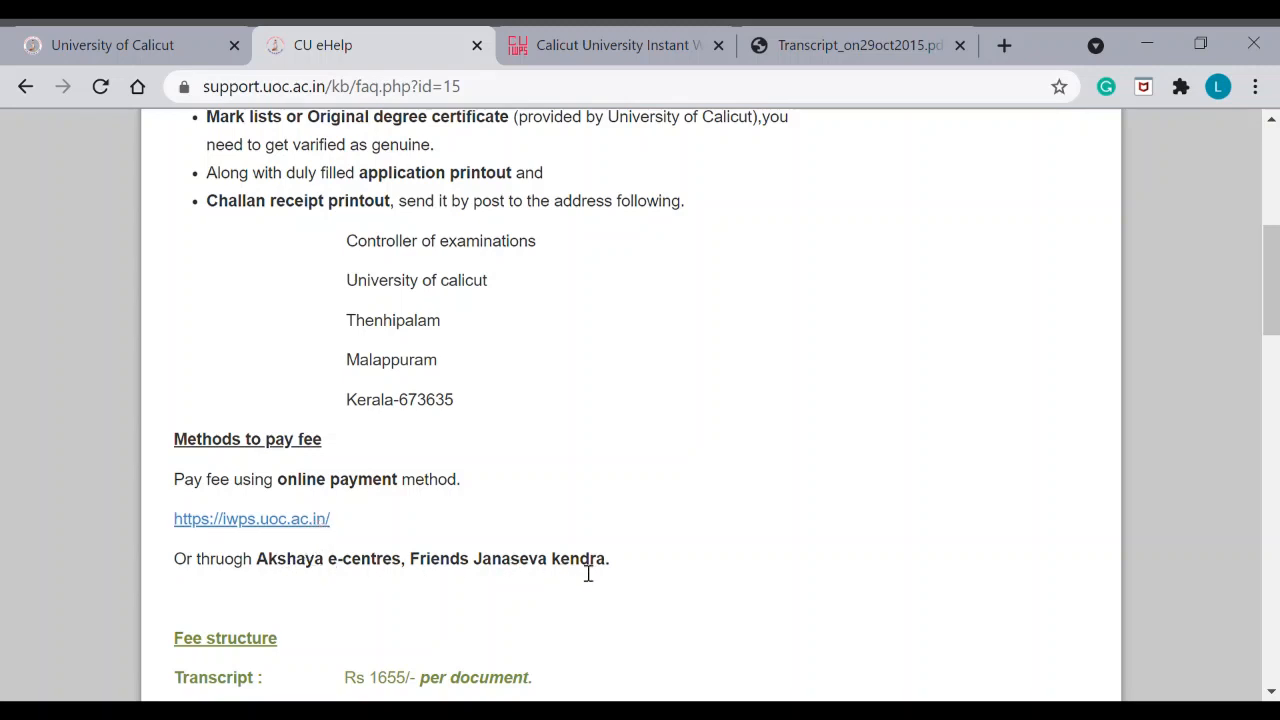
pyautogui.moveTo(281, 576)
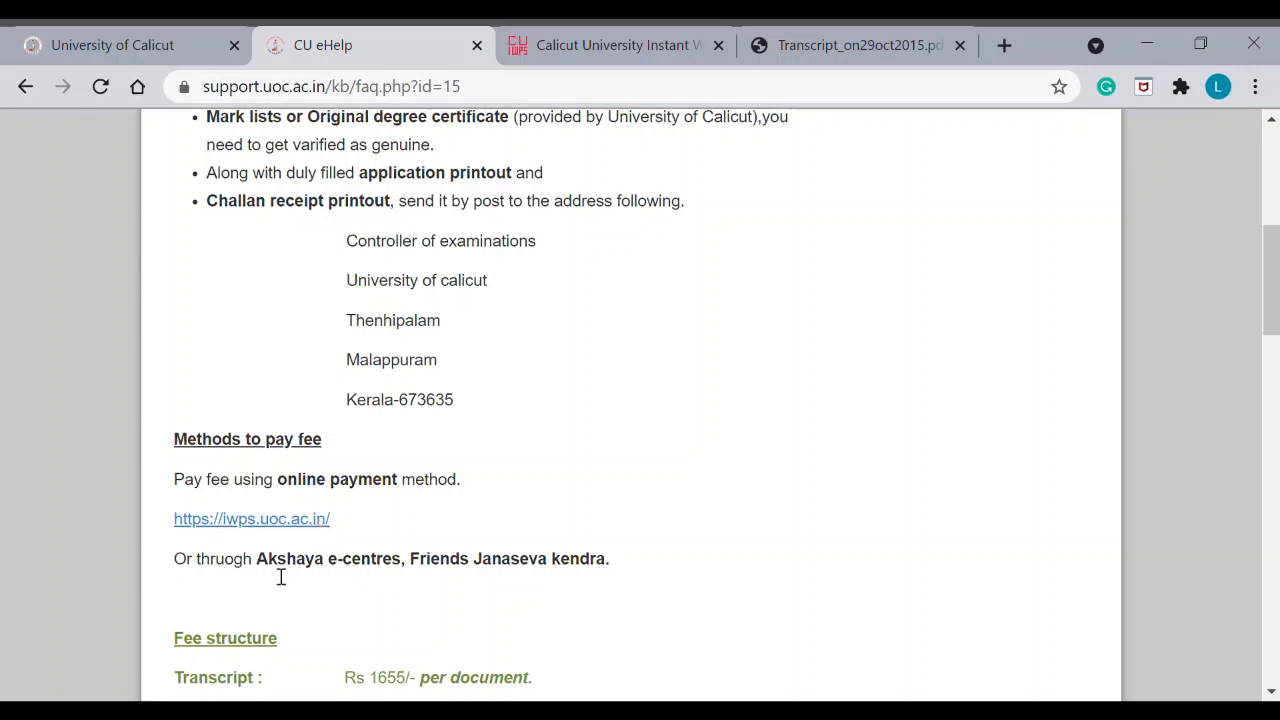
pyautogui.moveTo(337, 568)
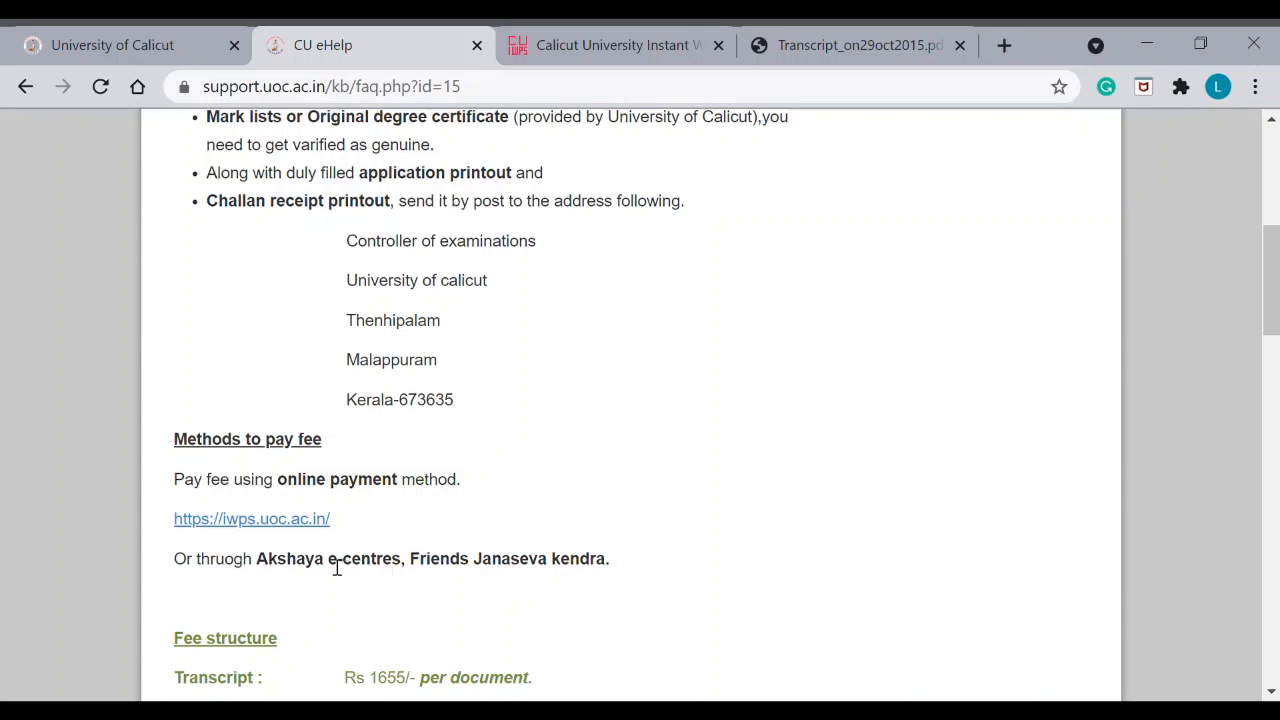
pyautogui.moveTo(301, 519)
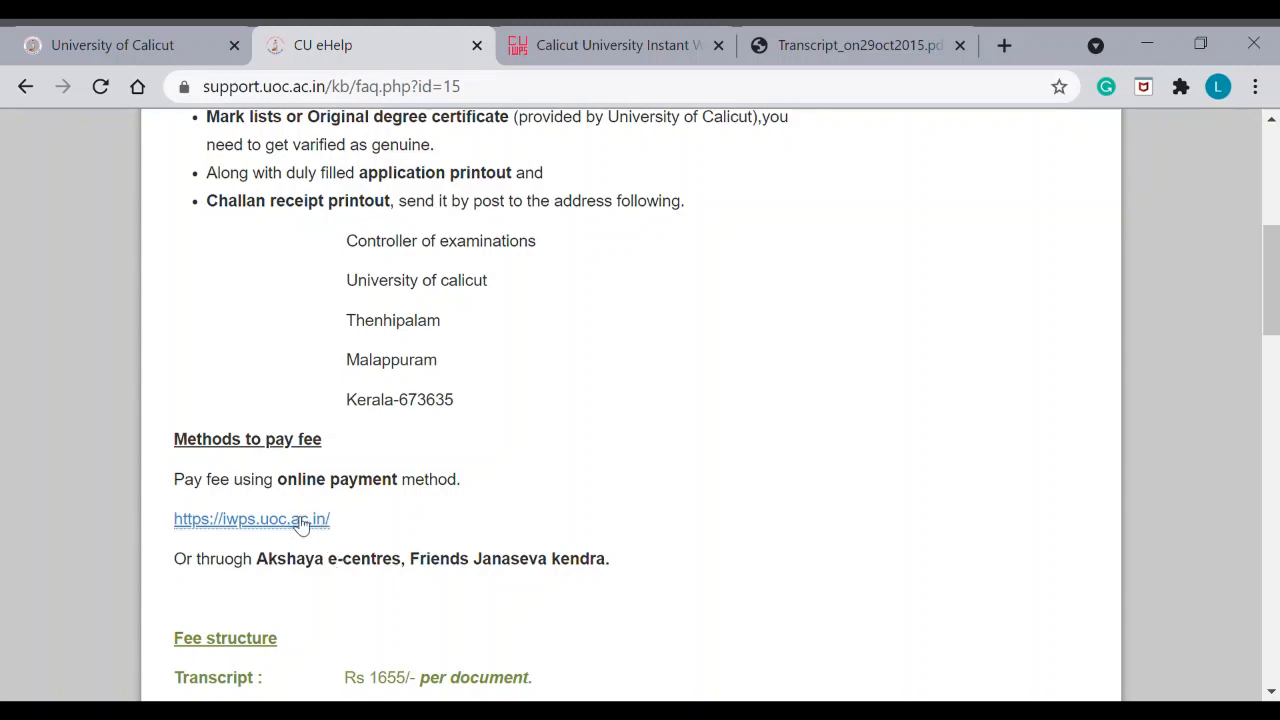
# - Glance at the Instant Web payment form, return to the transcript FAQ, then bring up the university homepage news
pyautogui.click(251, 518)
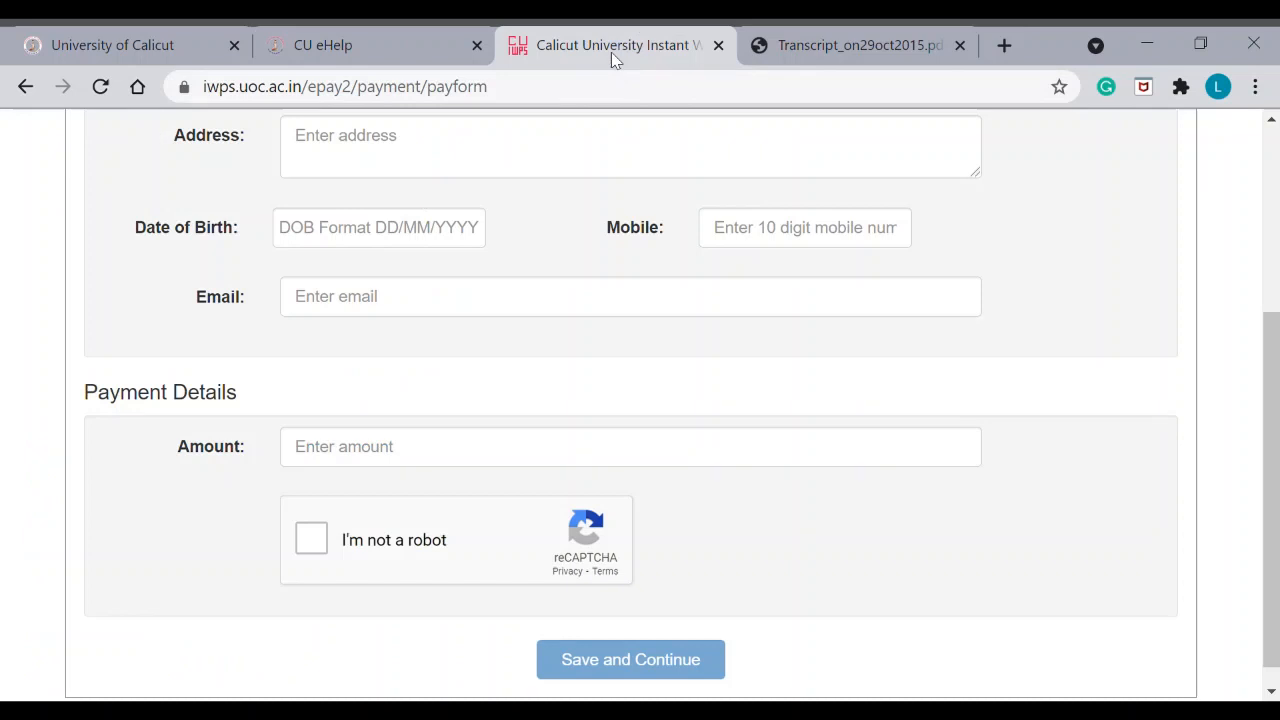
pyautogui.click(322, 45)
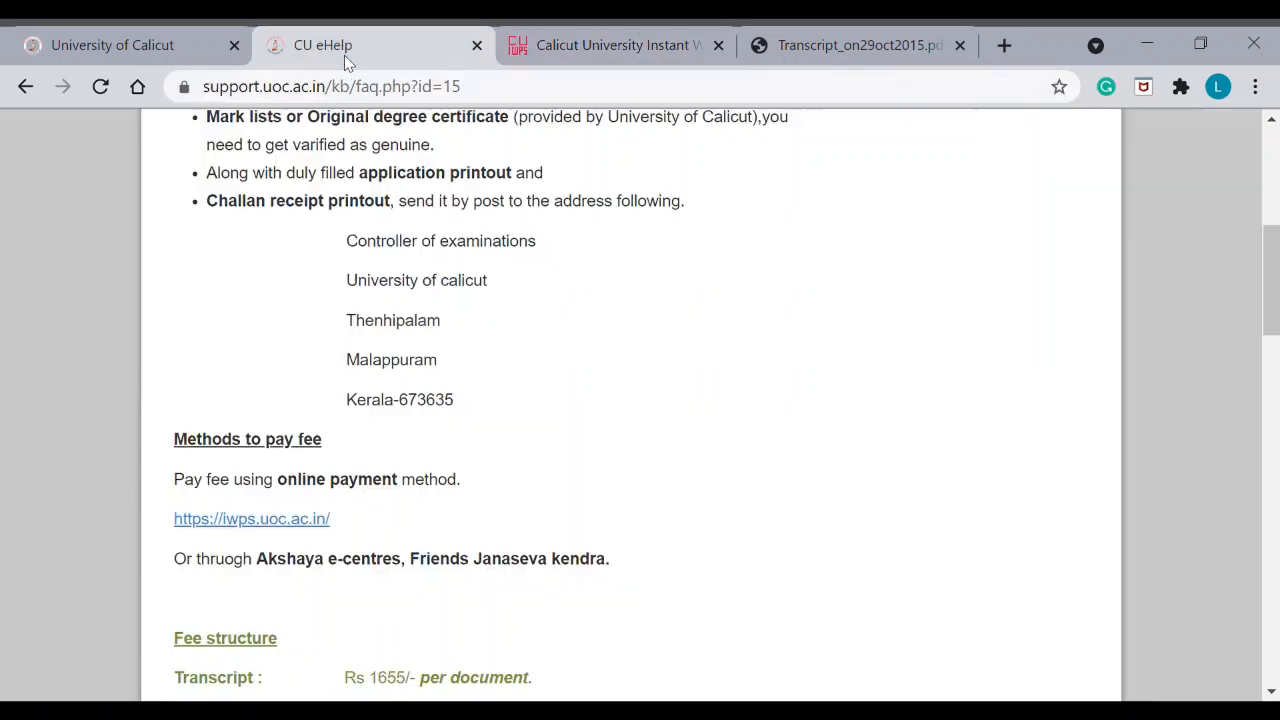
pyautogui.moveTo(285, 568)
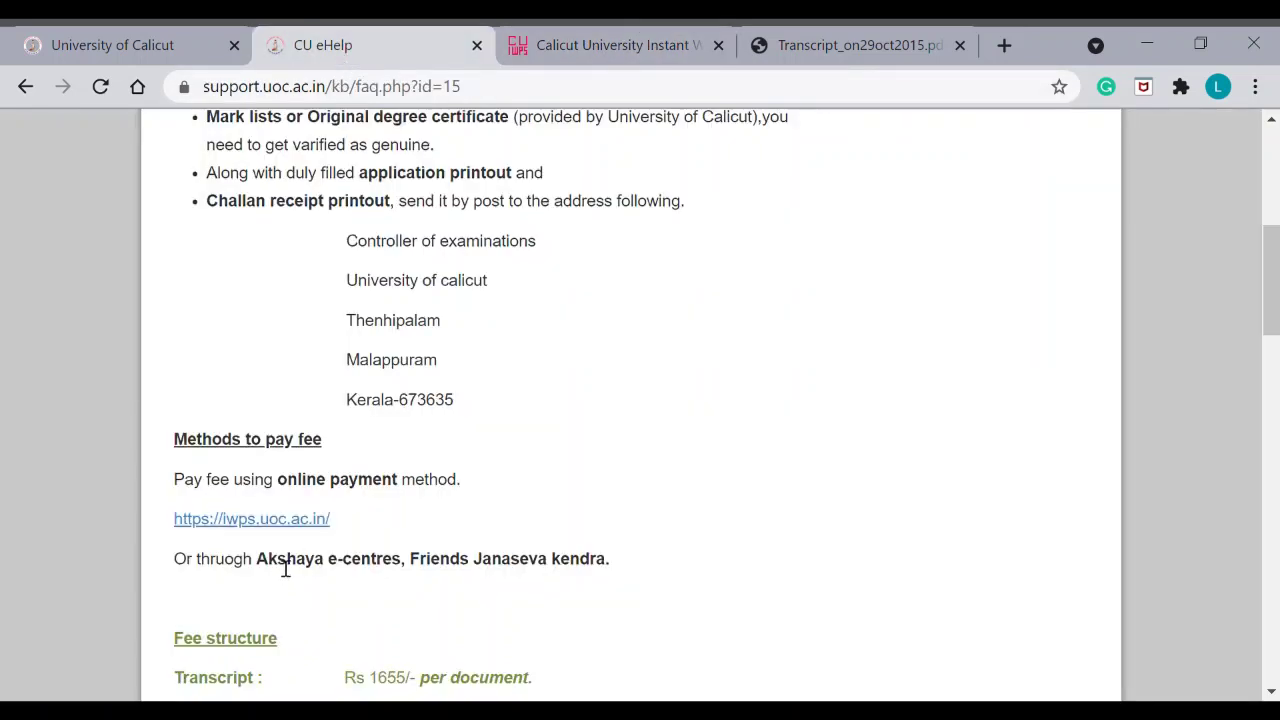
pyautogui.moveTo(575, 582)
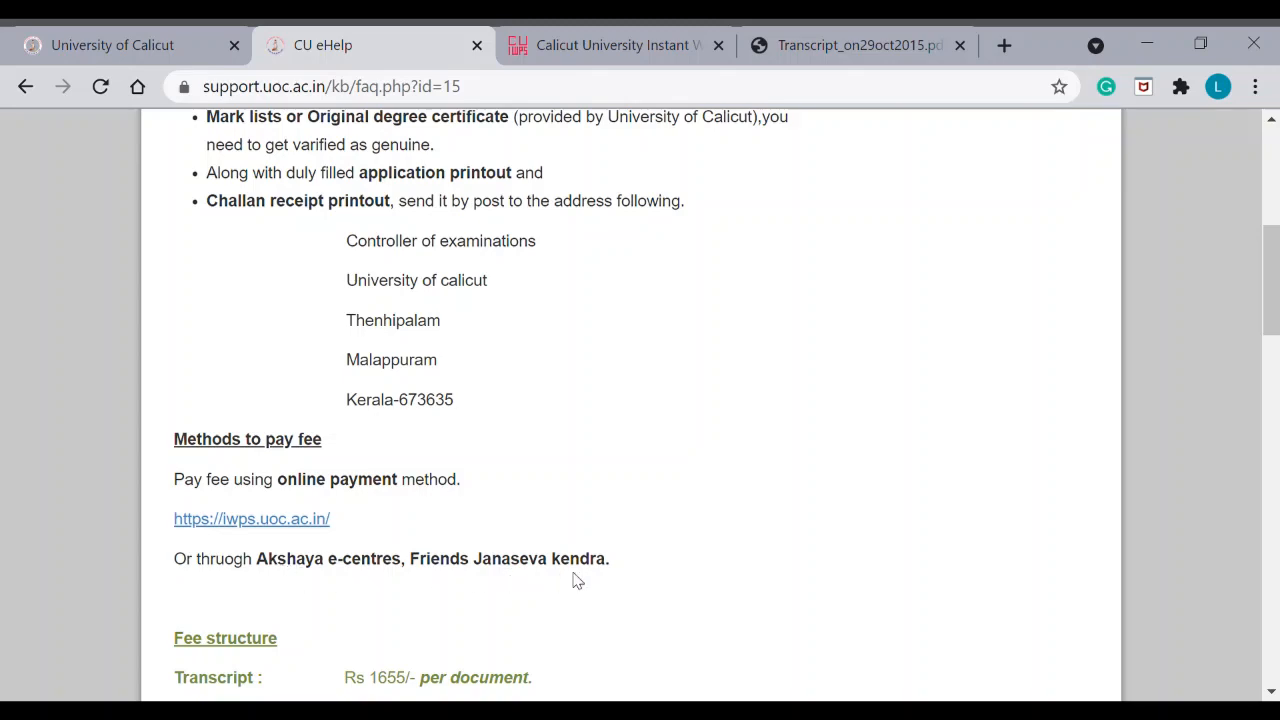
pyautogui.moveTo(1271, 280)
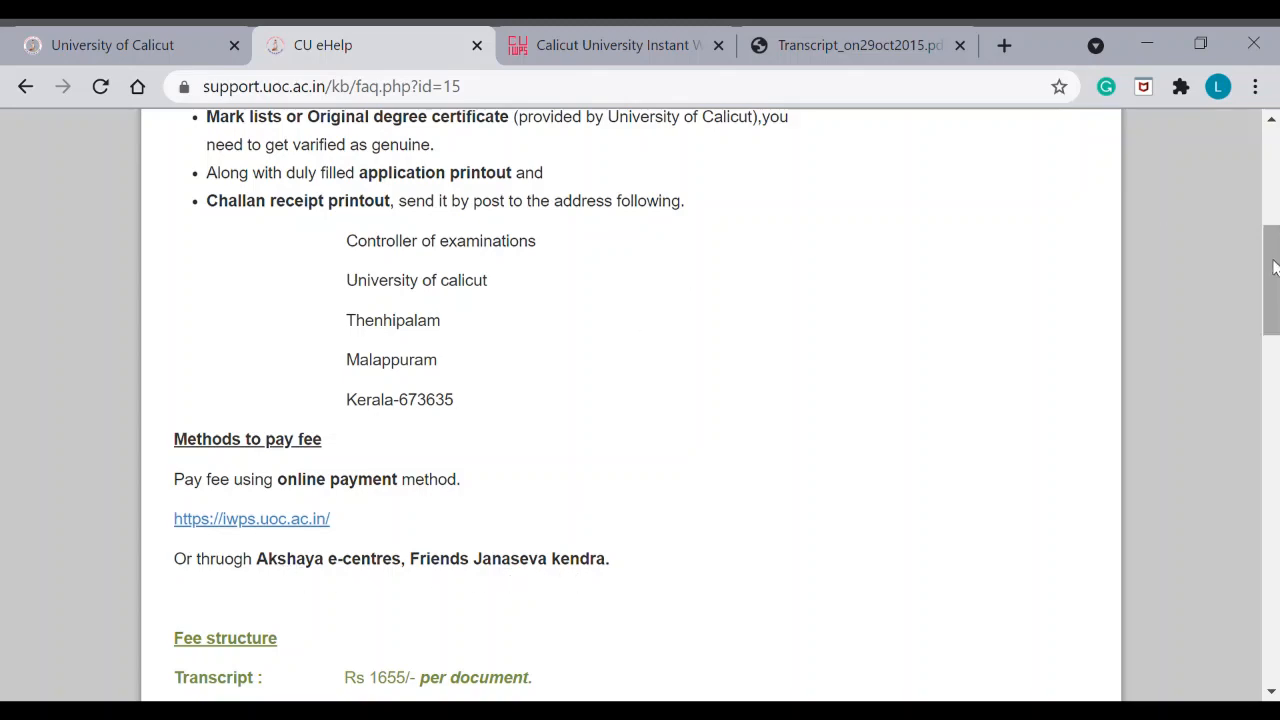
pyautogui.scroll(3)
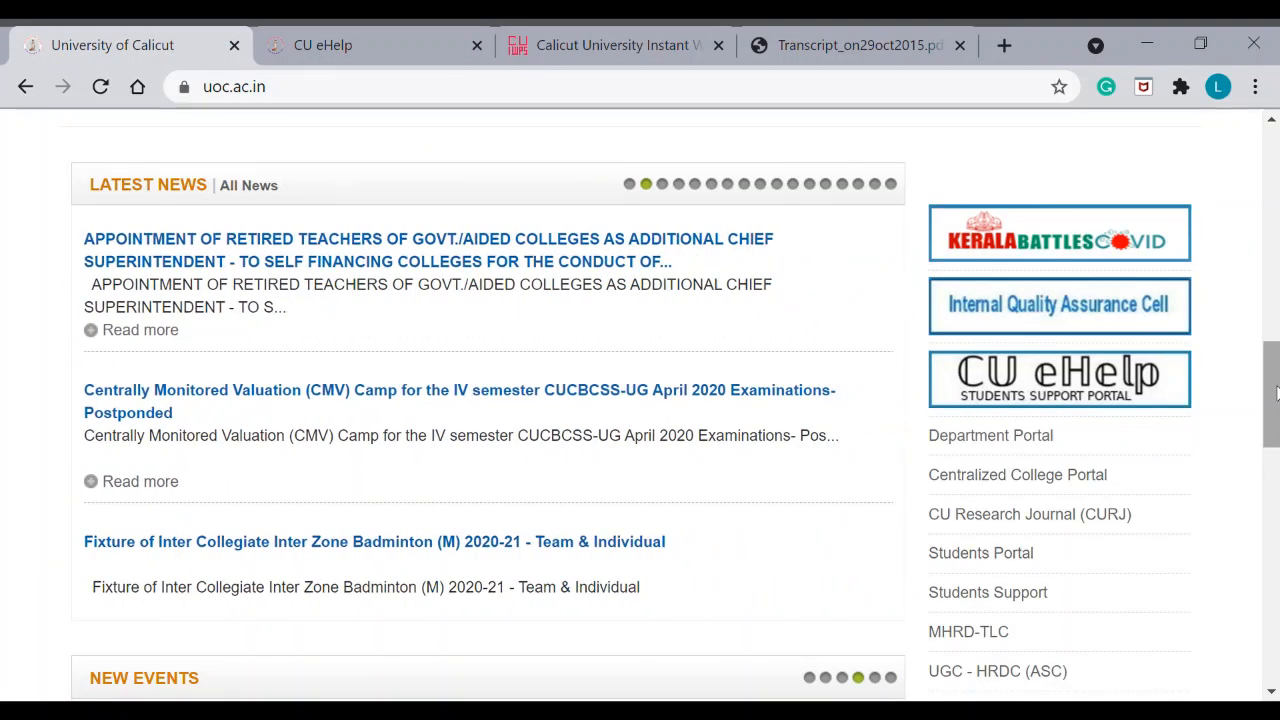
# - Show the Contact Us page with student helpline, enquiry numbers, address and campus map
pyautogui.scroll(3)
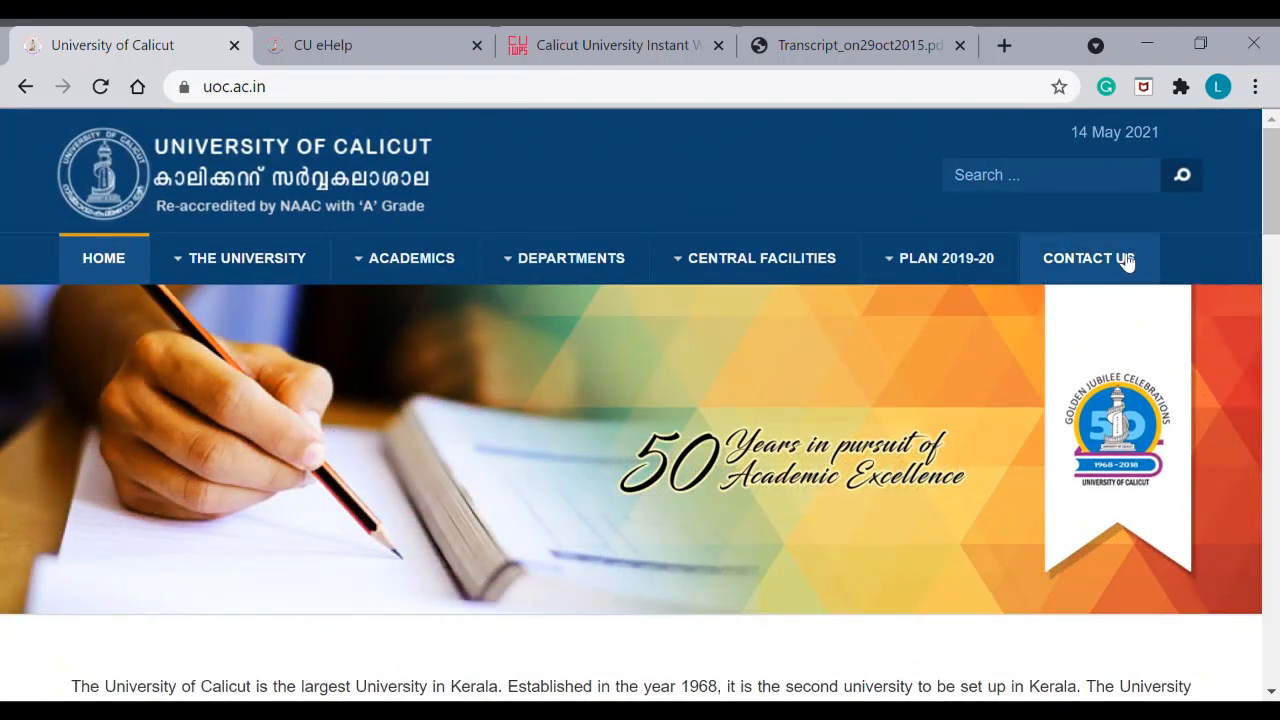
pyautogui.click(1088, 258)
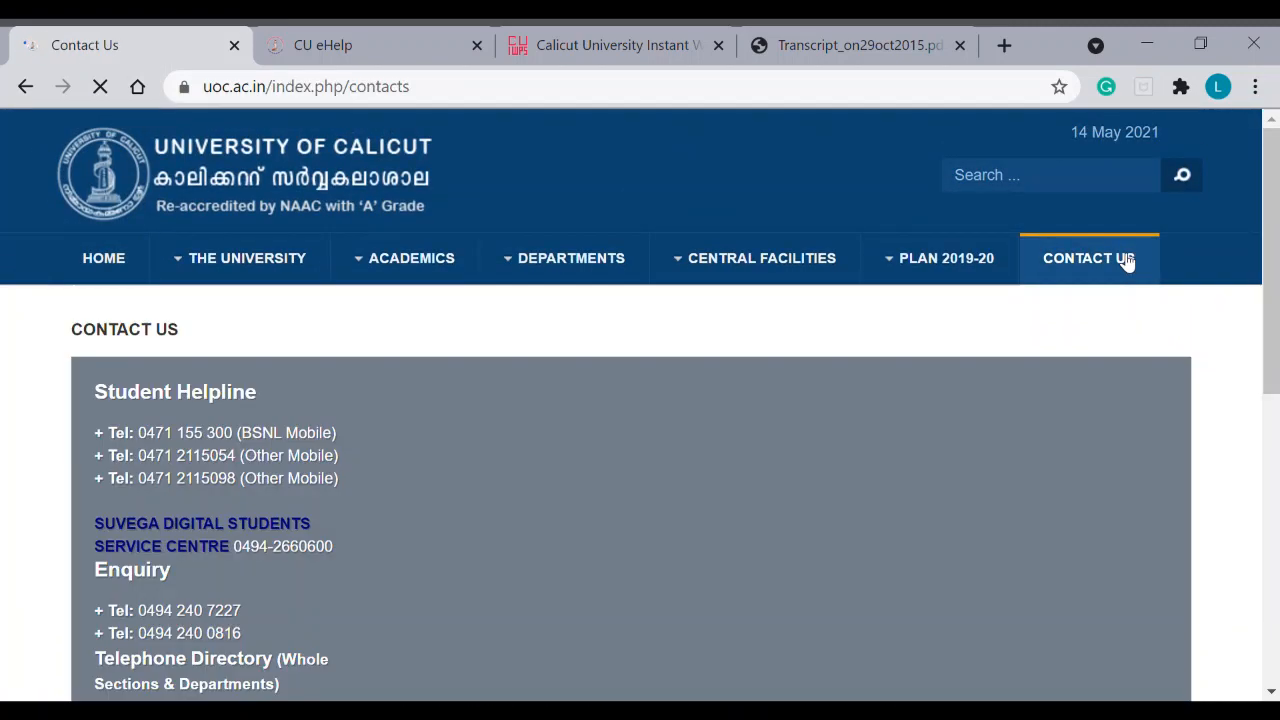
pyautogui.scroll(-3)
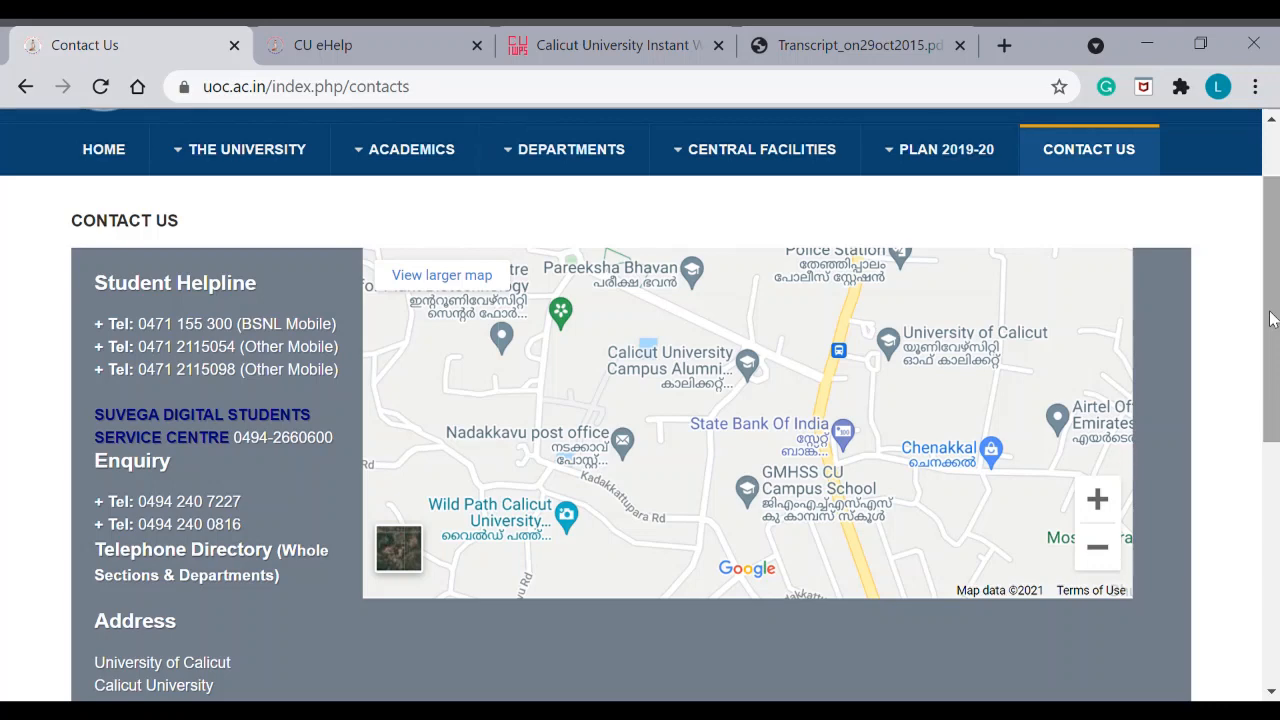
pyautogui.moveTo(497, 367)
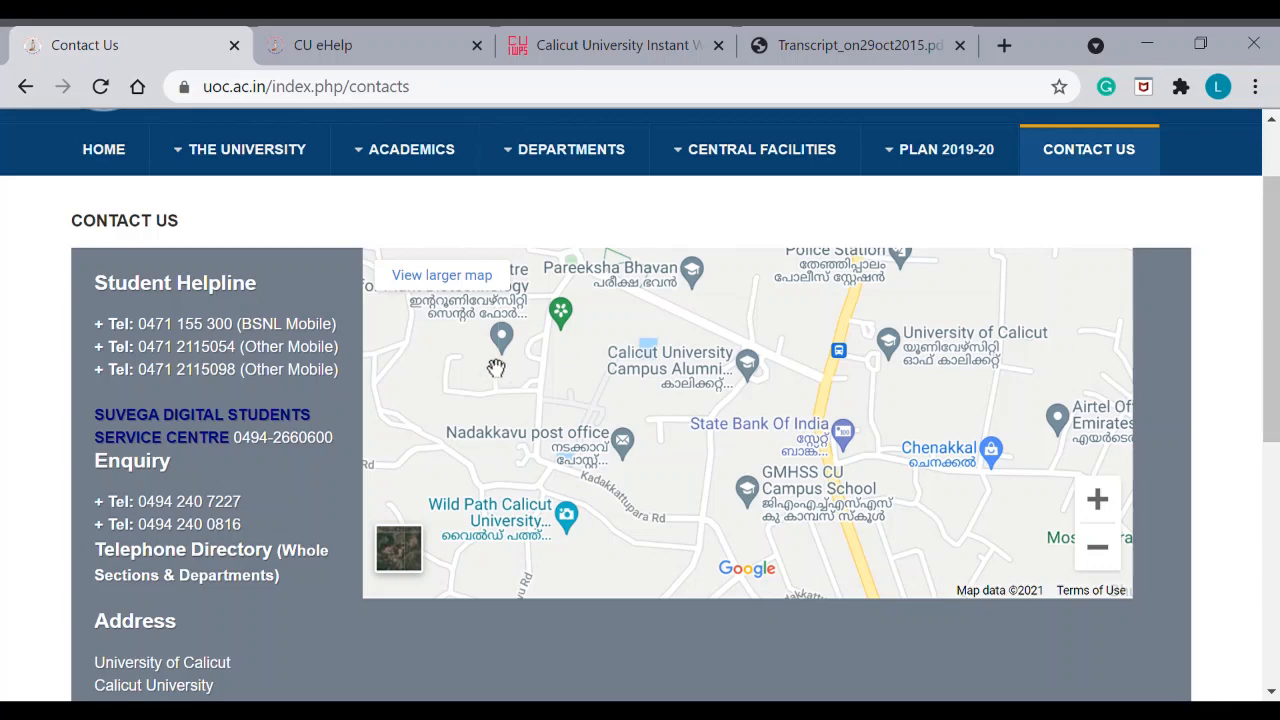
pyautogui.moveTo(245, 330)
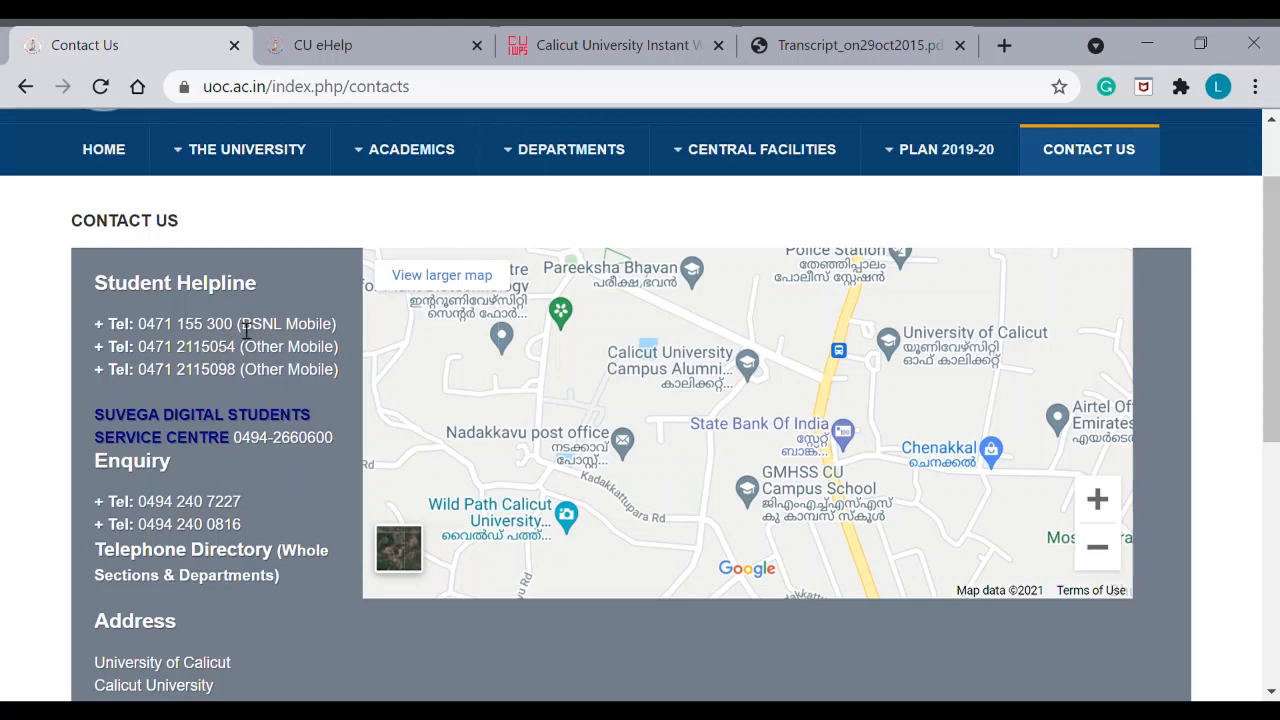
pyautogui.moveTo(243, 343)
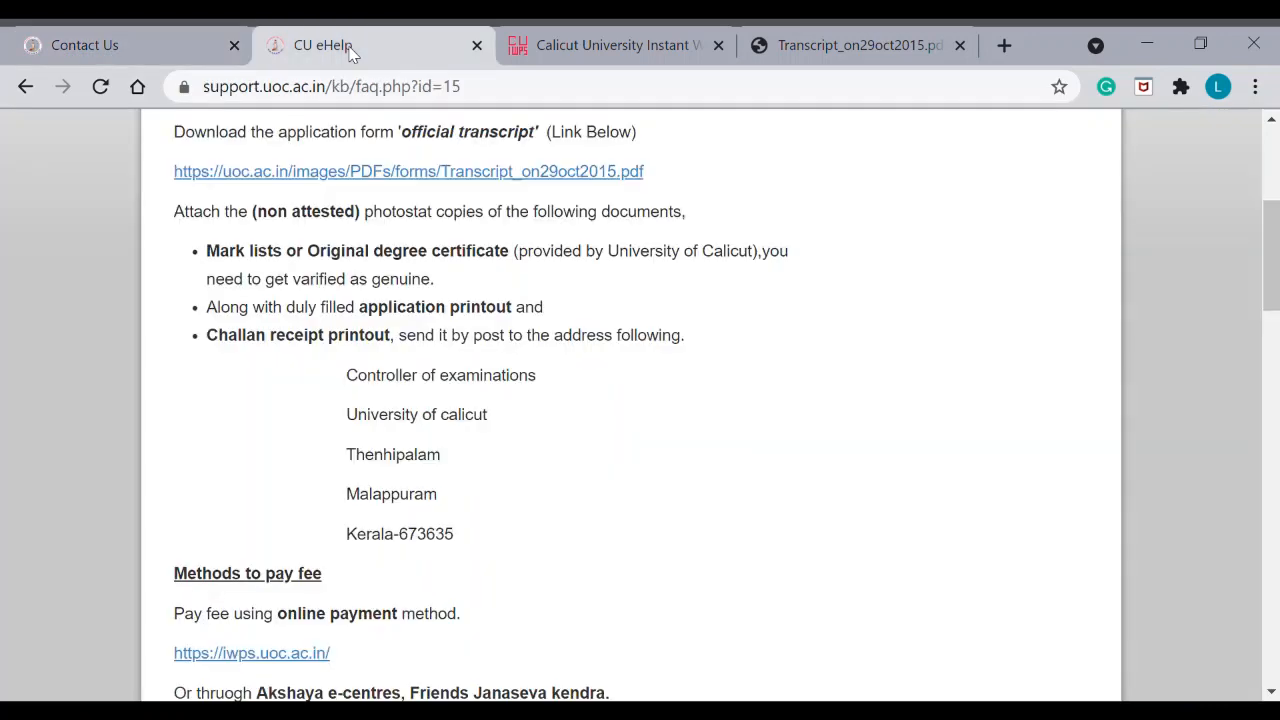
# - Review Open a New Ticket and Check Ticket Status on the FAQ, then return to the Contact Us page
pyautogui.scroll(3)
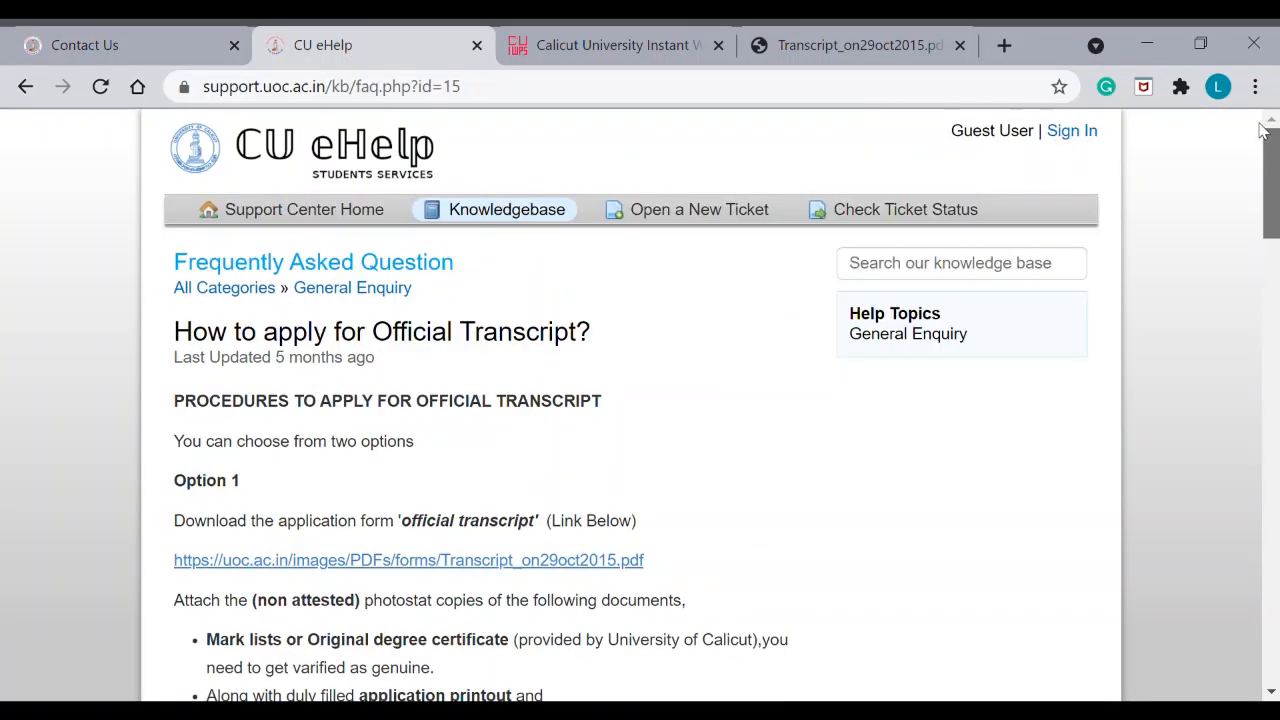
pyautogui.moveTo(699, 209)
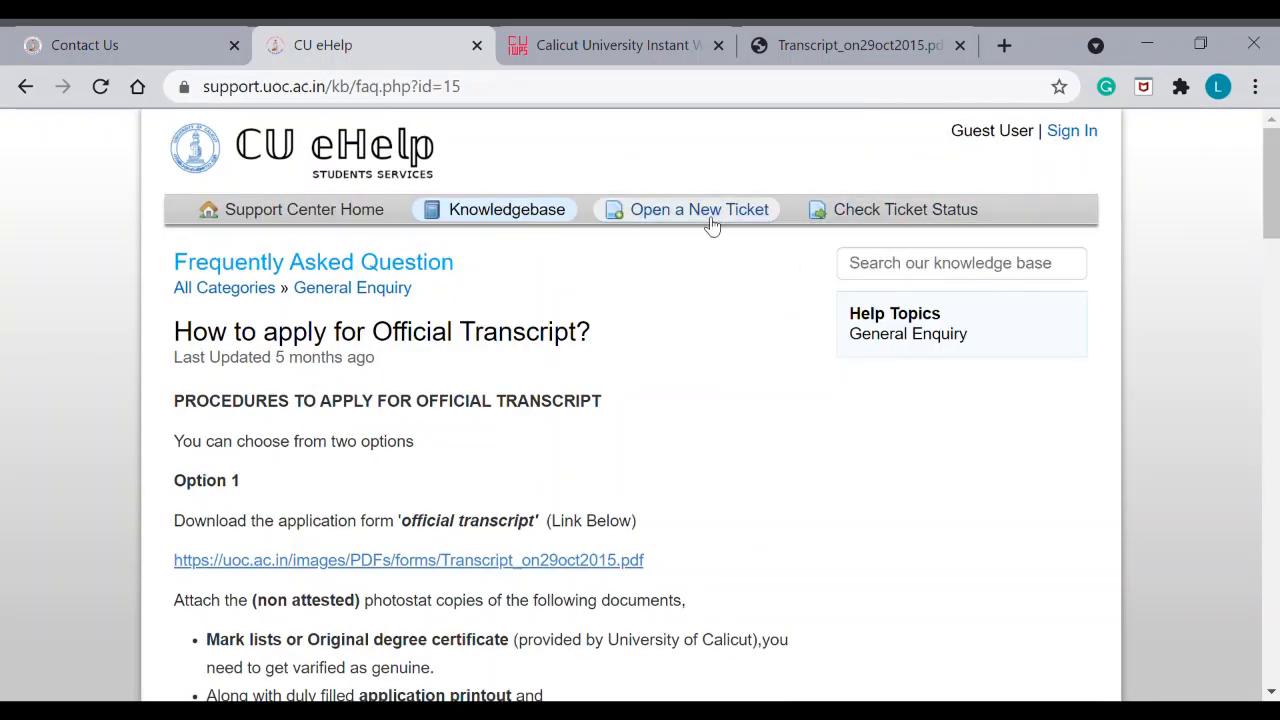
pyautogui.moveTo(725, 200)
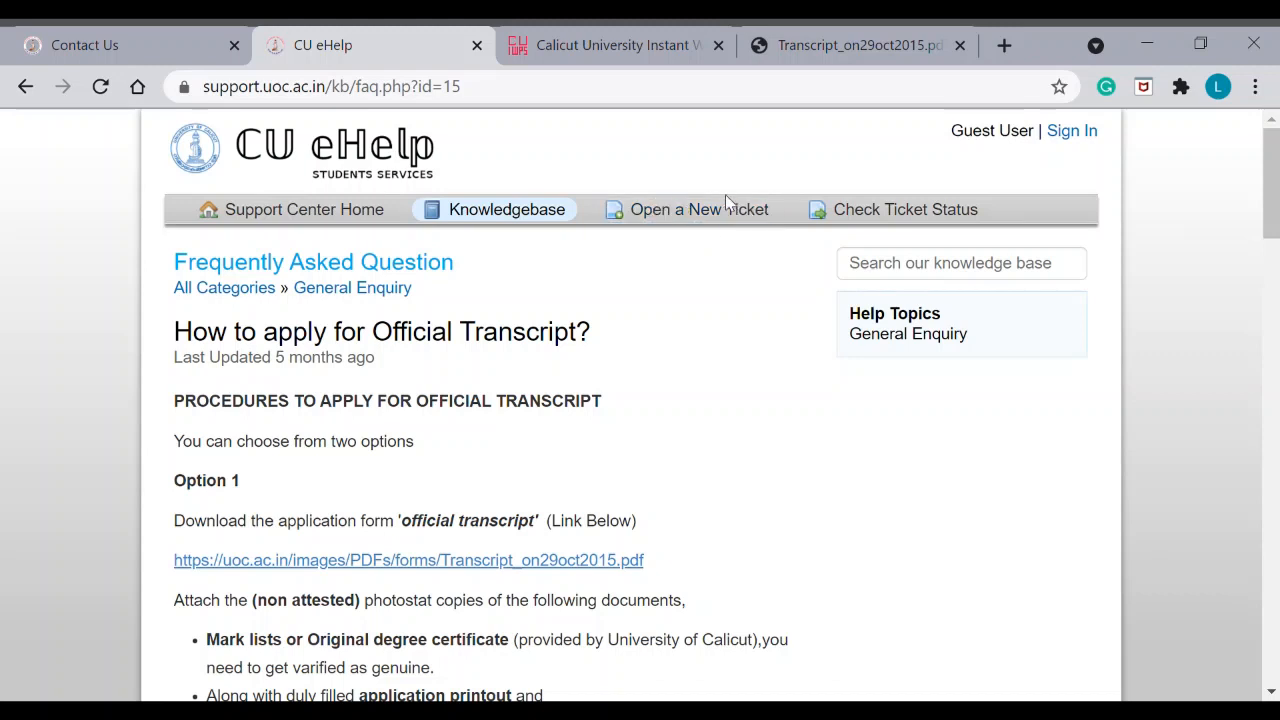
pyautogui.moveTo(700, 209)
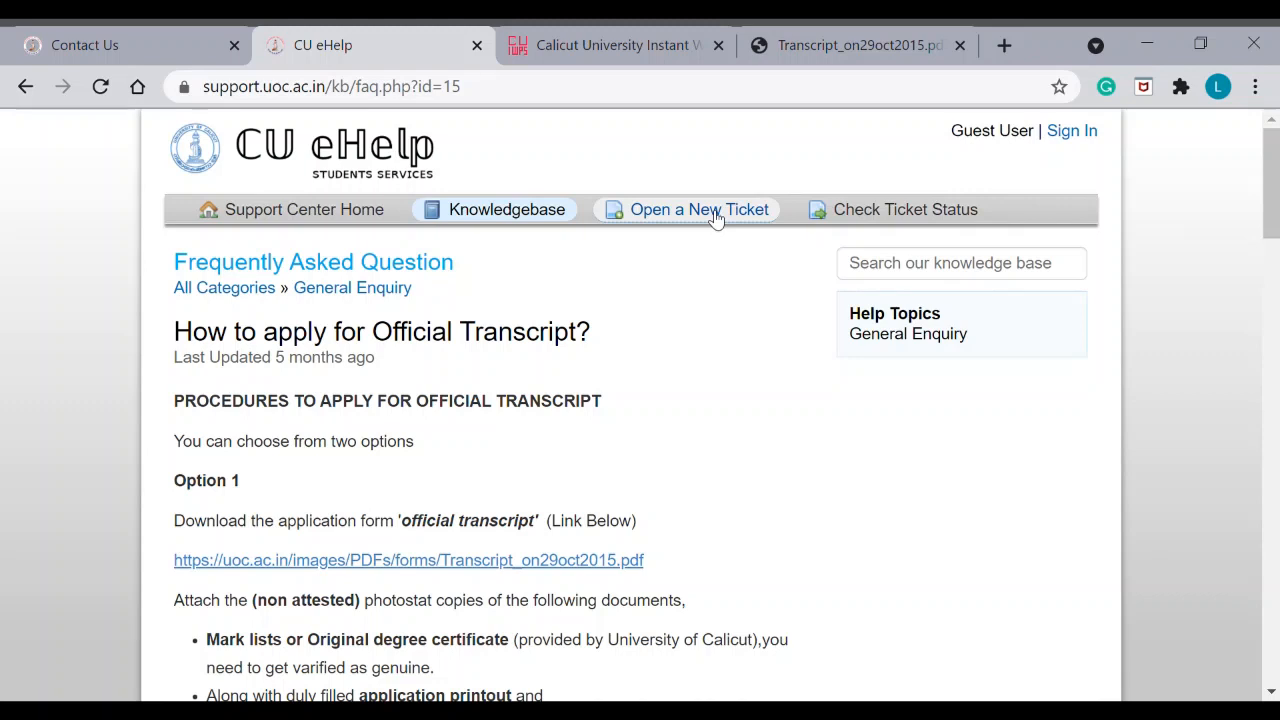
pyautogui.moveTo(895, 209)
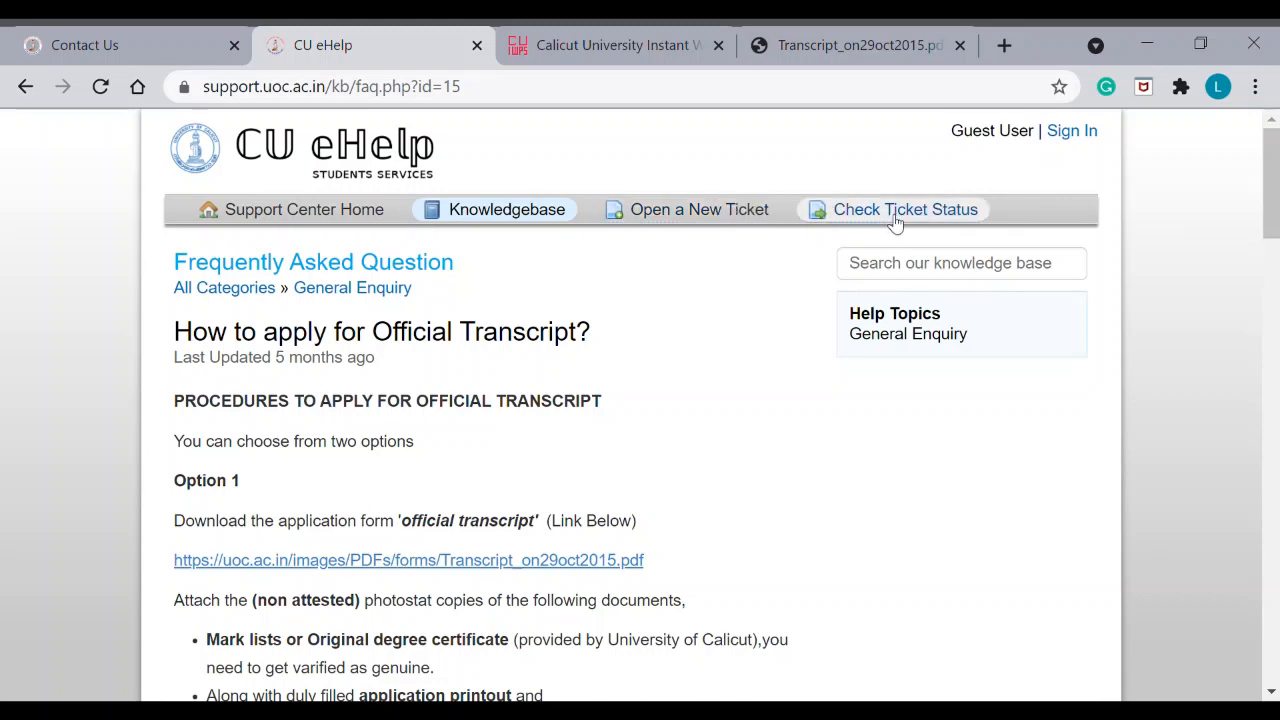
pyautogui.moveTo(708, 237)
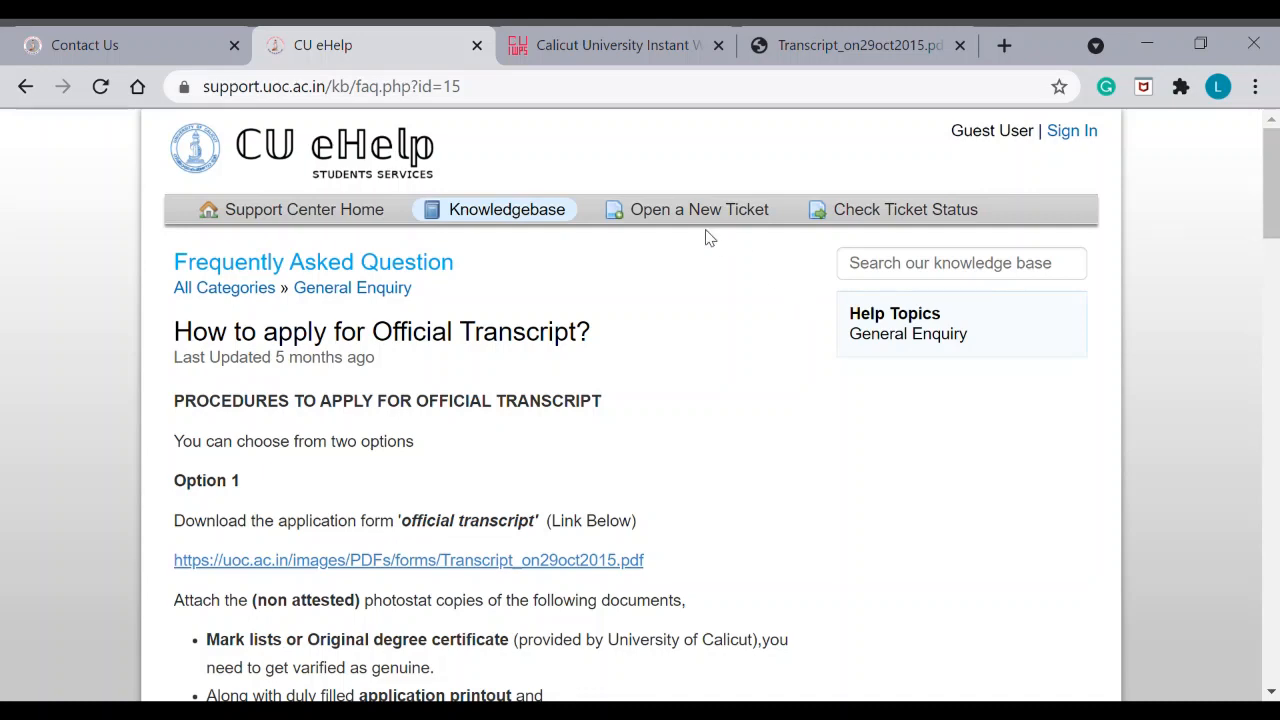
pyautogui.moveTo(775, 250)
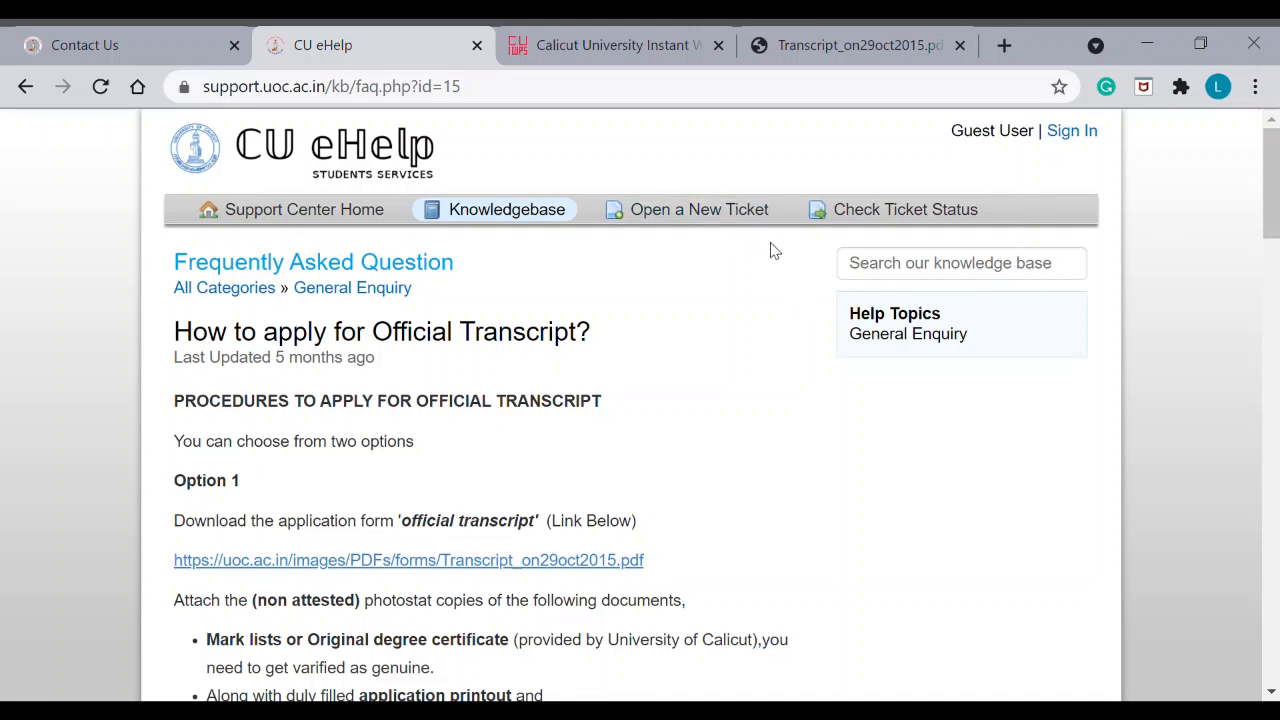
pyautogui.click(85, 45)
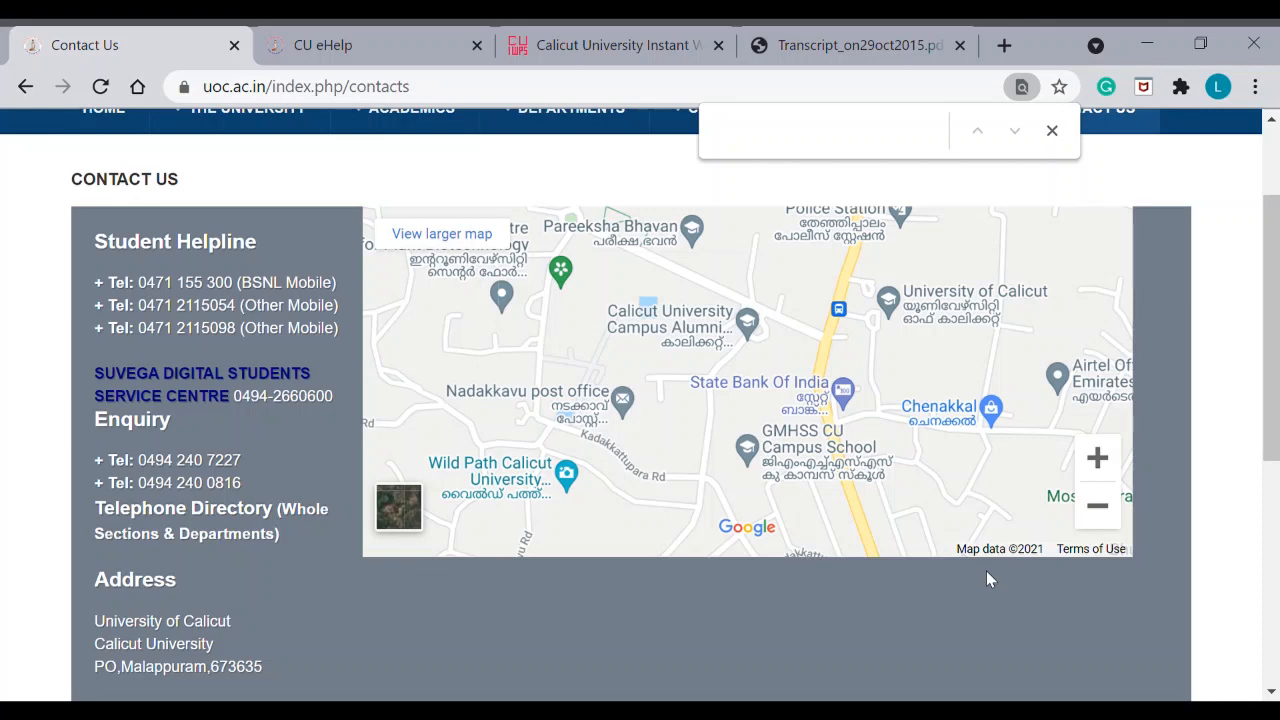
pyautogui.moveTo(1182, 560)
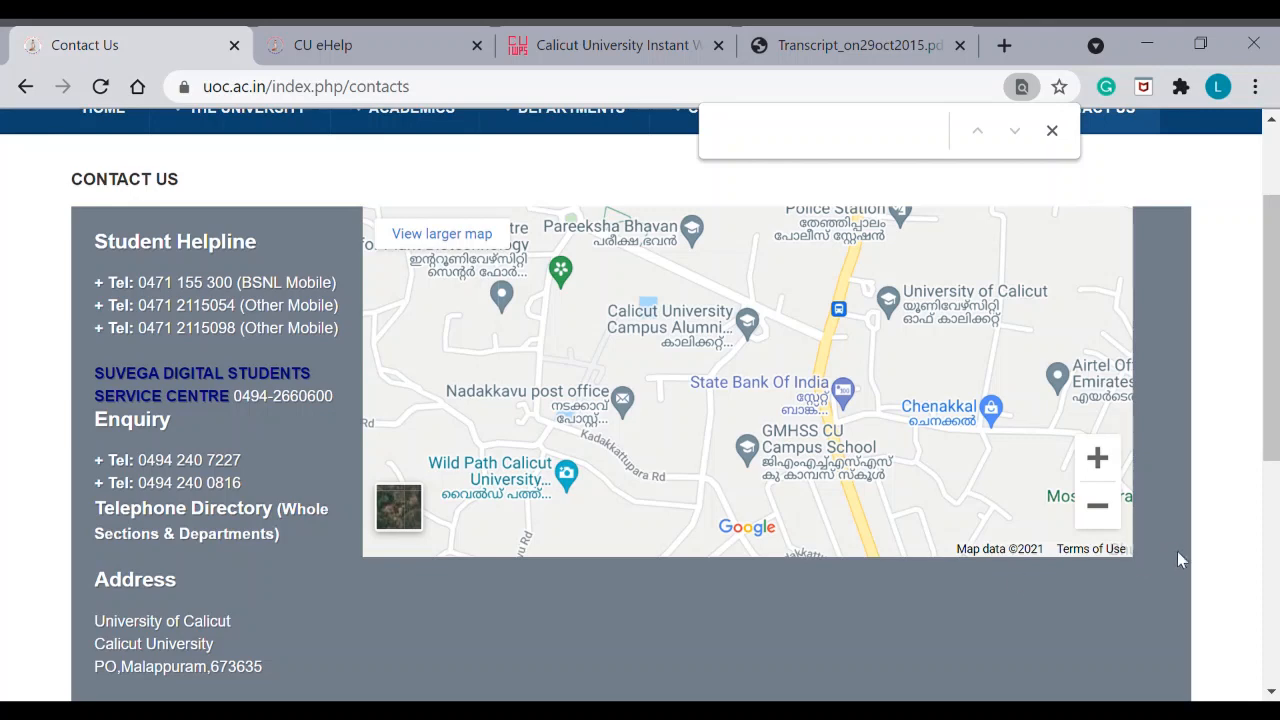